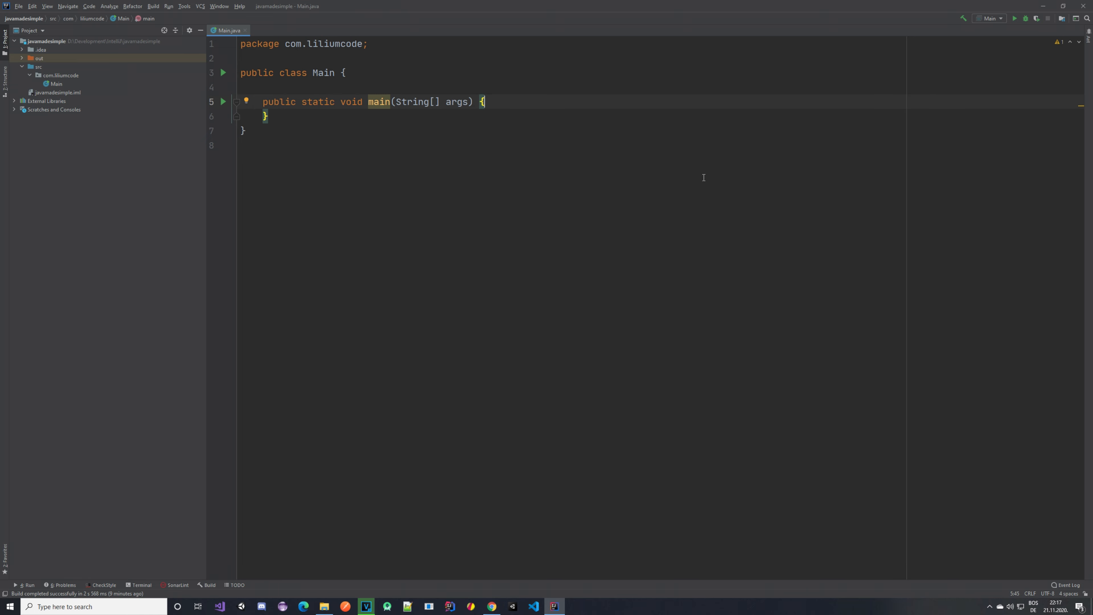
Step: Declare boolean x = true and boolean y = false inside main
key(enter)
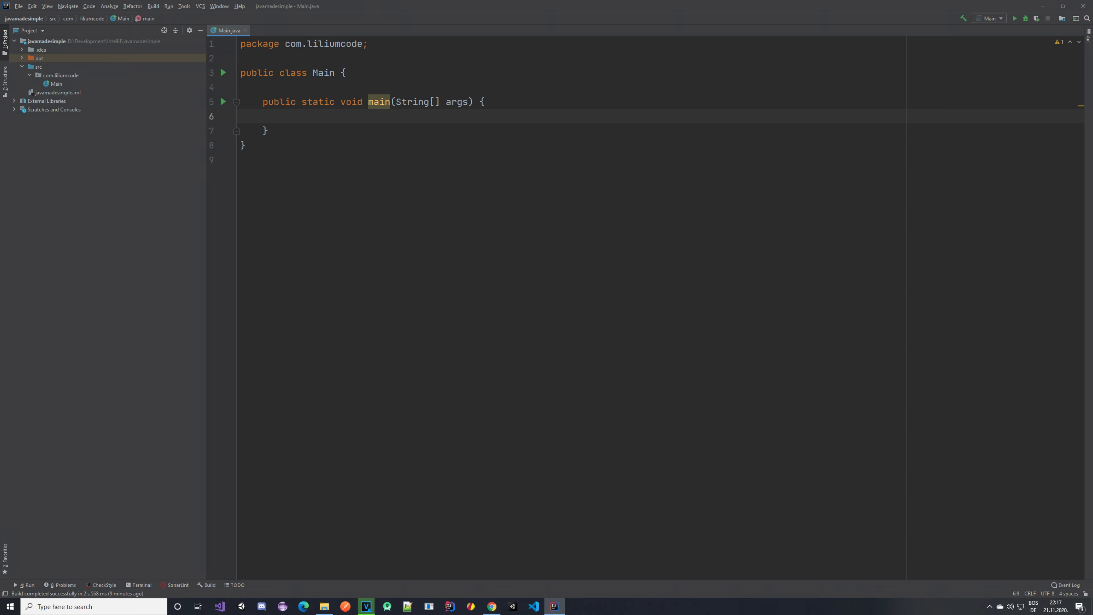
text(boolean)
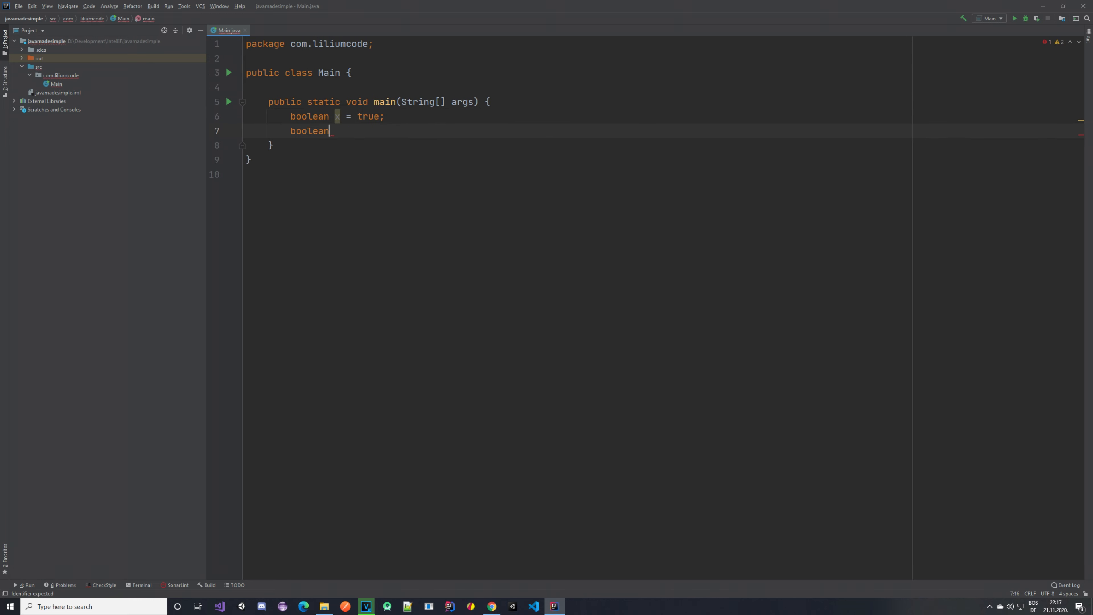
text(y = false)
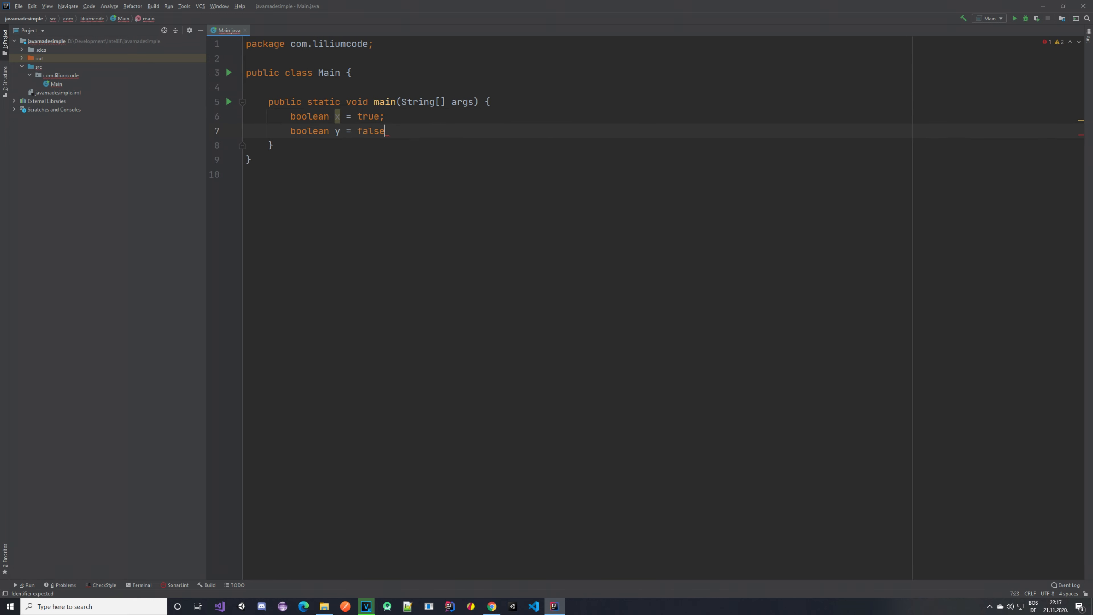
text(;)
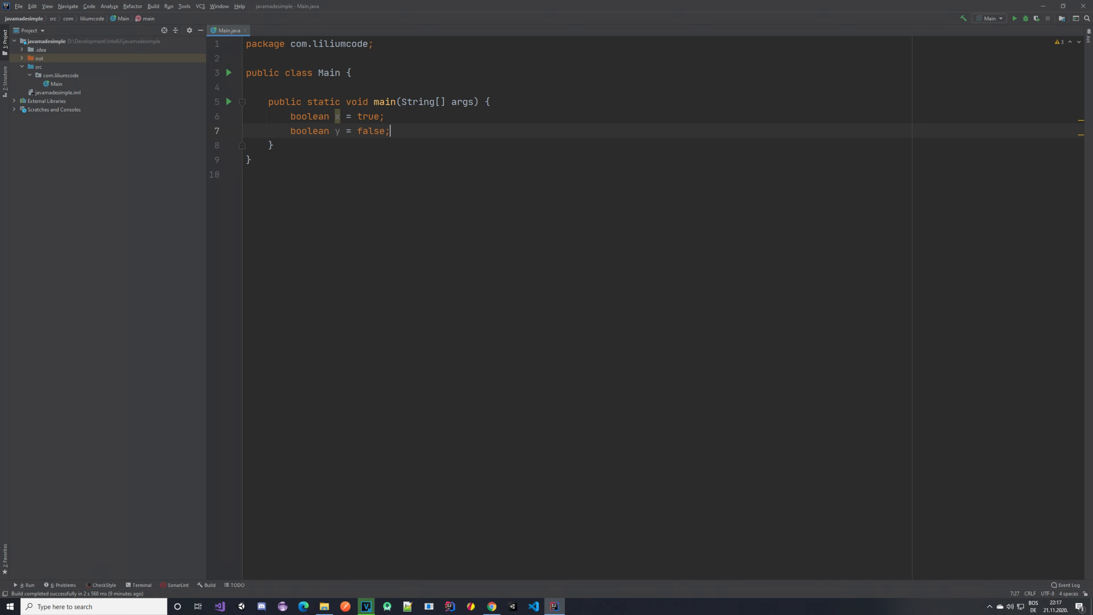
Step: Add a Boolean c = null declaration, then select and delete that line again
text(B)
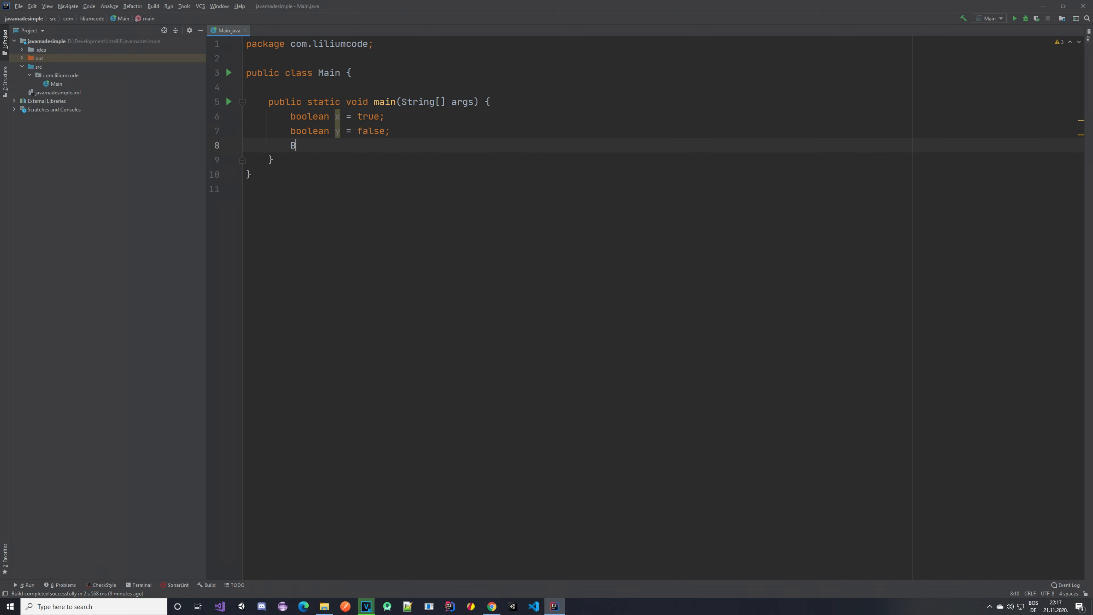
text(oolean)
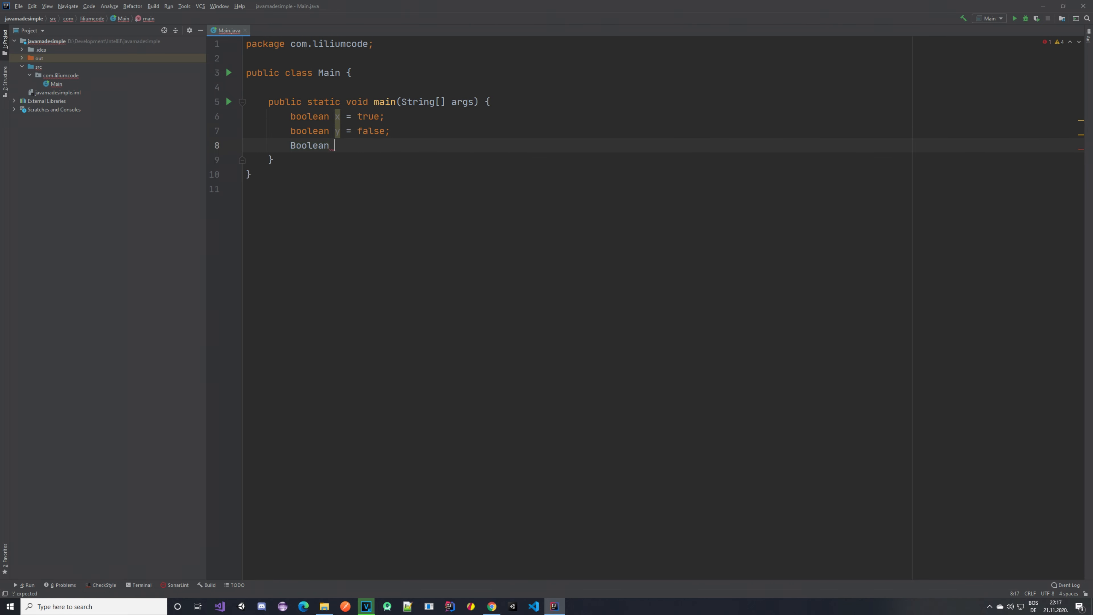
text(c =)
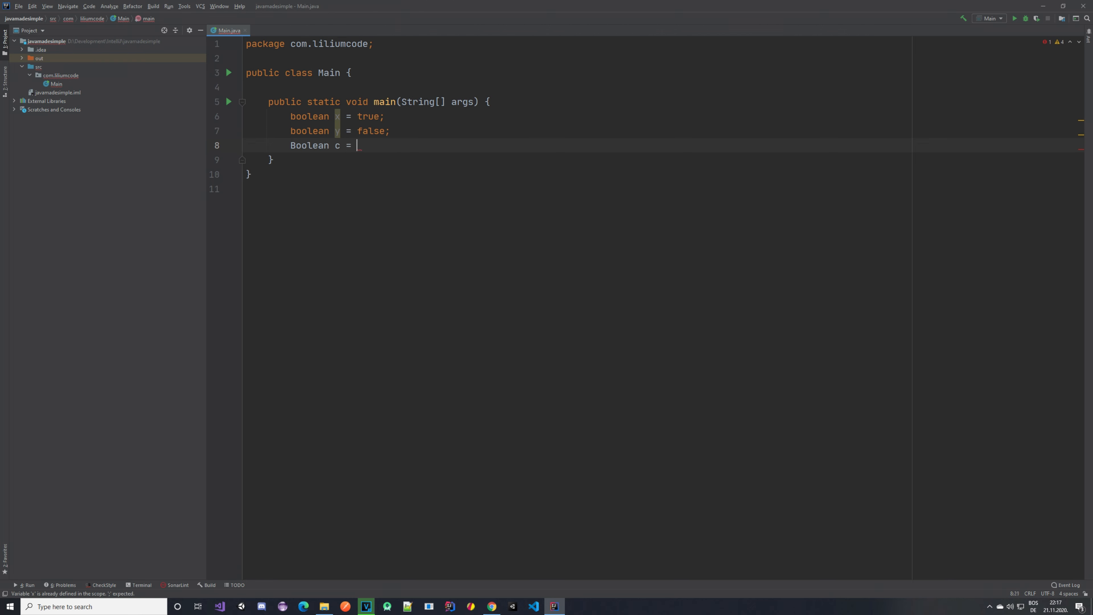
text(null;)
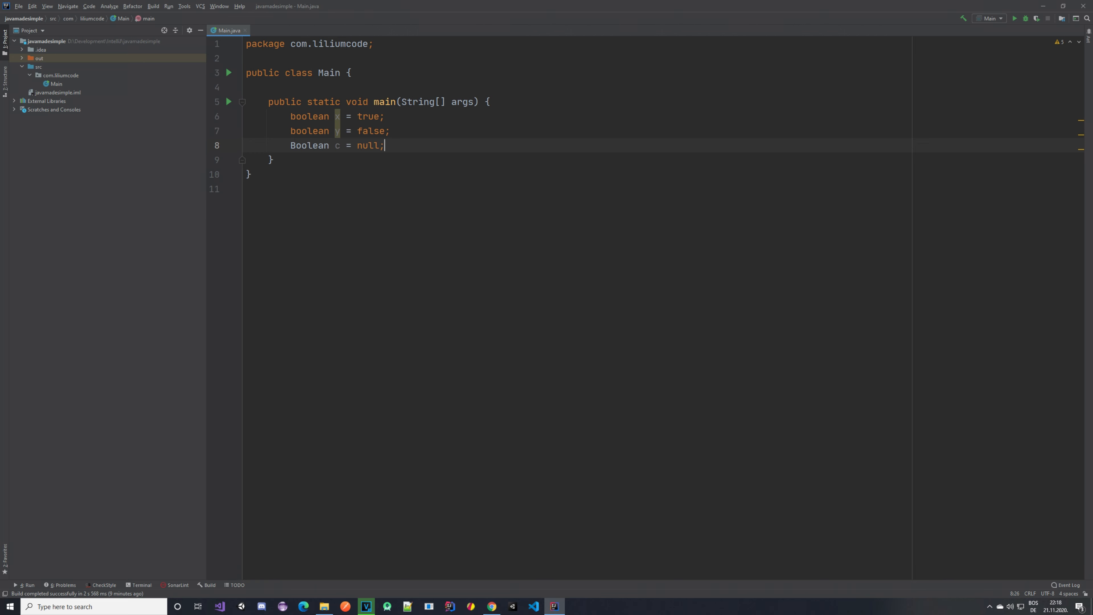
drag(387, 145, 387, 130)
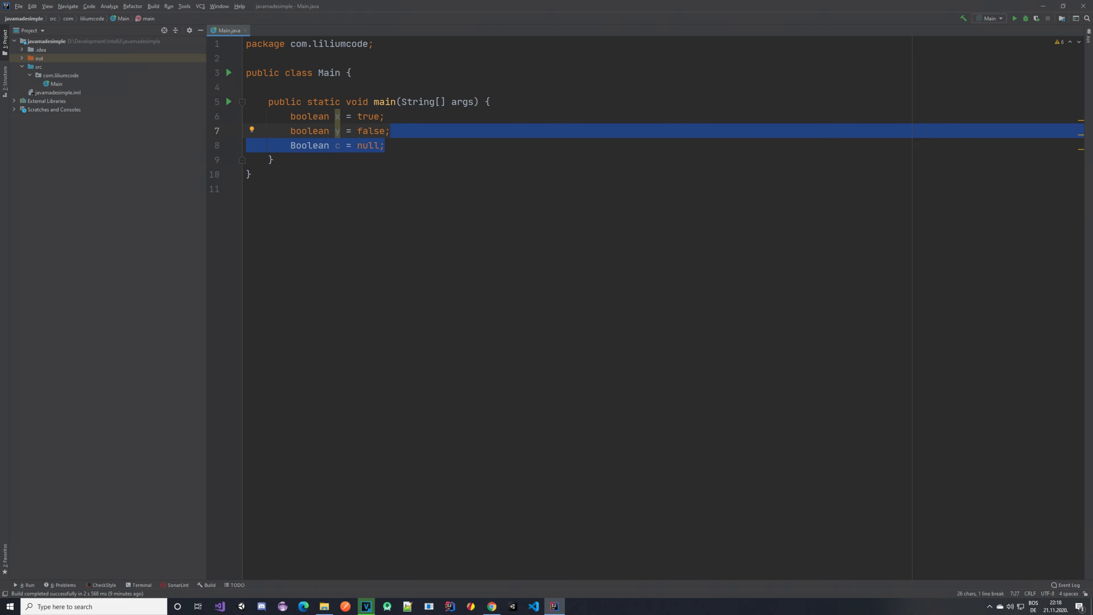
key(Delete)
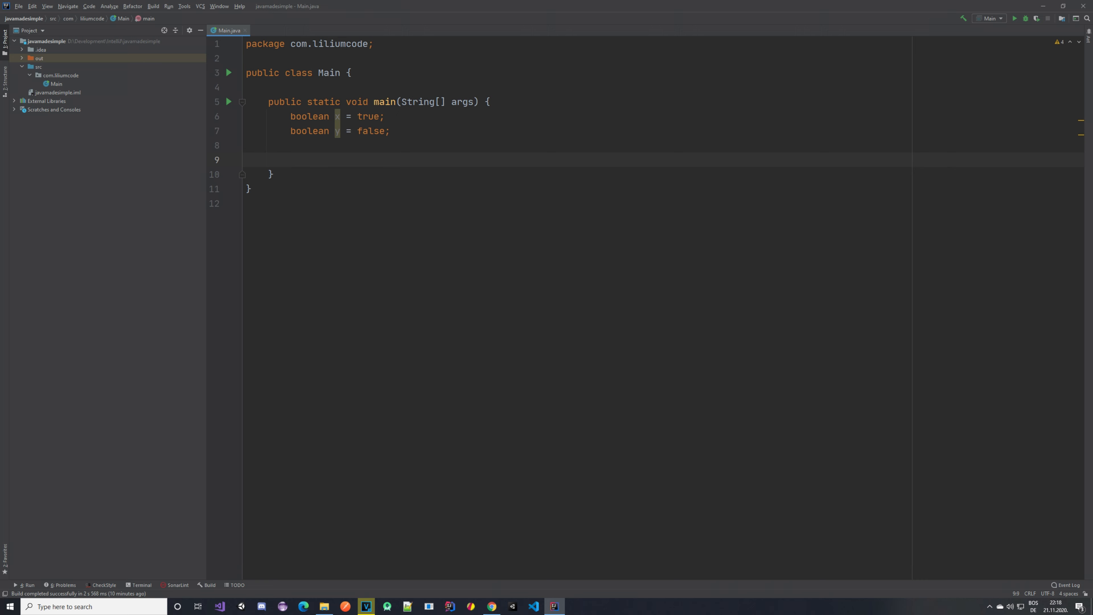
Step: Write if (x) with System.out.println("Hello I am inside of if"); inside its braces
text(if)
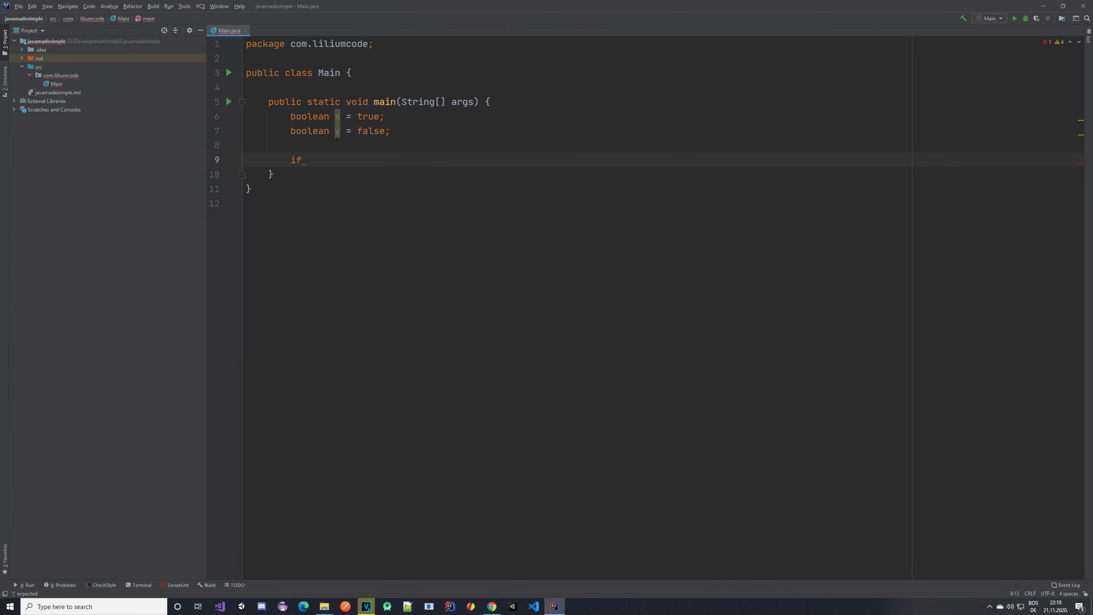
text(() {)
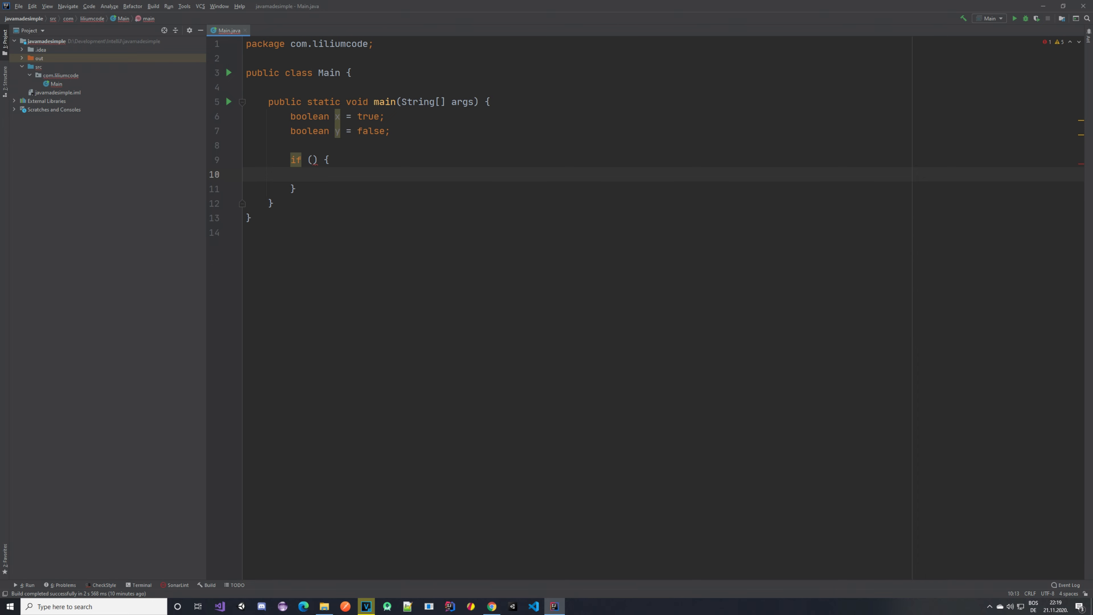
text(System.out.println("");)
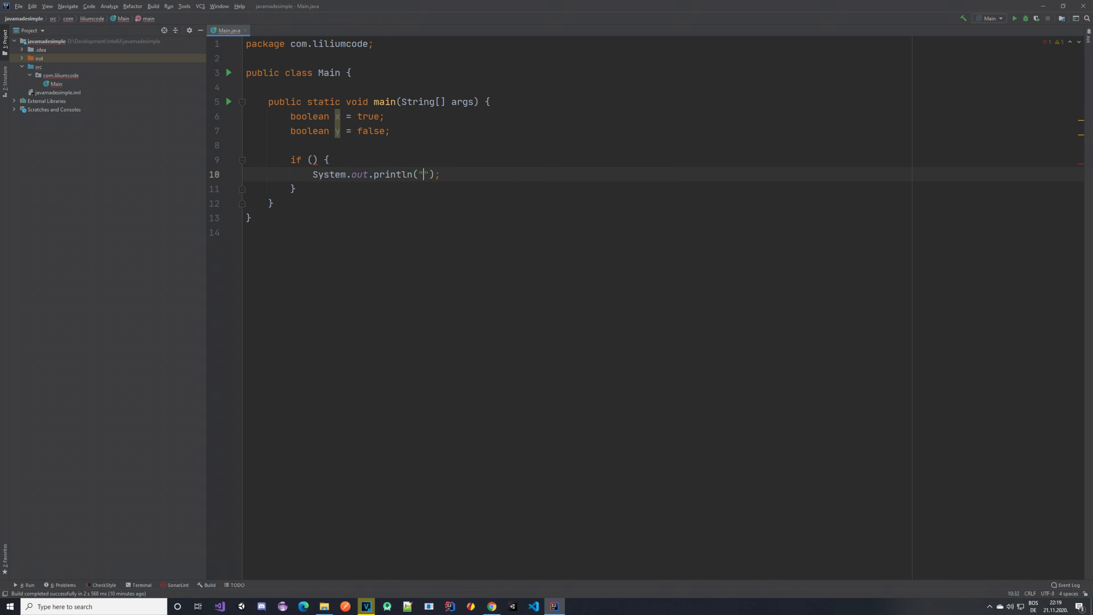
text(Hello)
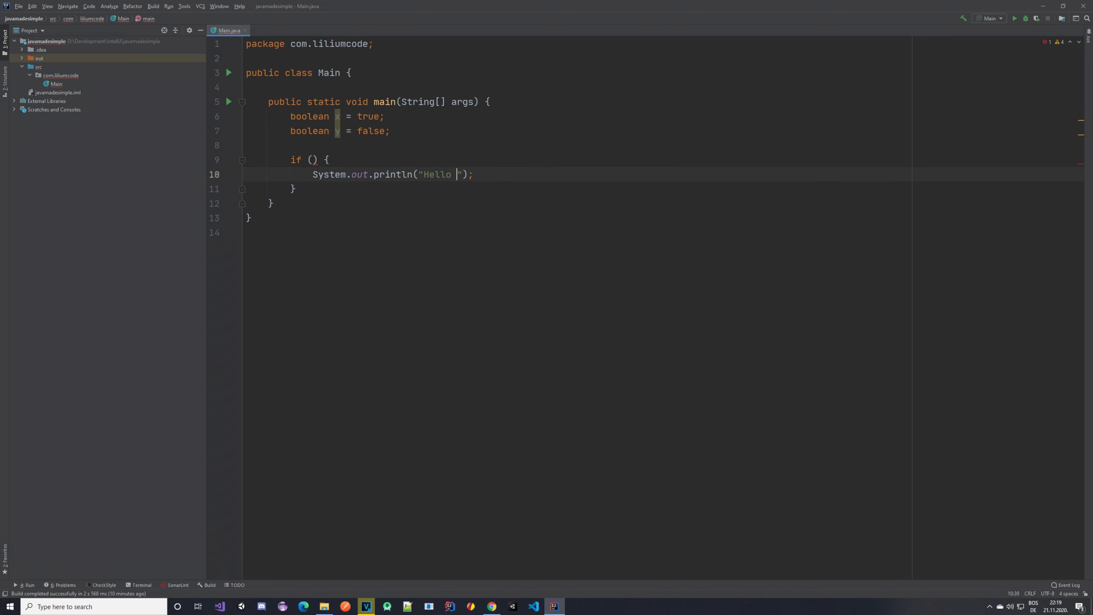
text(I am inside of)
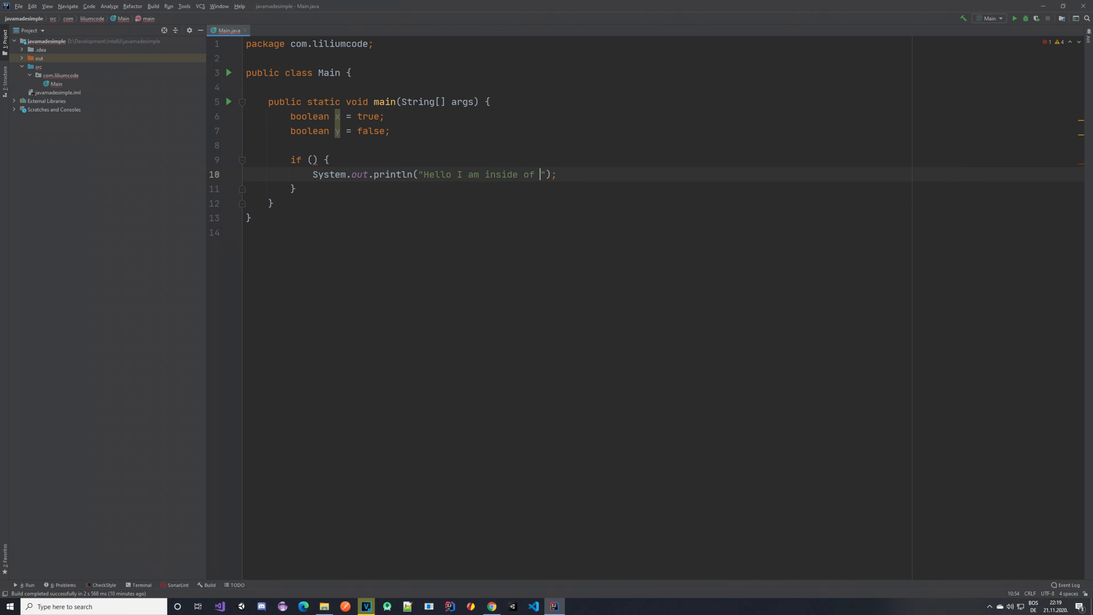
text(if)
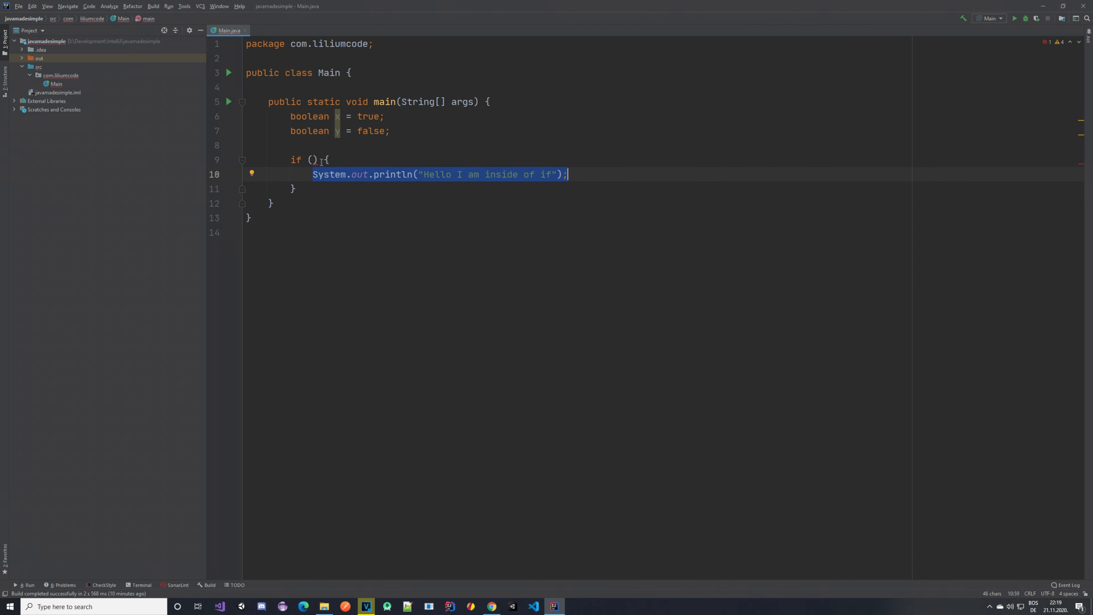
text(x)
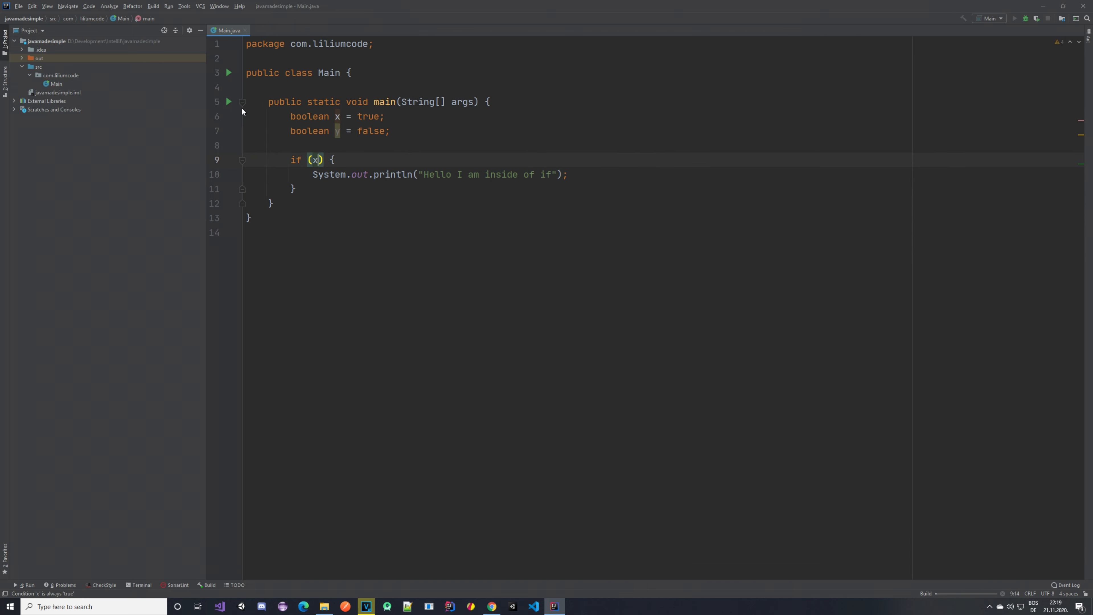
Step: Run Main, switch the if condition to y, and rerun to see nothing printed
click(1015, 18)
text(y)
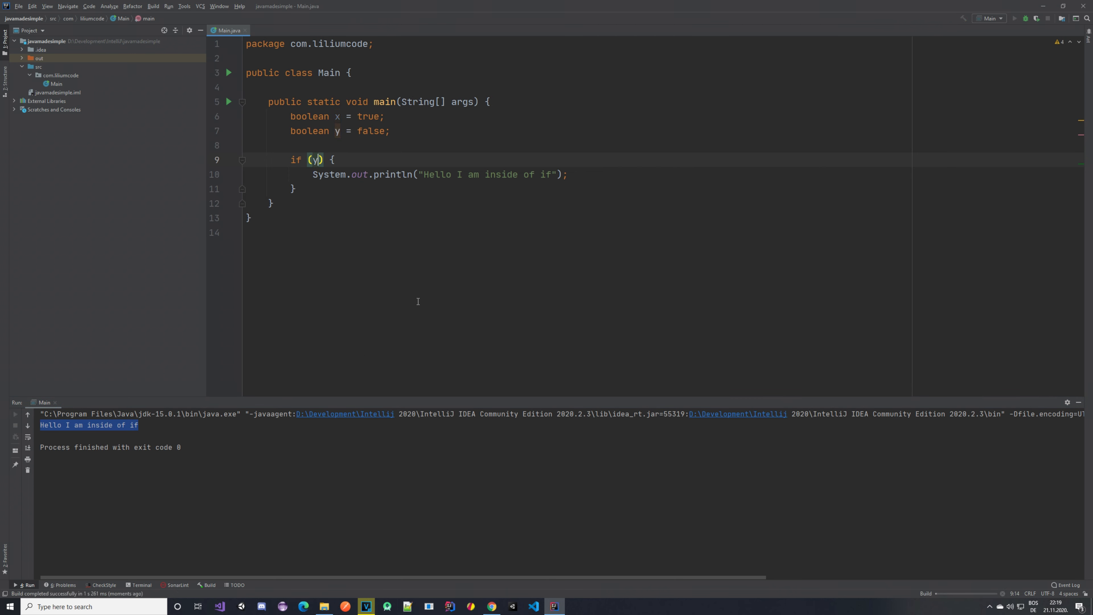
click(1014, 18)
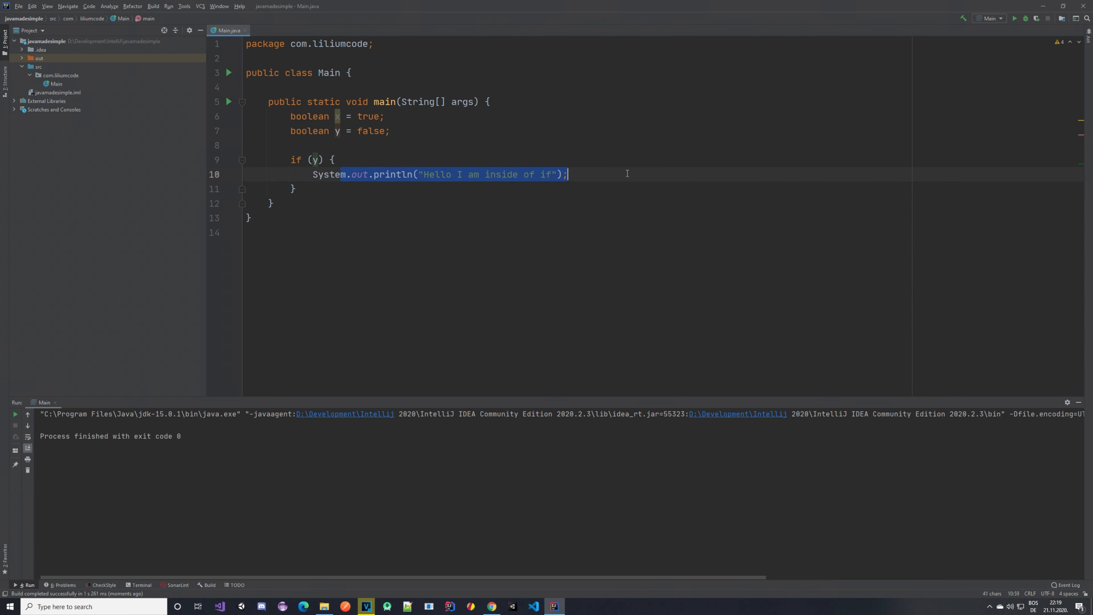
click(382, 131)
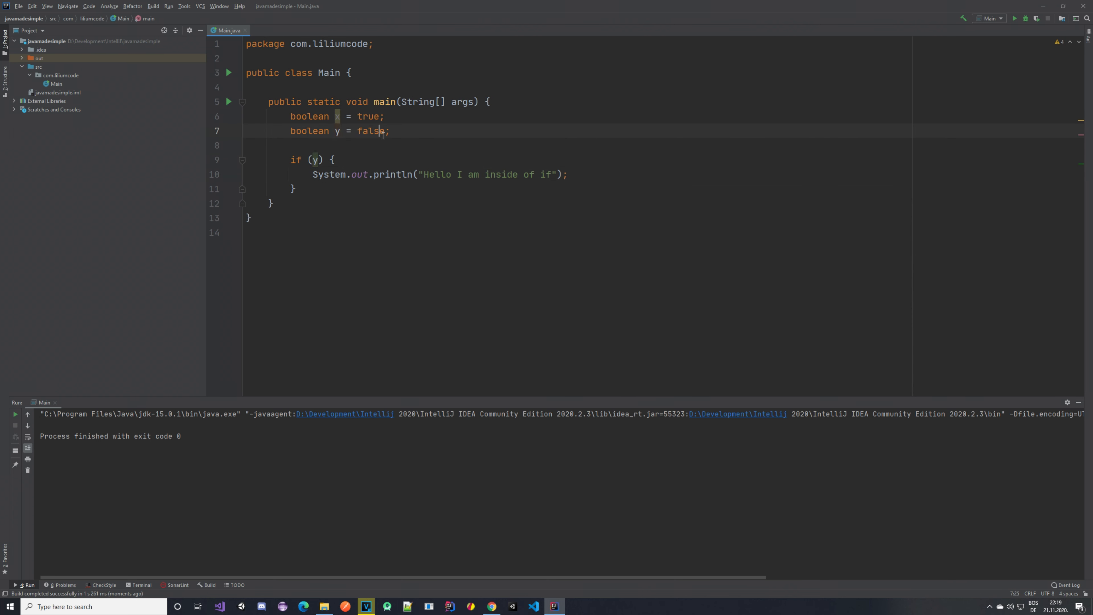
click(334, 159)
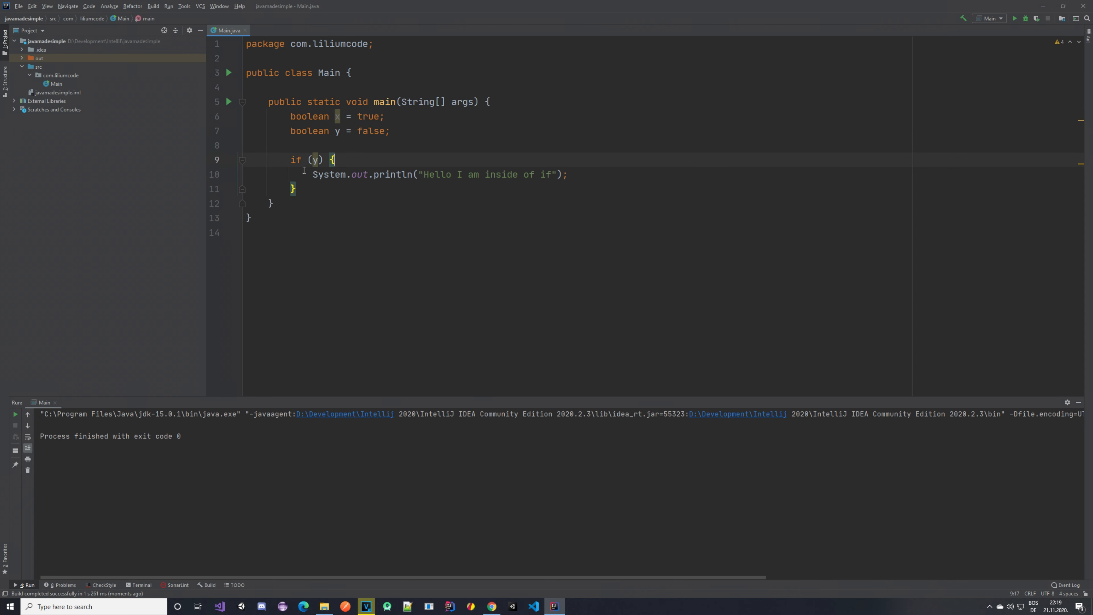
click(318, 159)
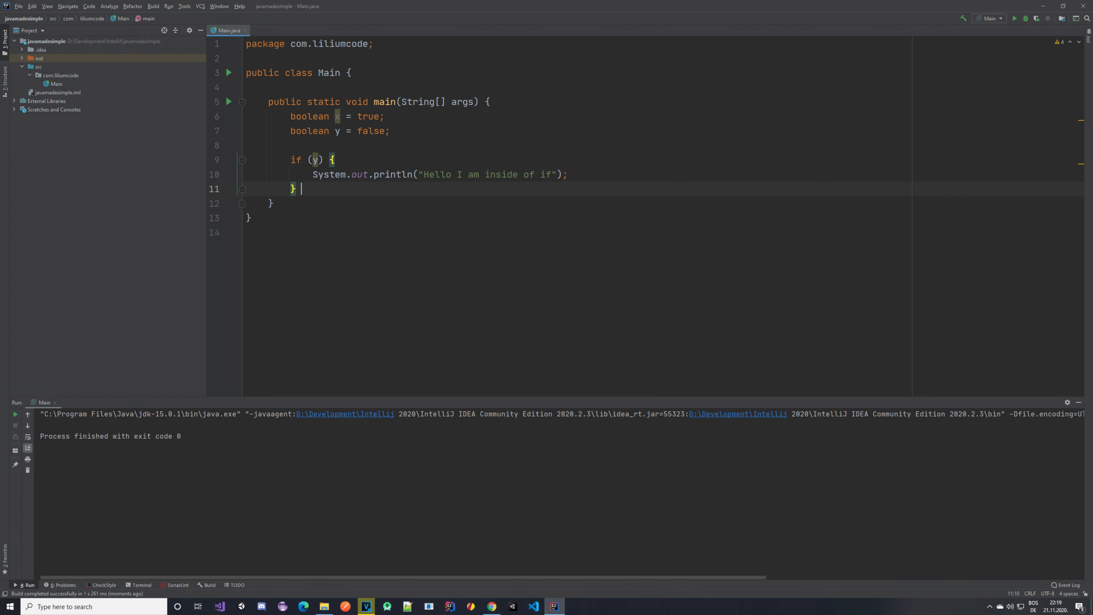
Step: Add an else block printing "I am in else block" and run Main to see that line
text(else {)
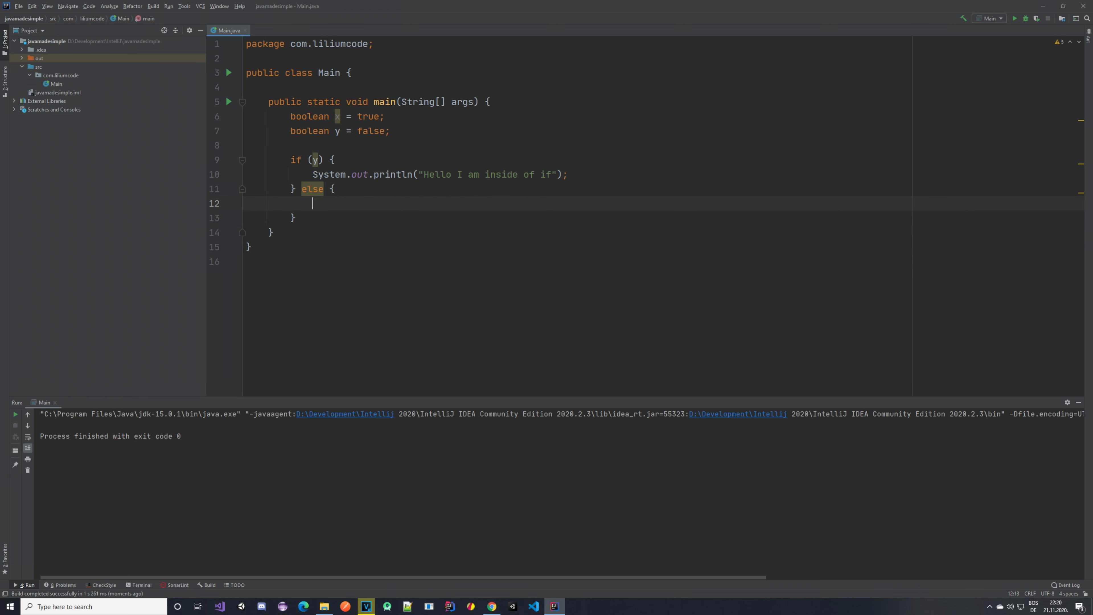
text(System.out.)
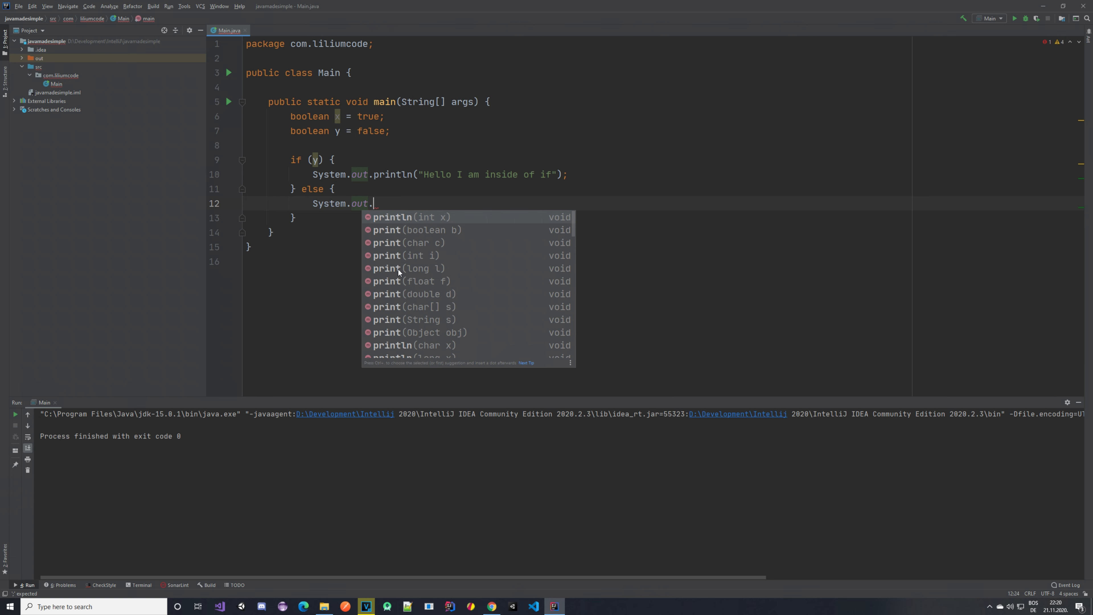
text(println("I a");)
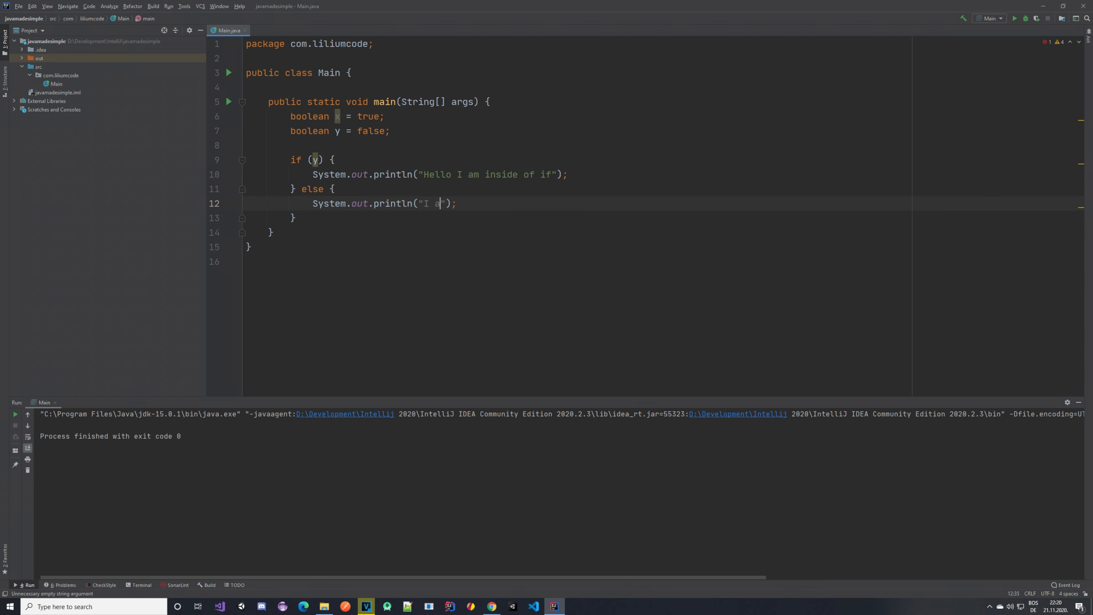
text(m in else block)
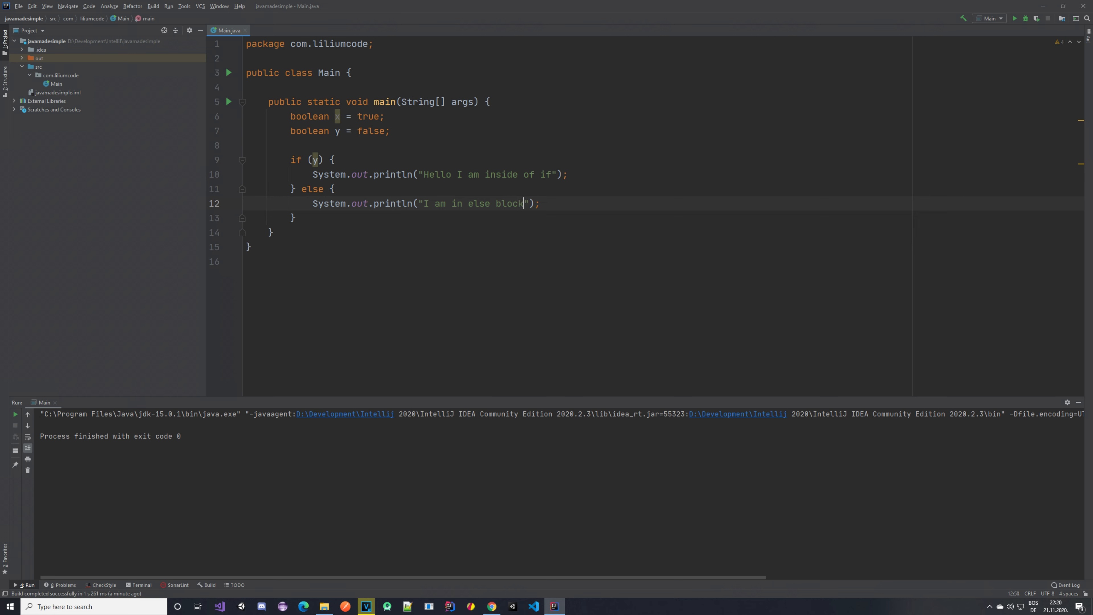
click(332, 159)
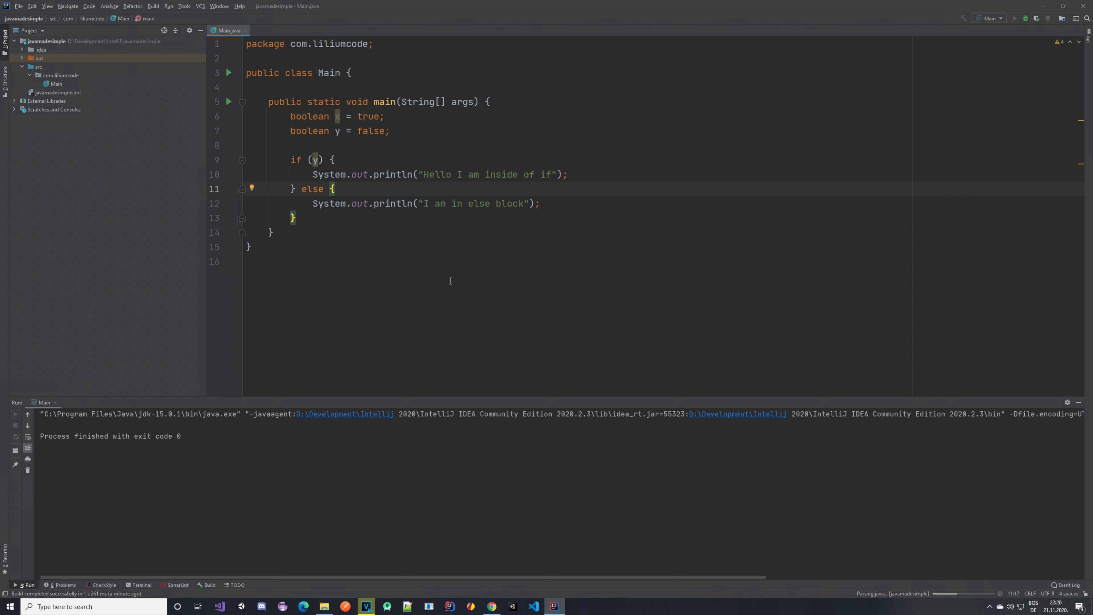
click(1016, 19)
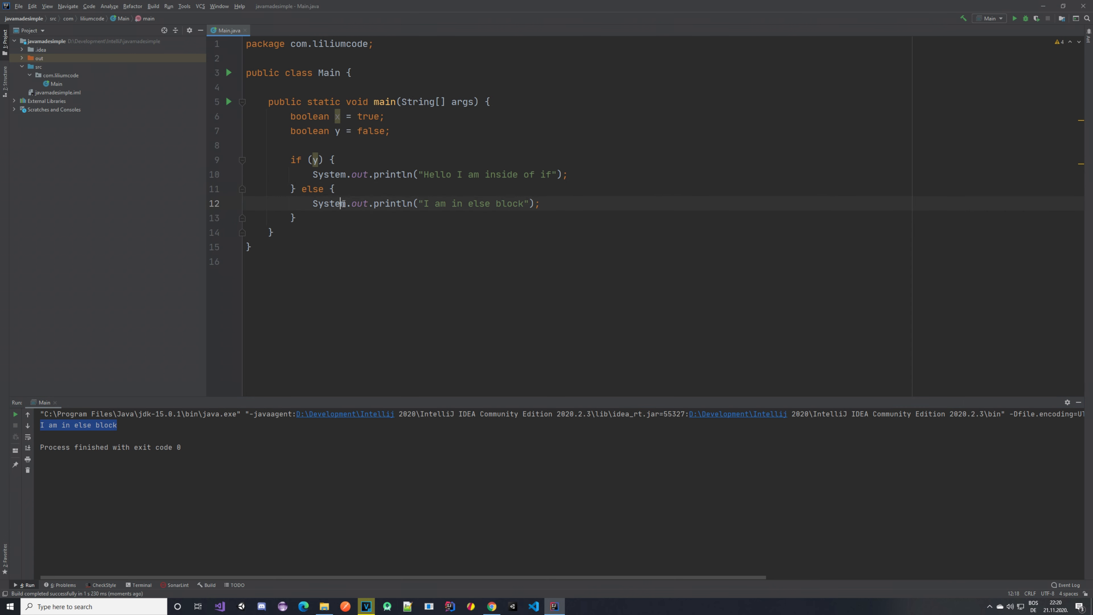
Step: Change the if condition back to x and run Main to print "Hello I am inside of if"
click(372, 131)
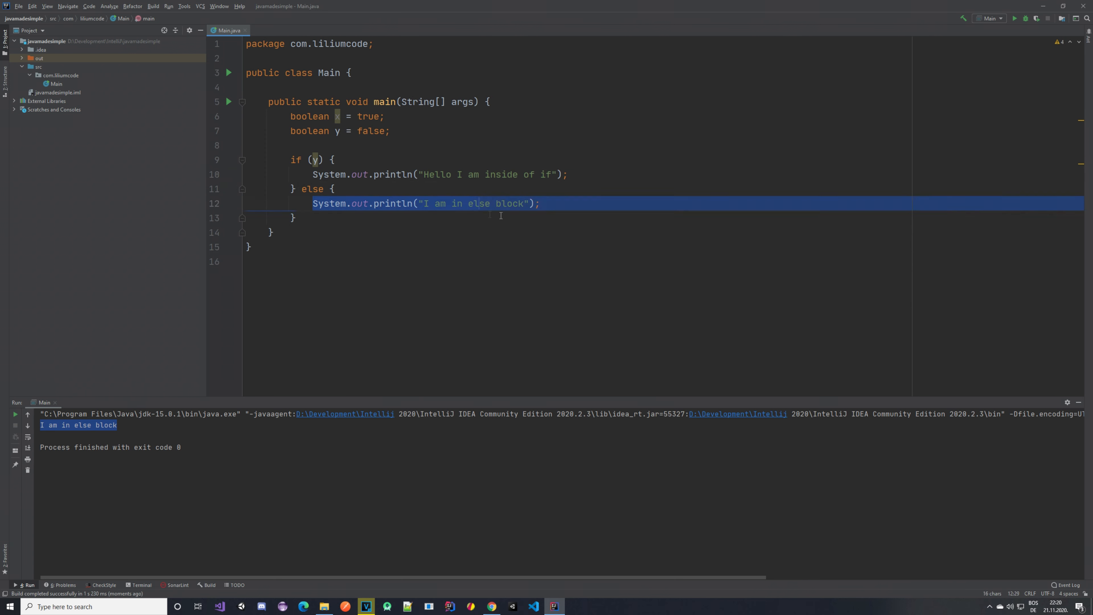
click(315, 160)
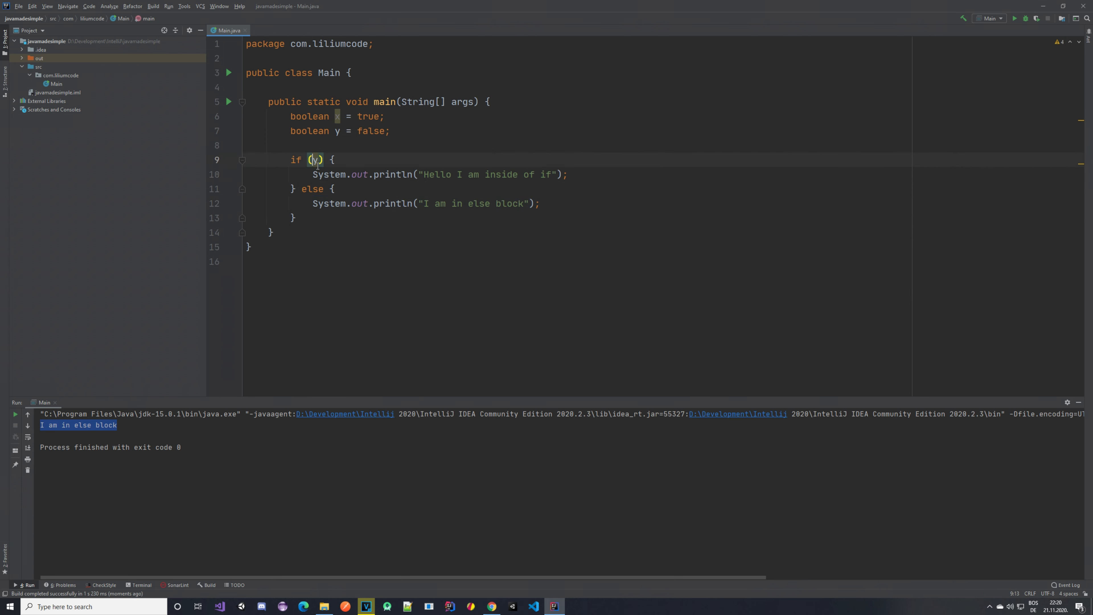
text(x)
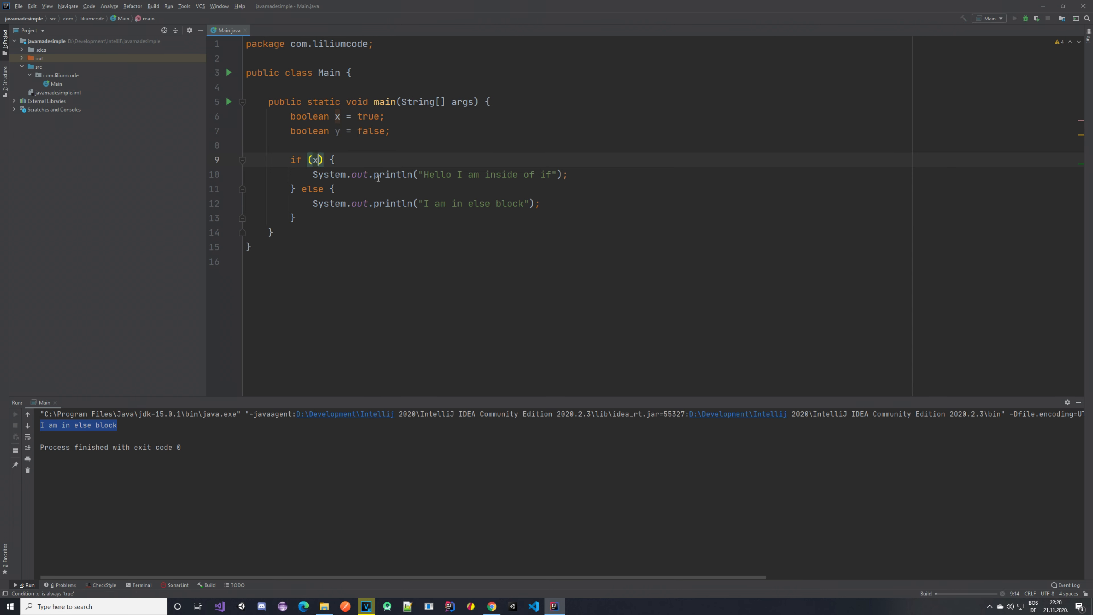
click(1015, 18)
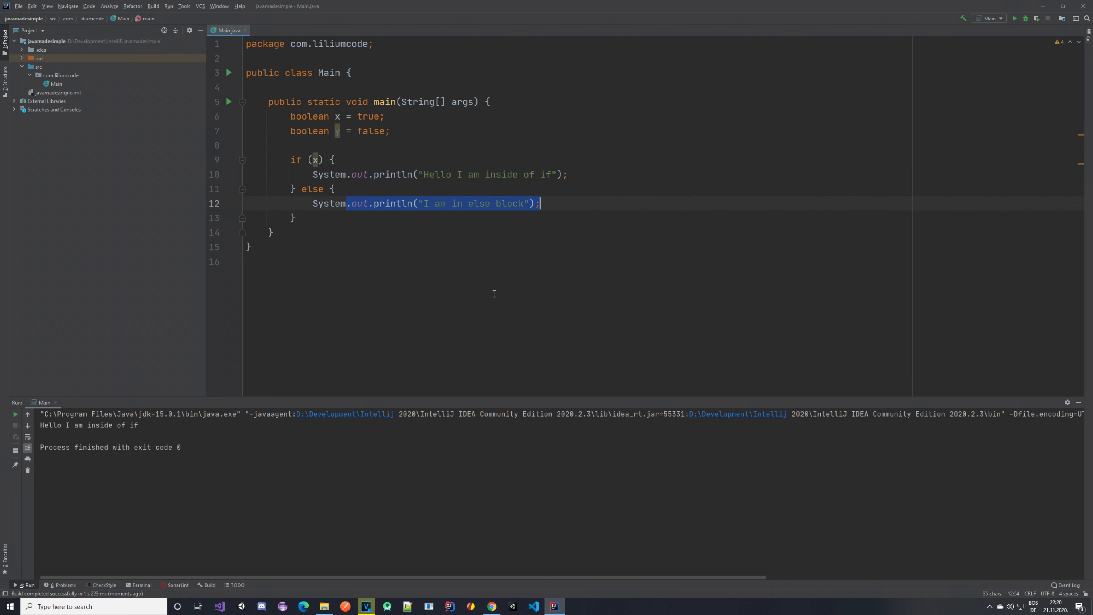
mouse_move(394, 203)
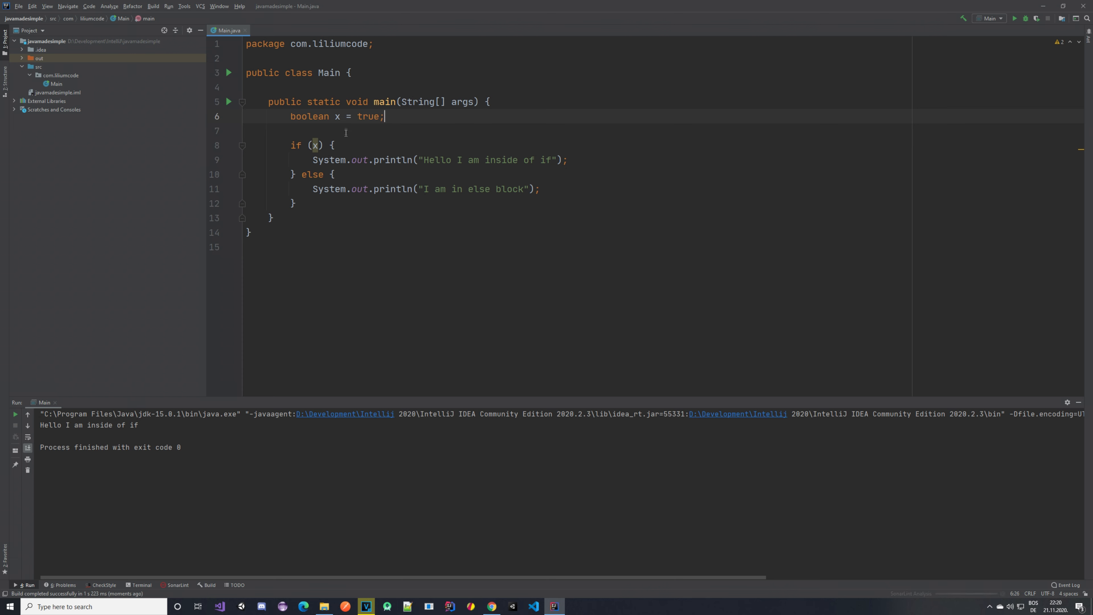
Step: Replace true in the x declaration with the comparison 5 = 3 (error flagged)
double_click(336, 117)
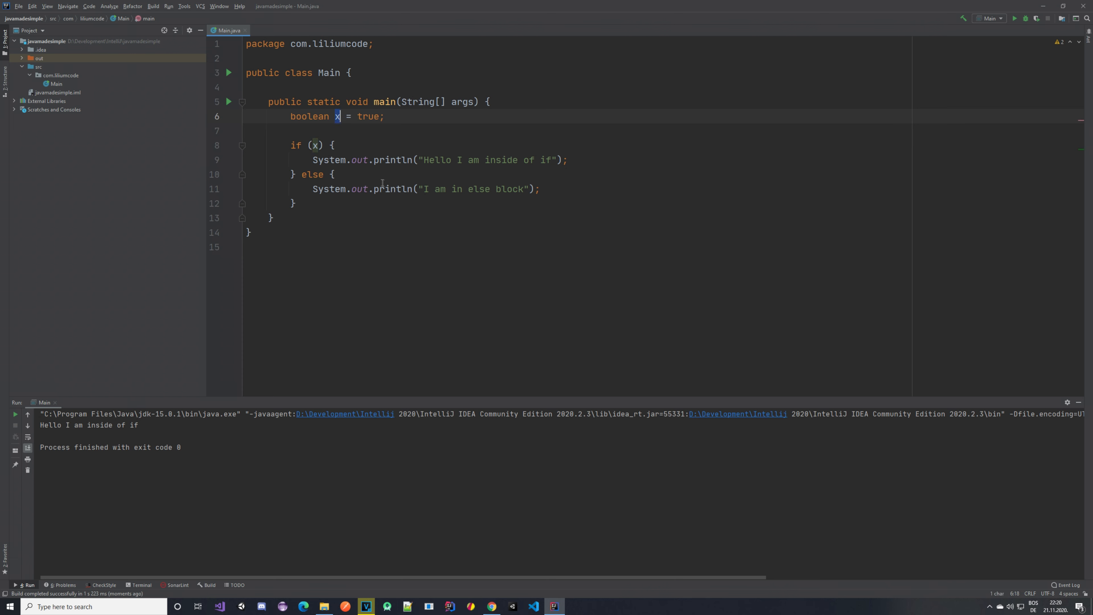
double_click(368, 116)
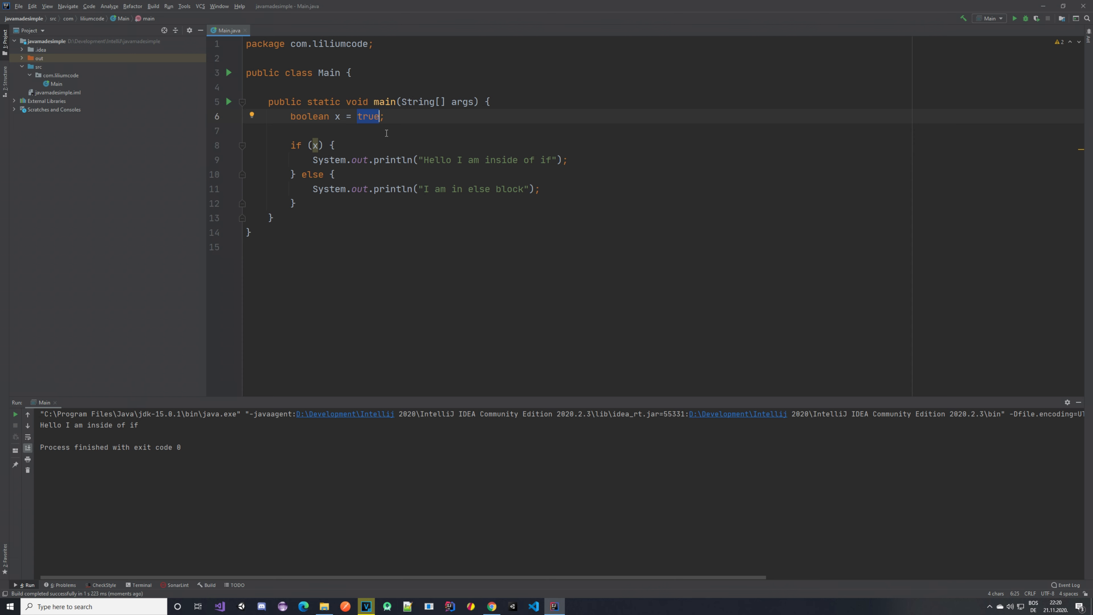
key(Delete)
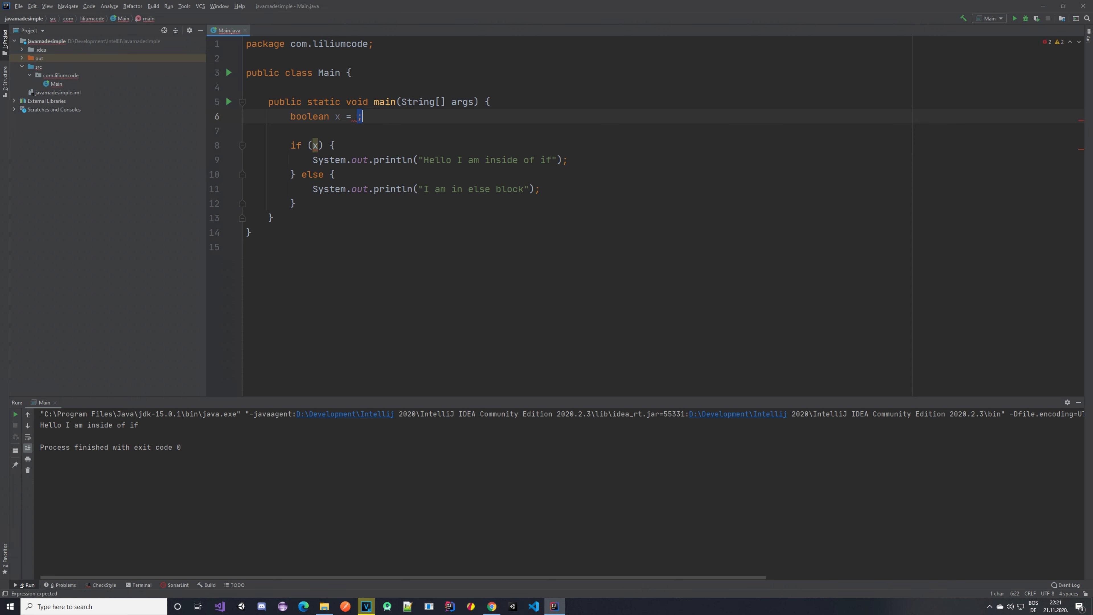
key(Backspace)
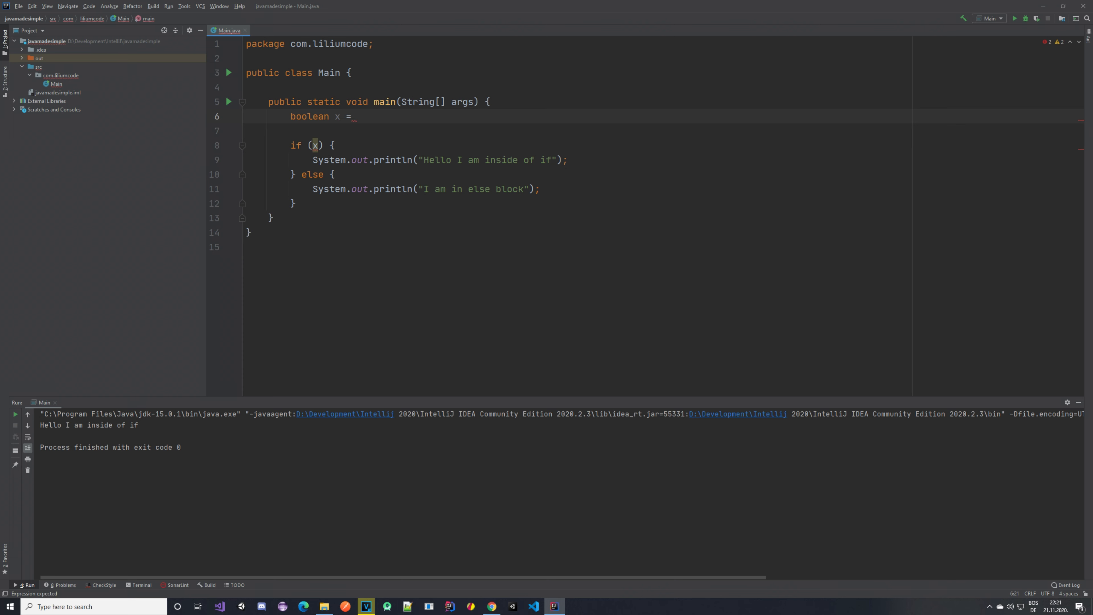
text(5)
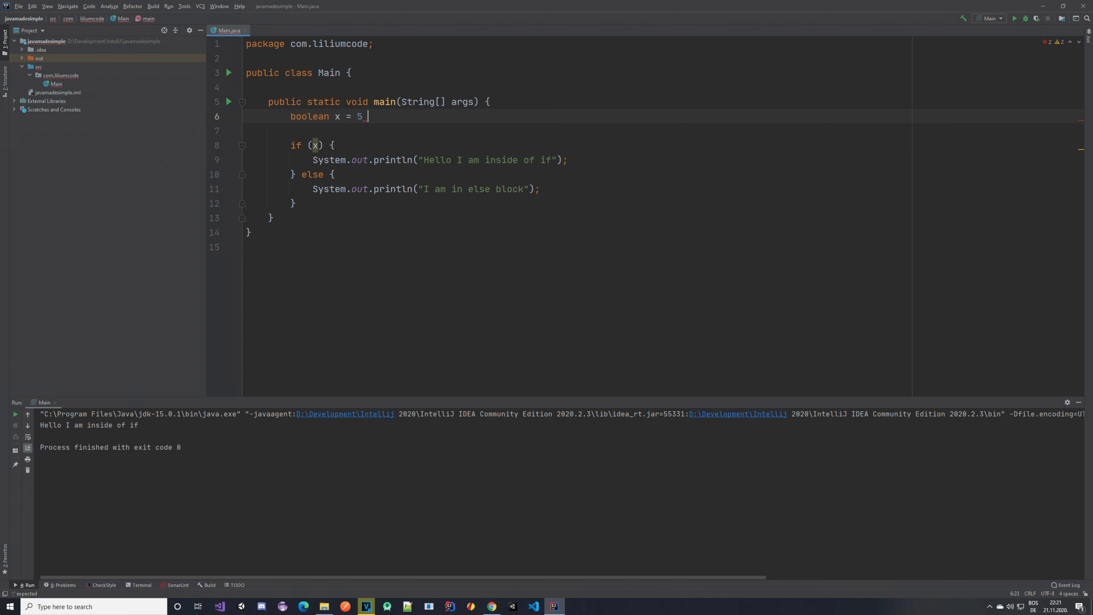
text(= 3)
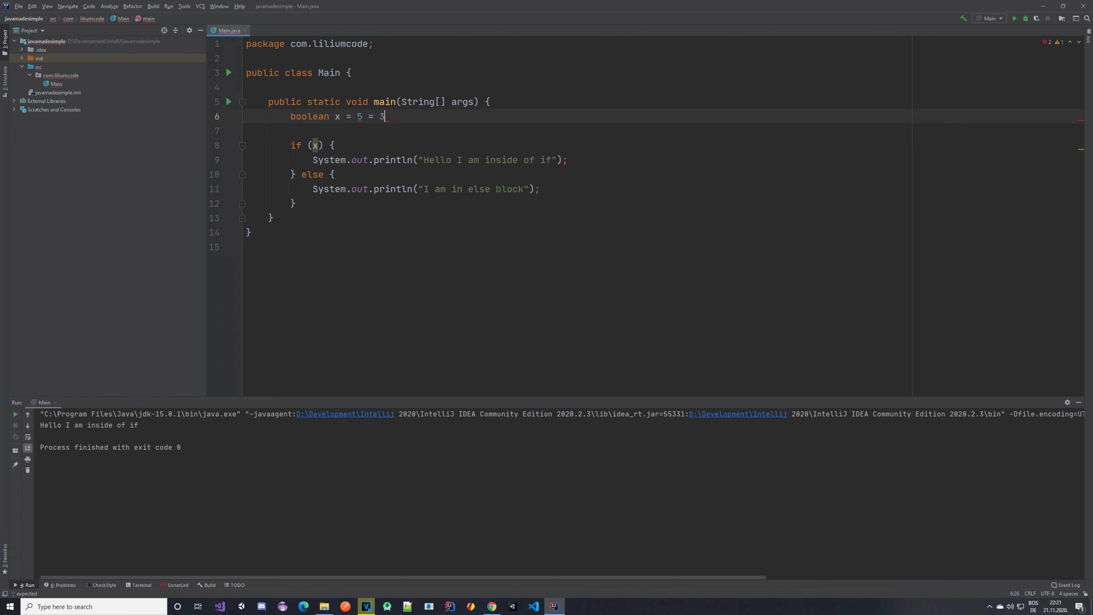
text(;)
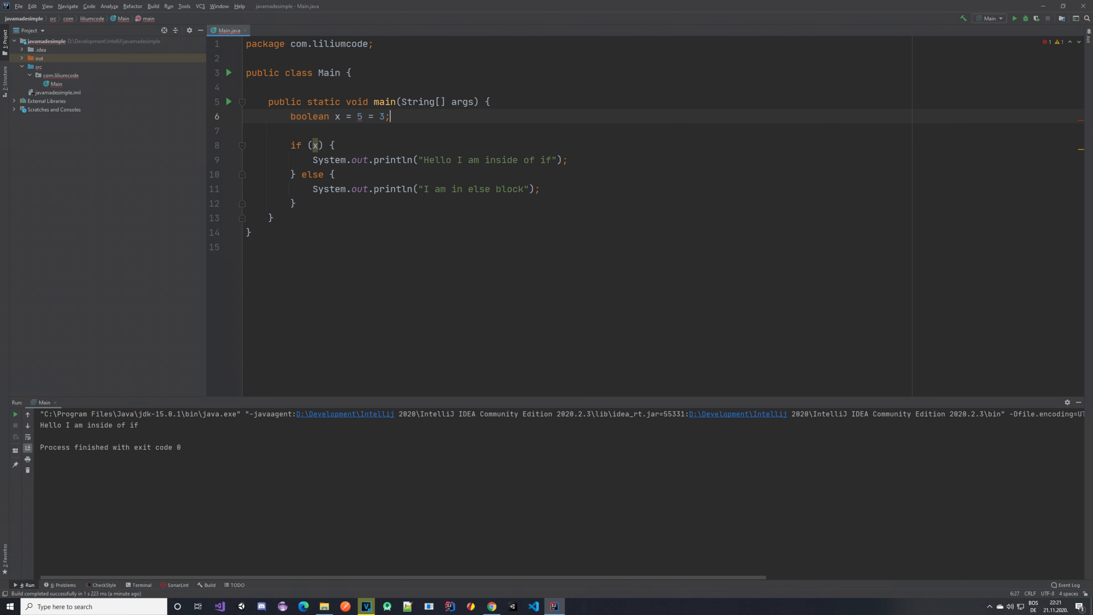
mouse_move(372, 232)
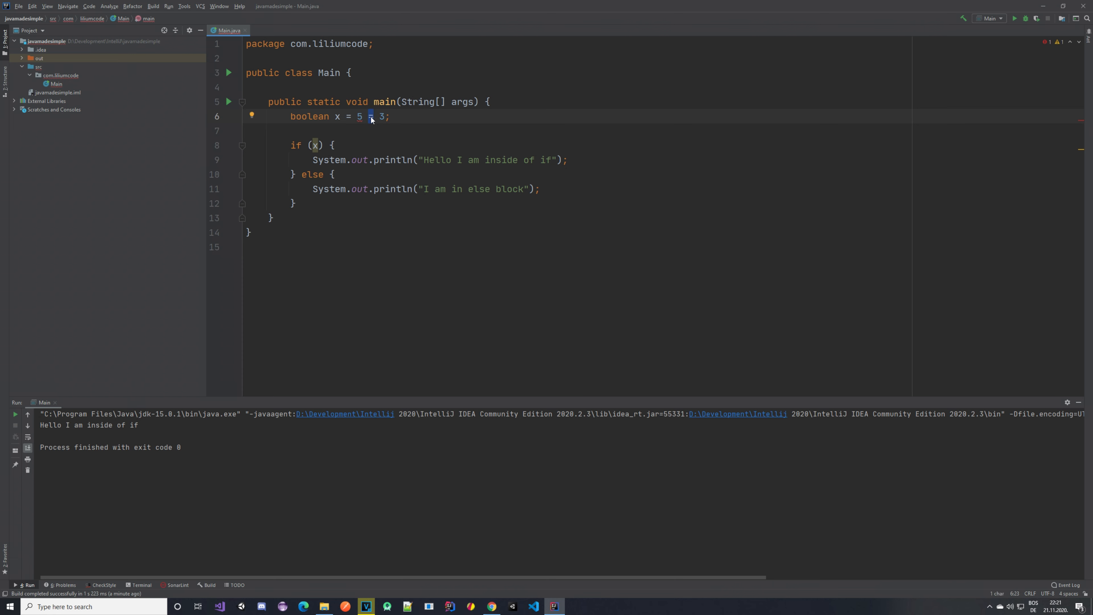
mouse_move(382, 134)
text(==)
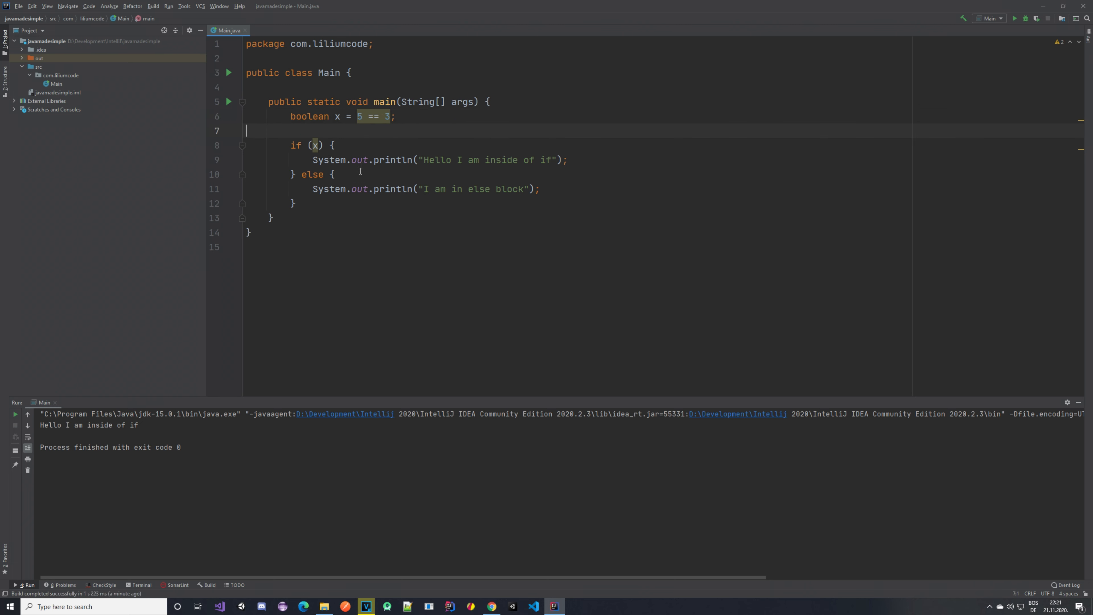
Step: Run Main from the gutter icon with x as 5 == 3, printing the else line
click(229, 102)
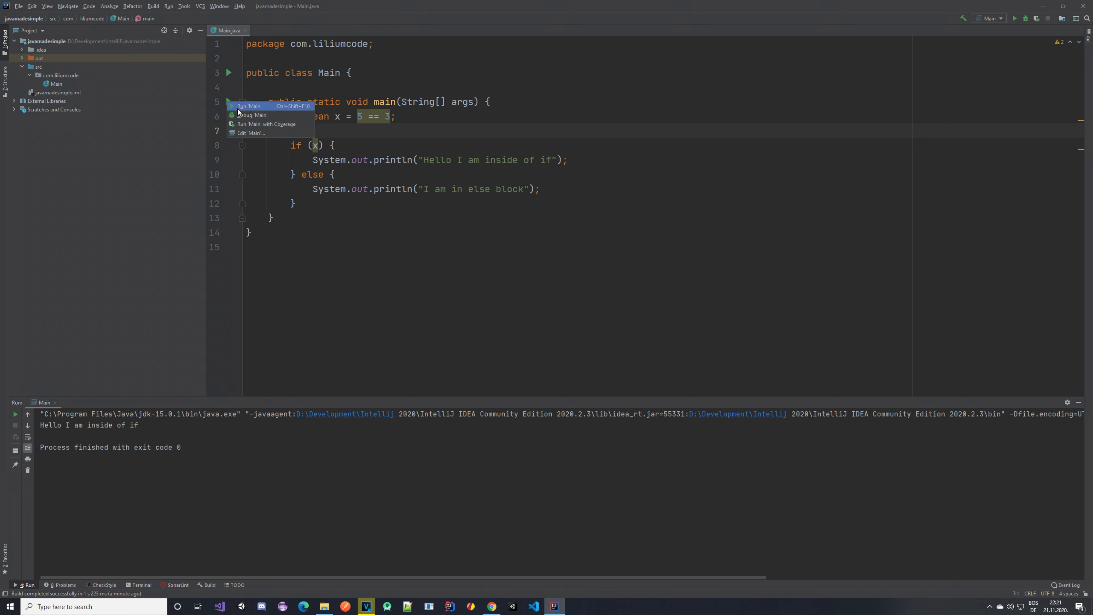
click(249, 106)
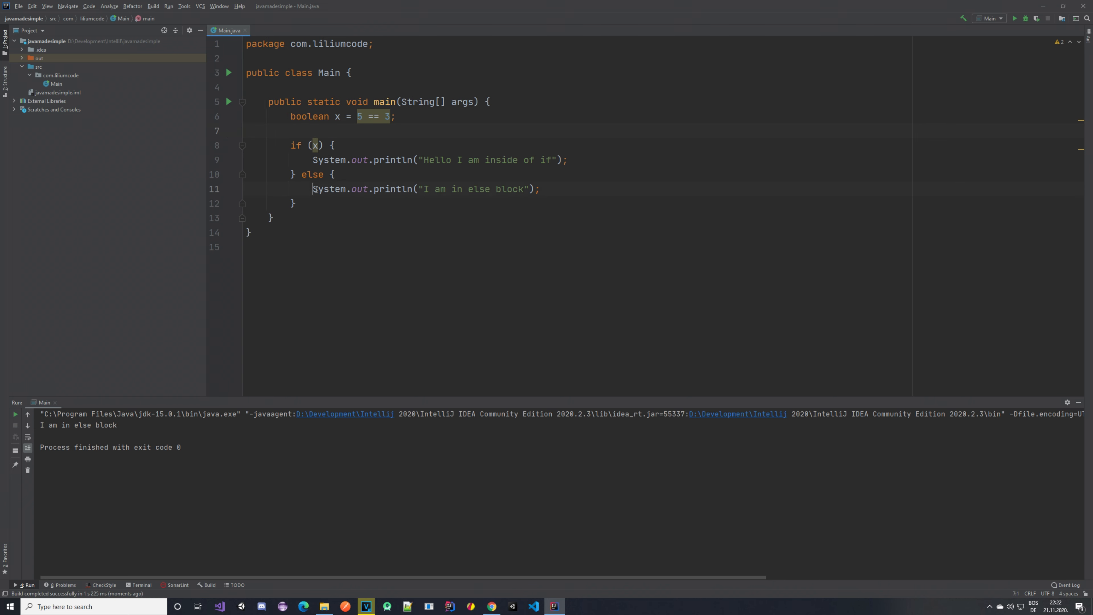
click(540, 189)
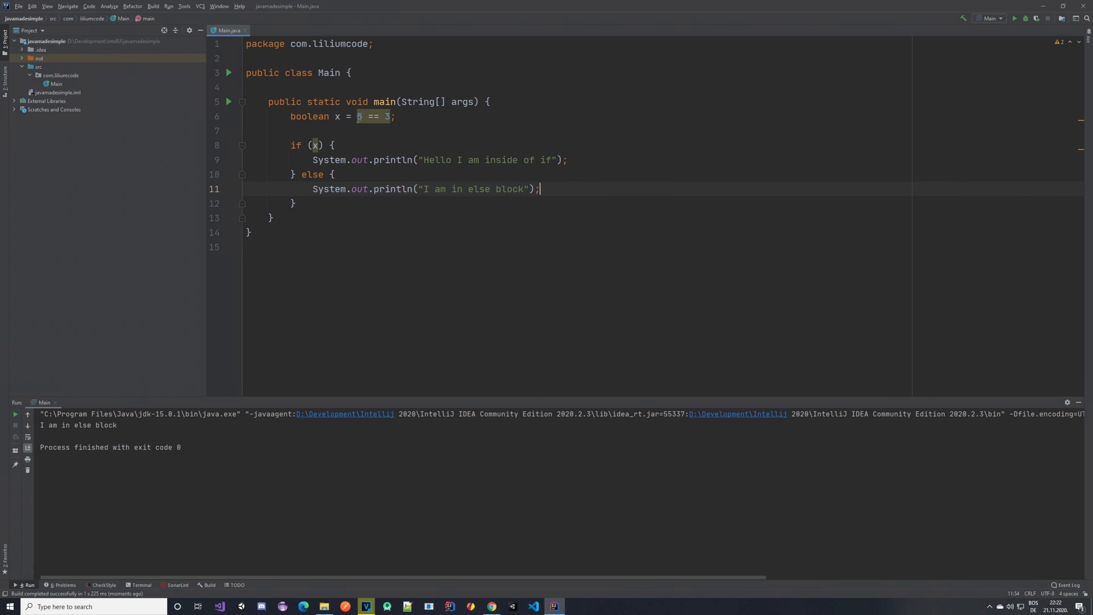
Step: Change the comparison to 5 == 5 and rerun to print "Hello I am inside of if"
click(368, 116)
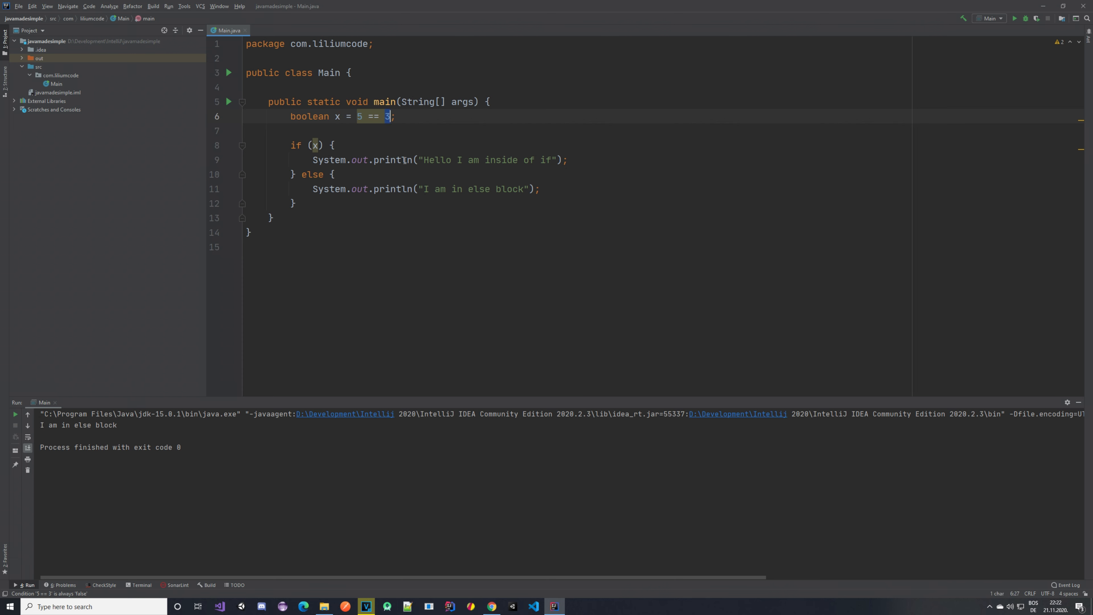
text(5)
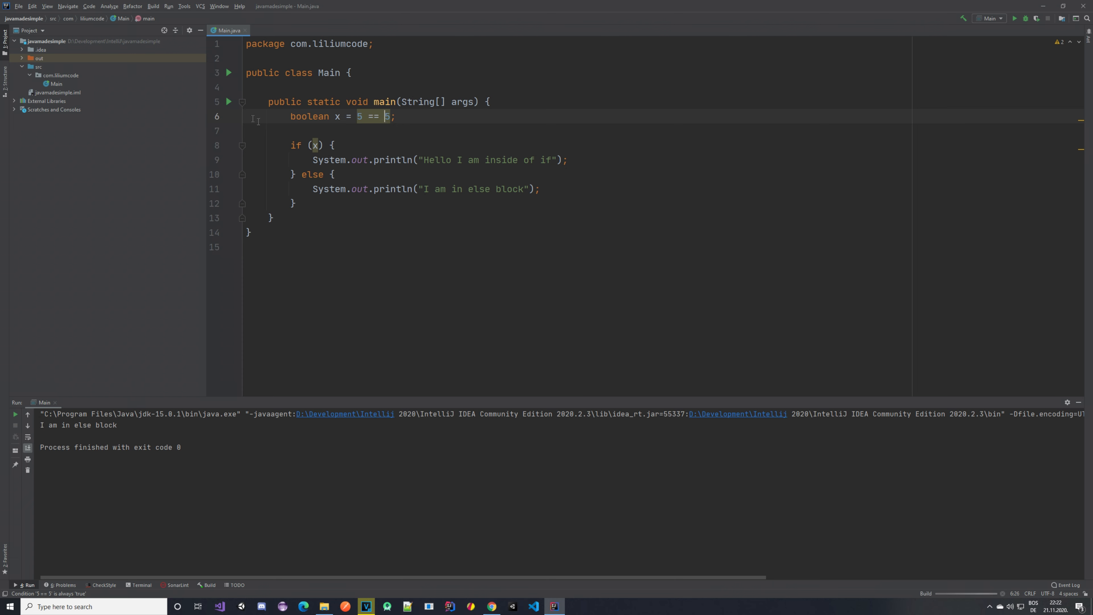
click(1016, 18)
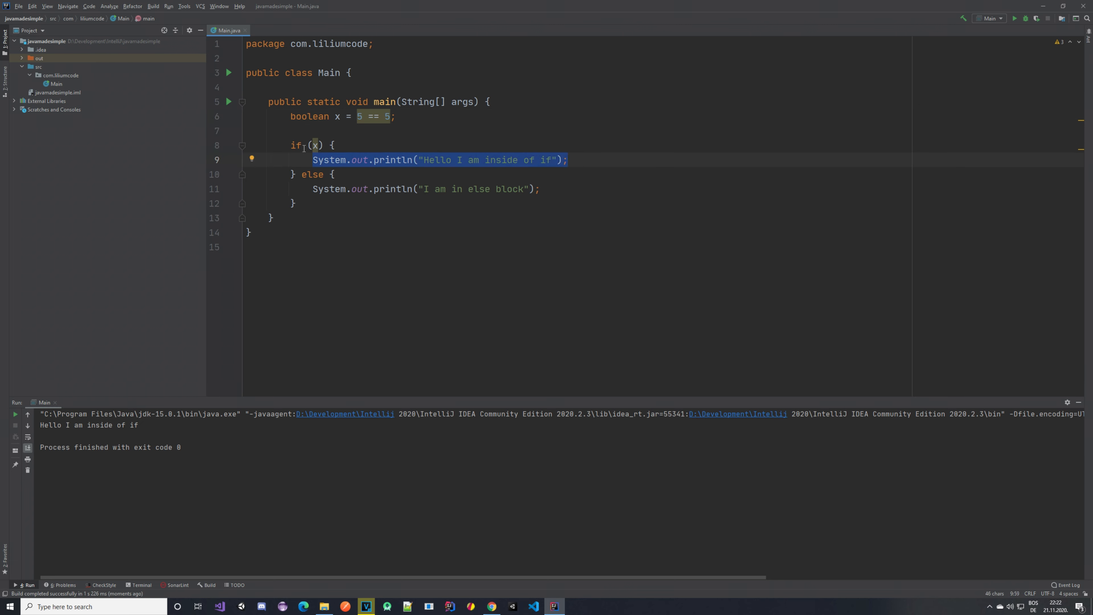
click(316, 146)
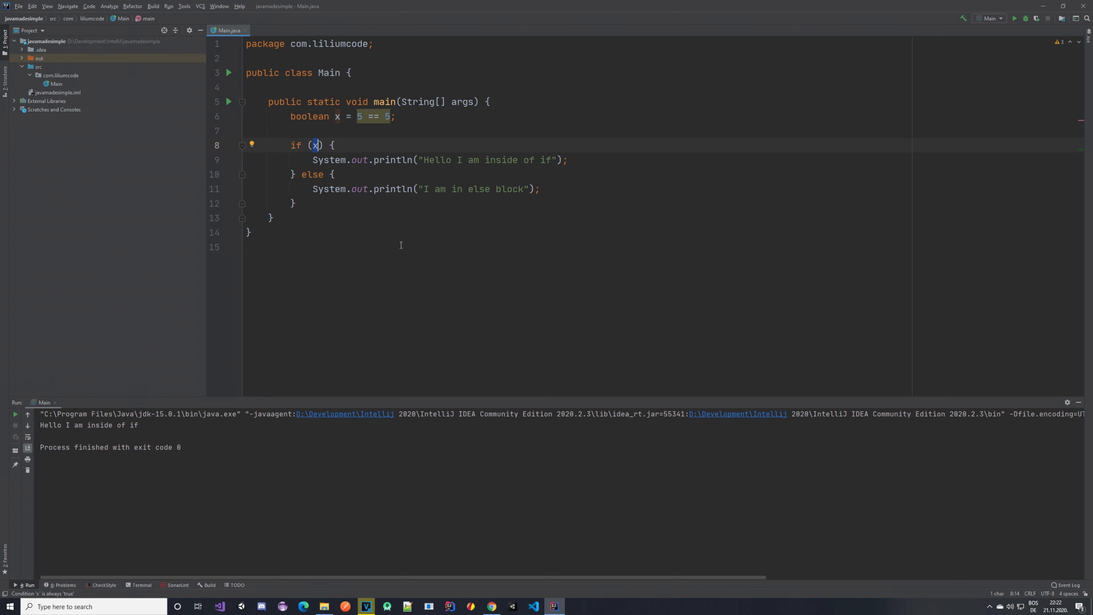
mouse_move(403, 173)
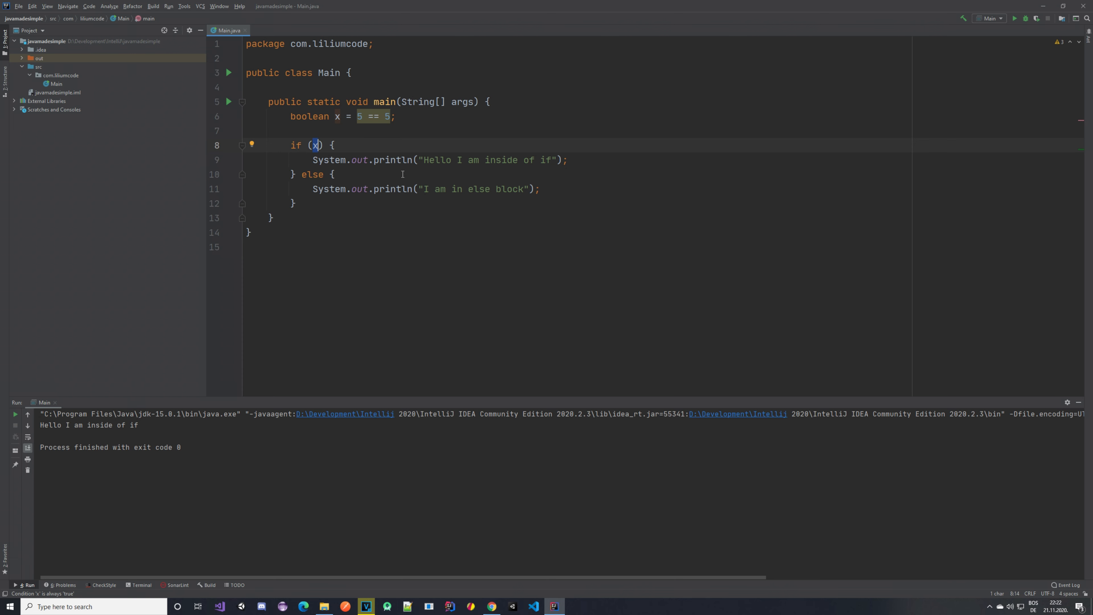
mouse_move(660, 243)
text(!)
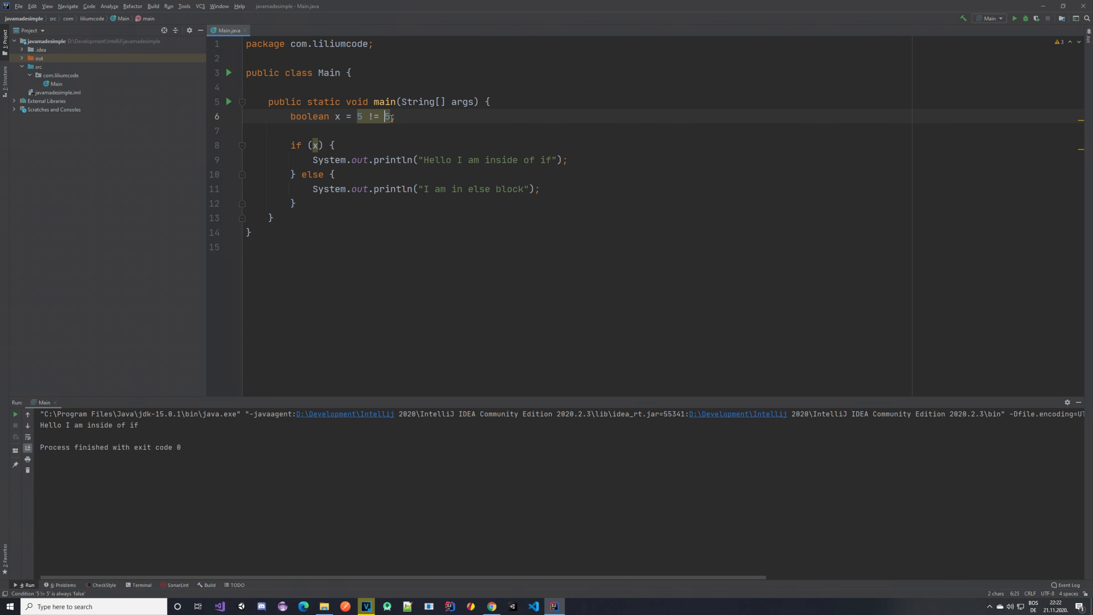
Step: Run Main with x as 5 != 5 and check the else output
click(229, 101)
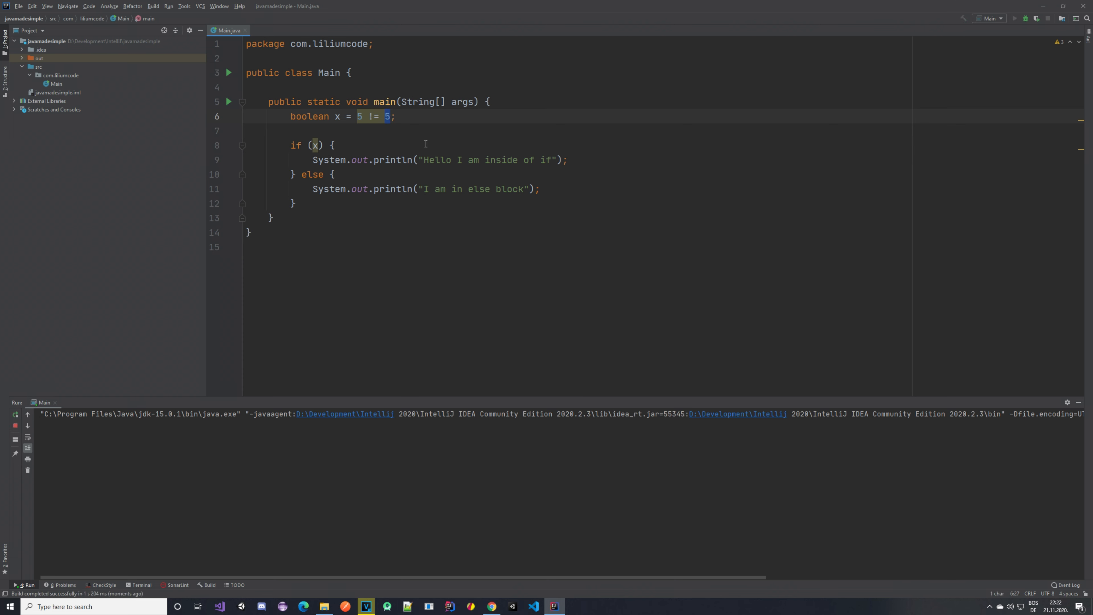
click(1015, 19)
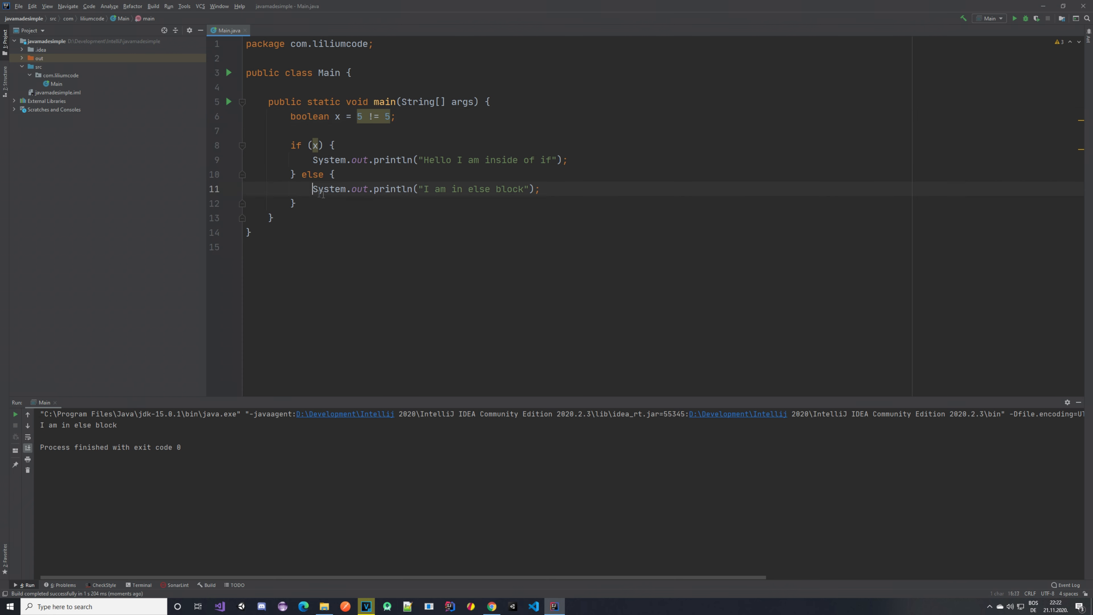
double_click(418, 189)
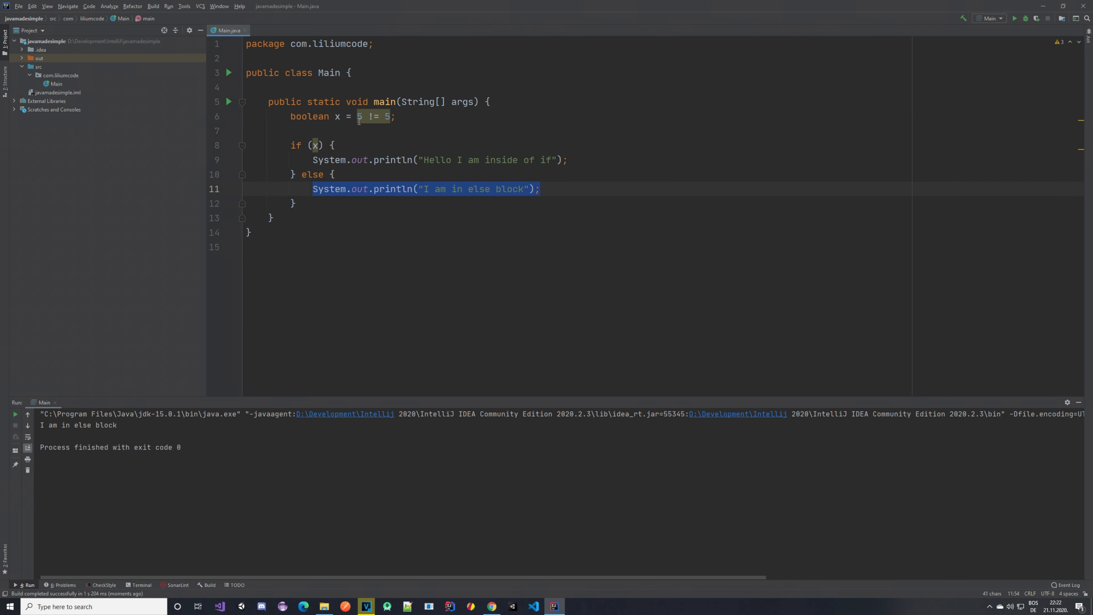
Step: Change the comparison to 5 != 87 so the if branch prints again
click(388, 116)
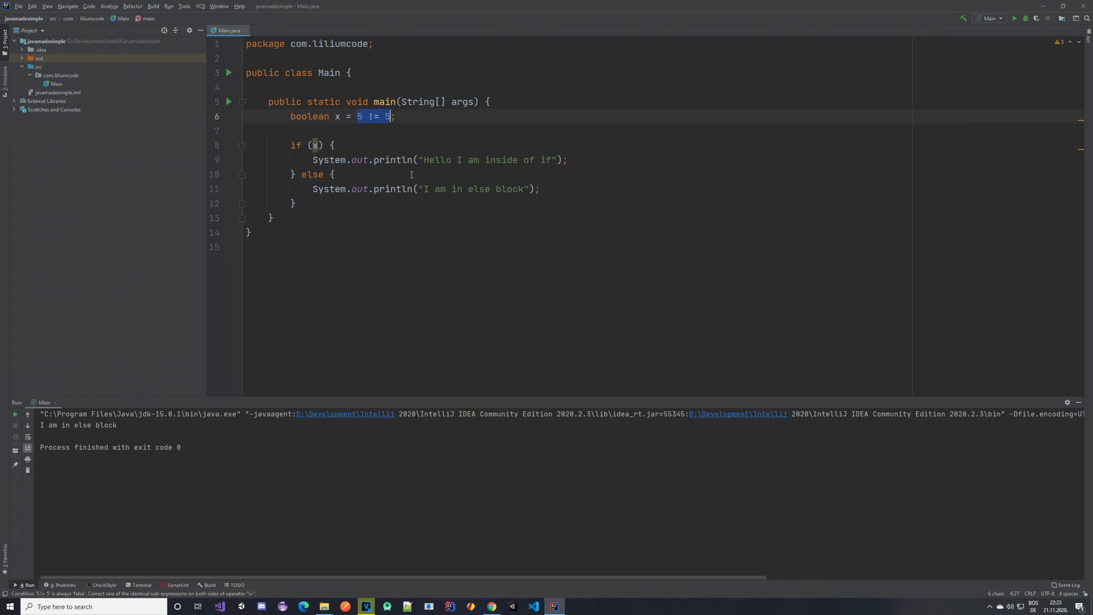
click(414, 184)
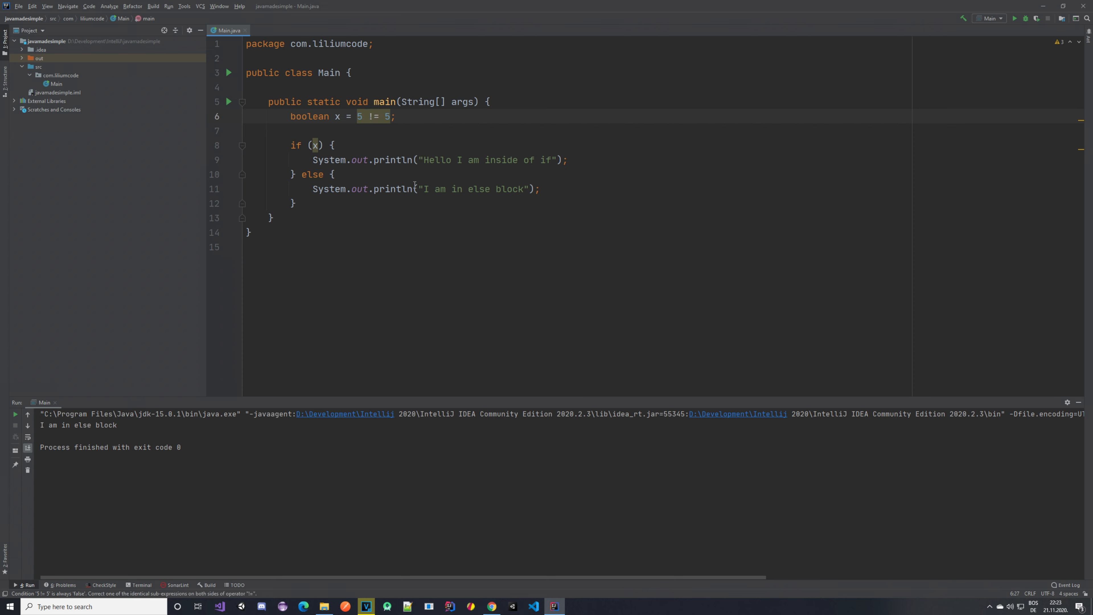
text(87)
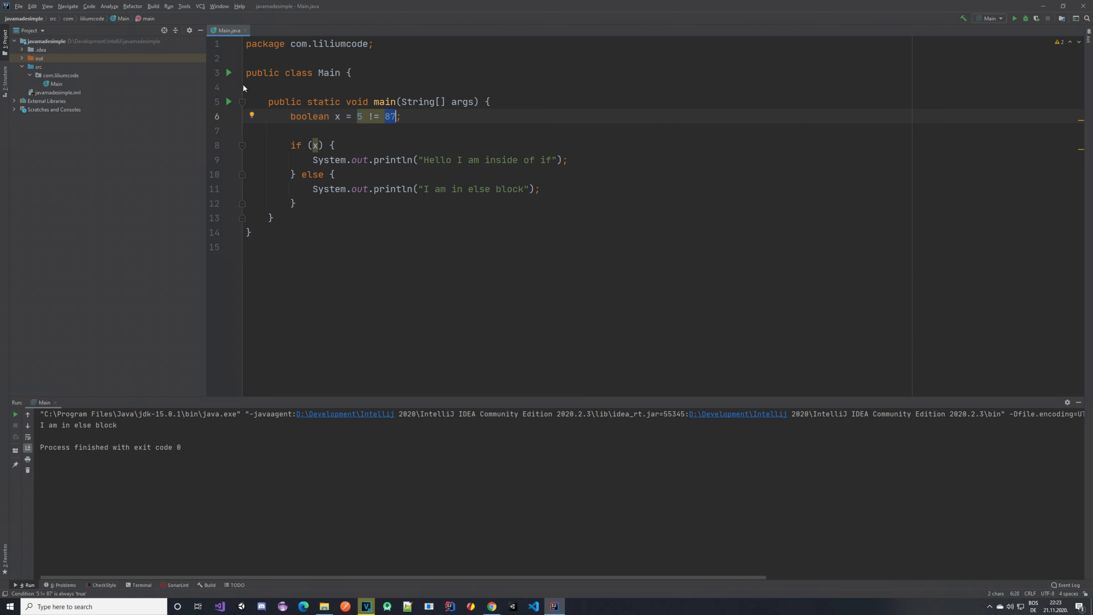
double_click(358, 160)
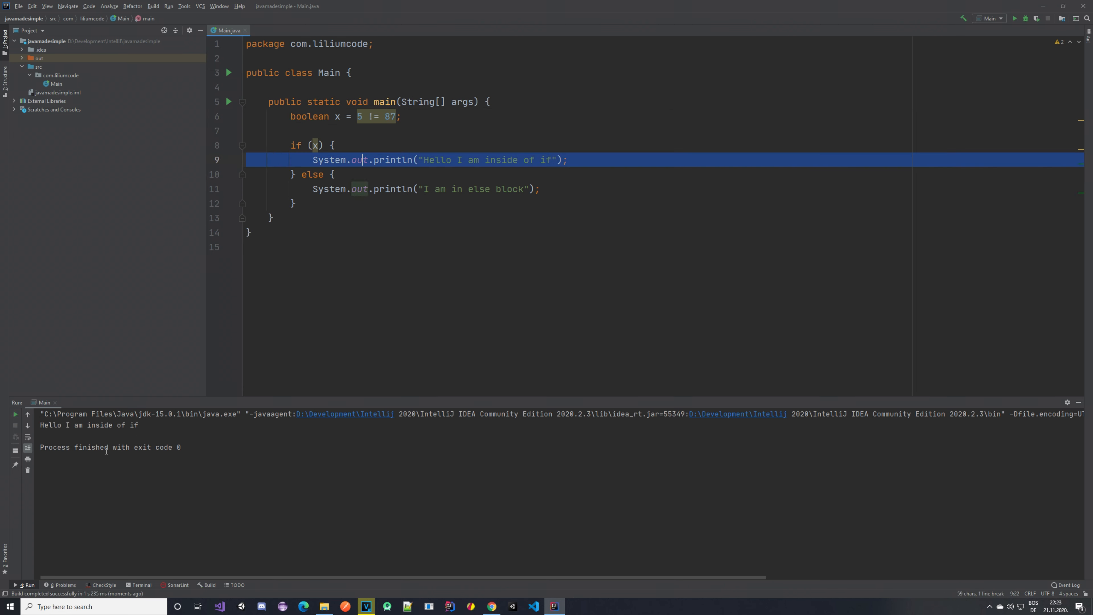
mouse_move(719, 280)
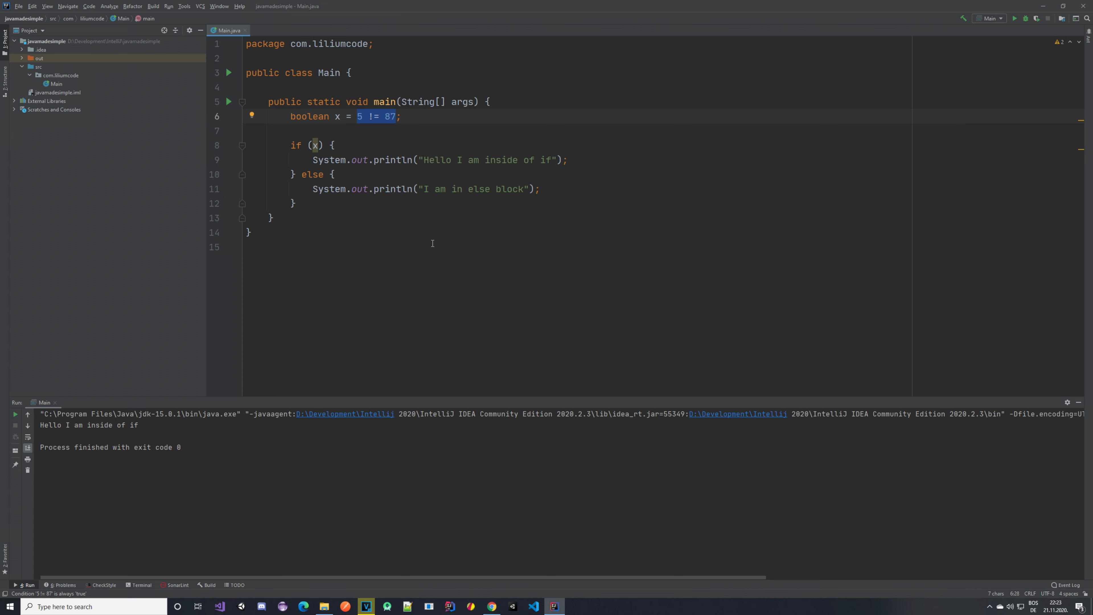
Step: Set x to the comparison 3 < 5
text(3)
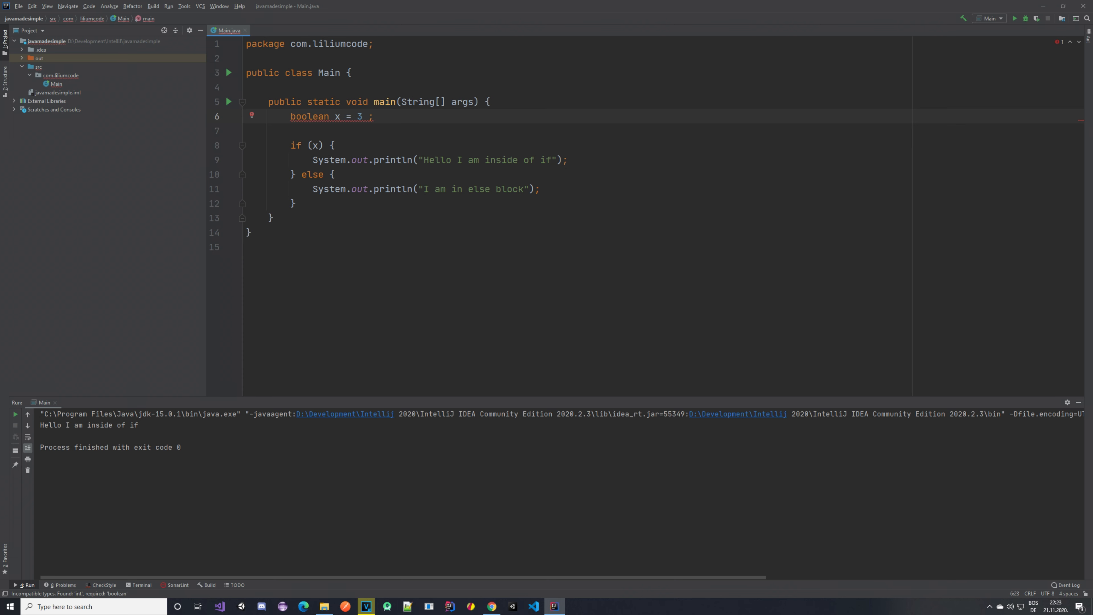
text(< 5)
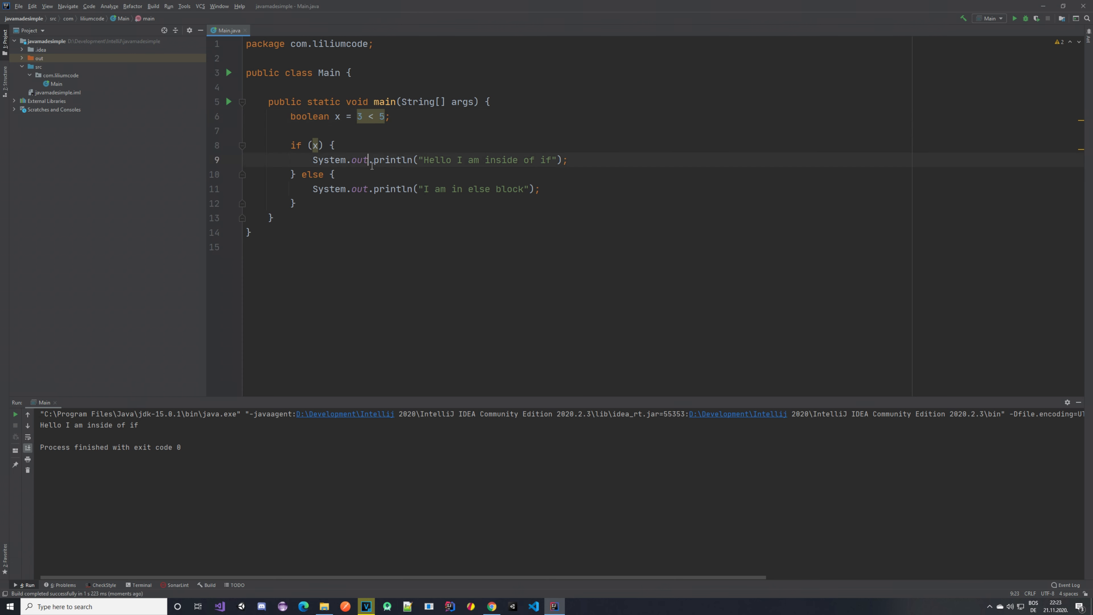
double_click(392, 159)
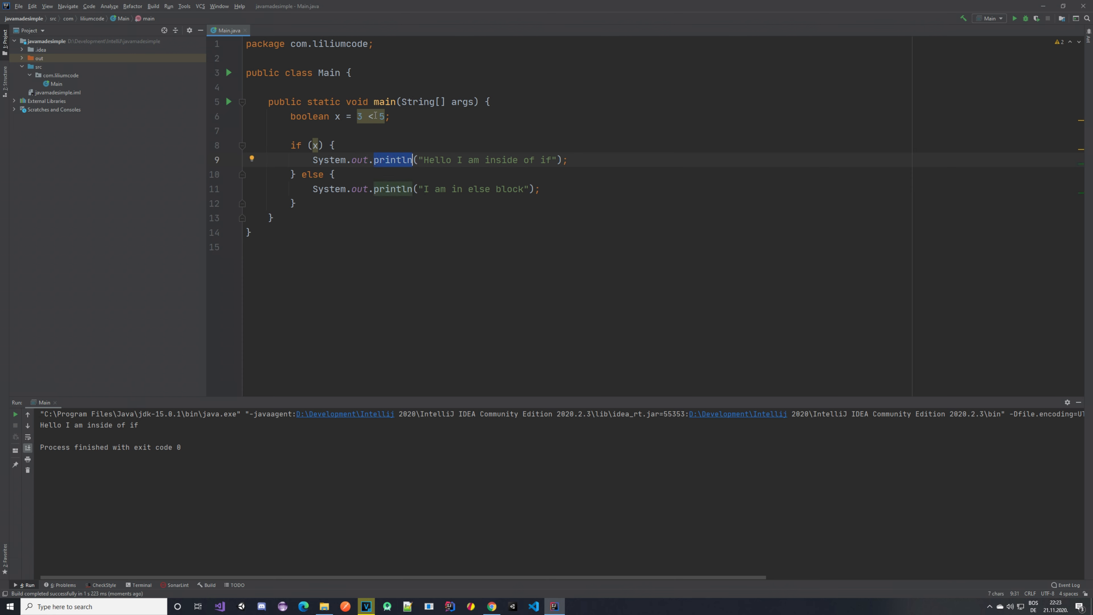
Step: Change the operator to > (3 > 5) and run Main to print "I am in else block"
click(370, 116)
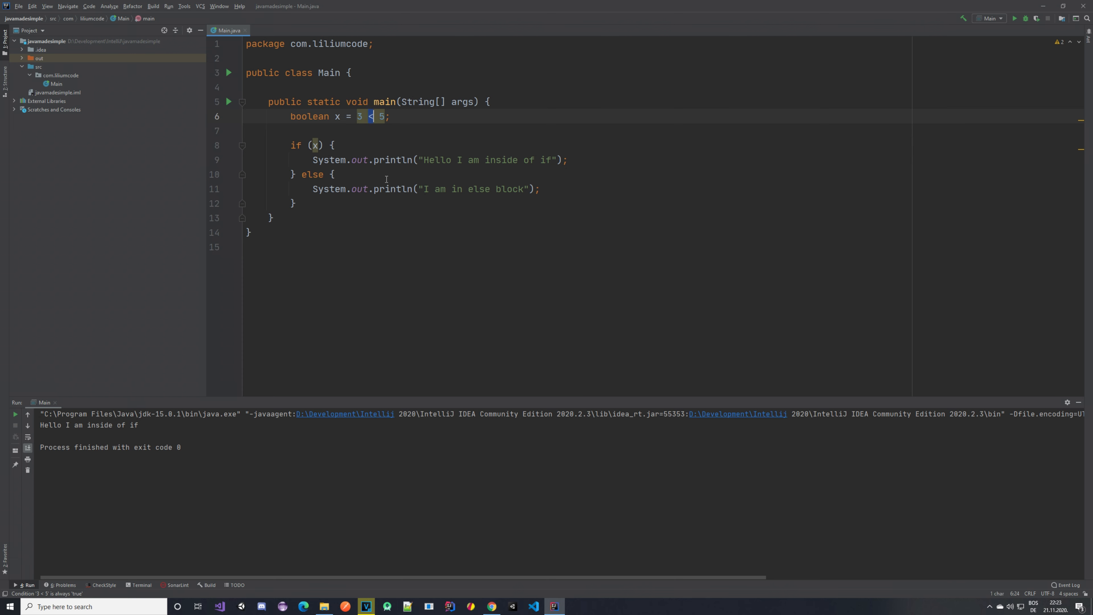
text(>)
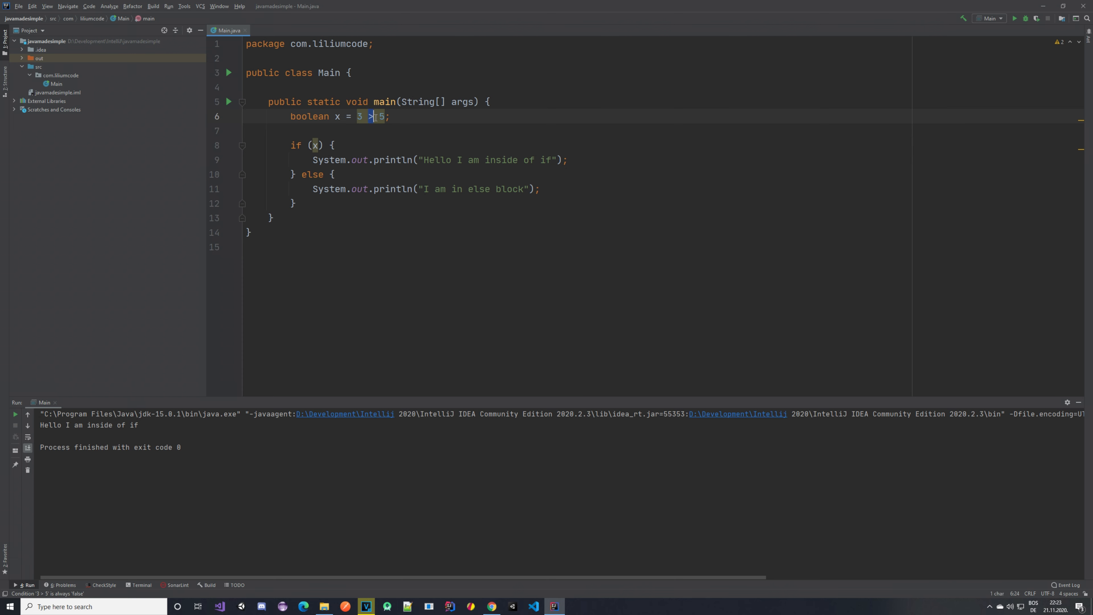
click(229, 102)
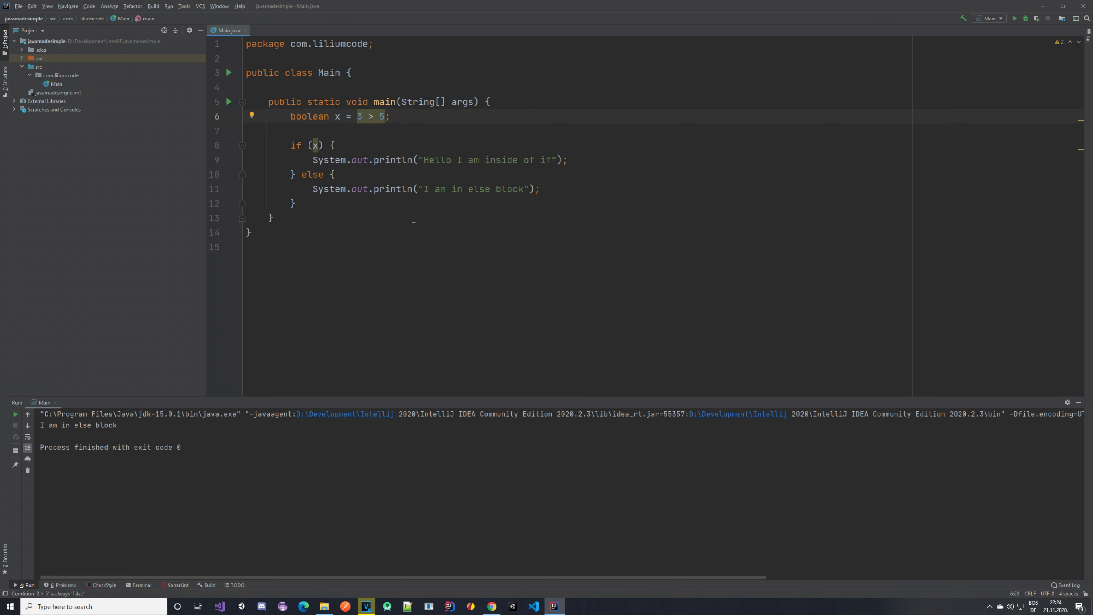
Step: Change the comparison to 5 >= 5, trying 5 > 5 along the way, and rerun Main
text(=)
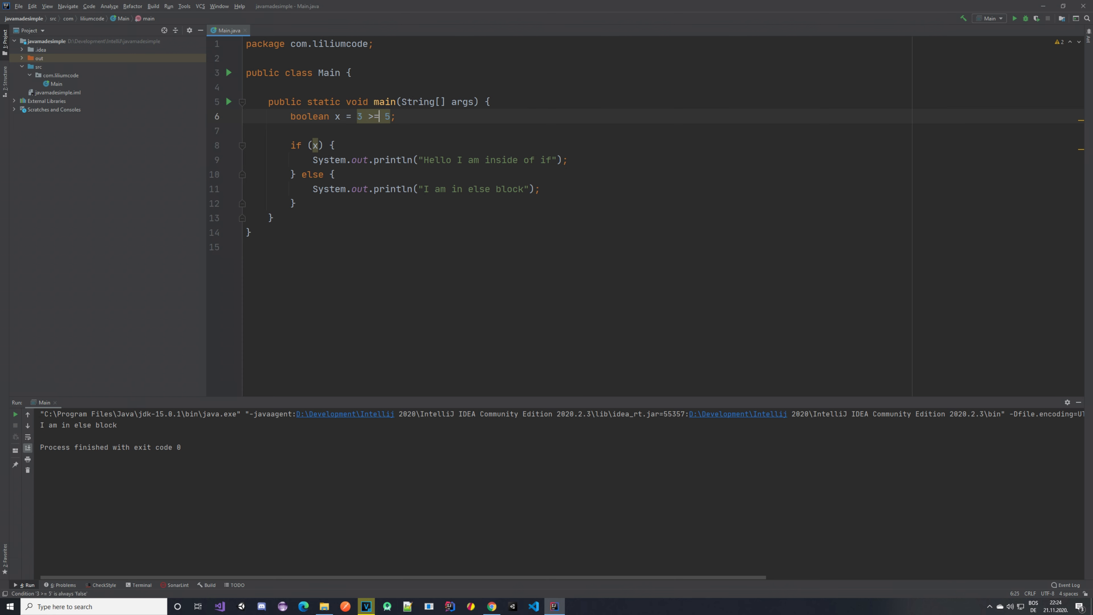
double_click(371, 116)
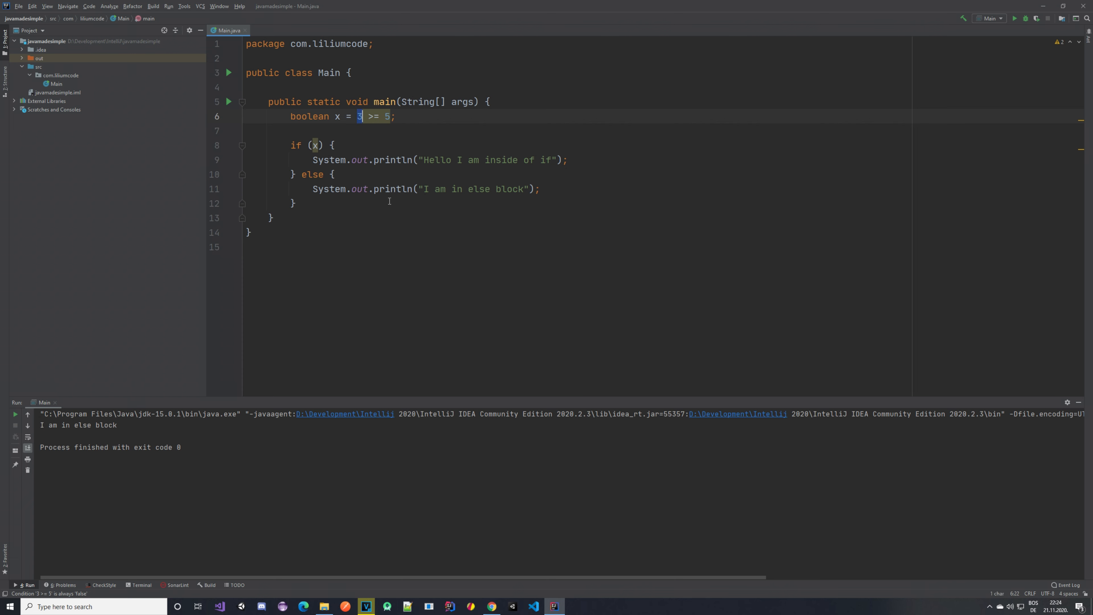
text(5)
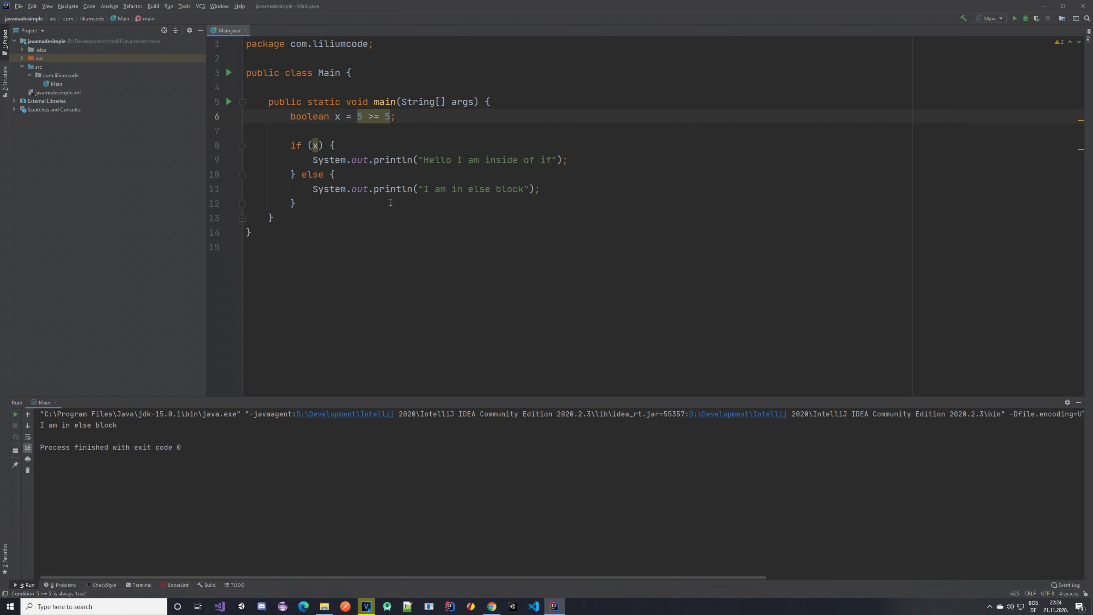
click(229, 102)
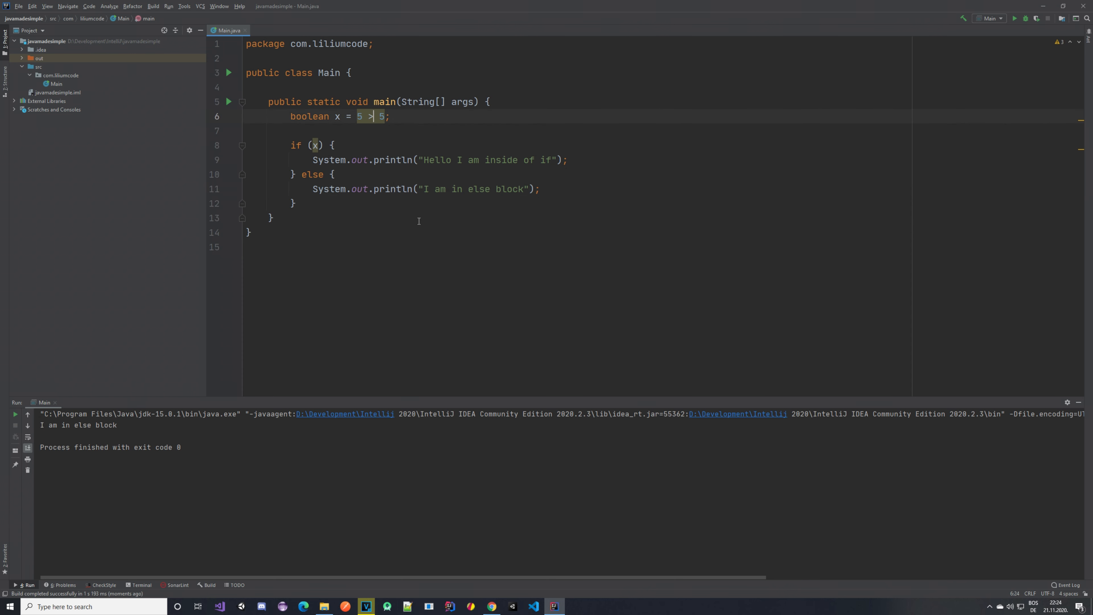
text(=)
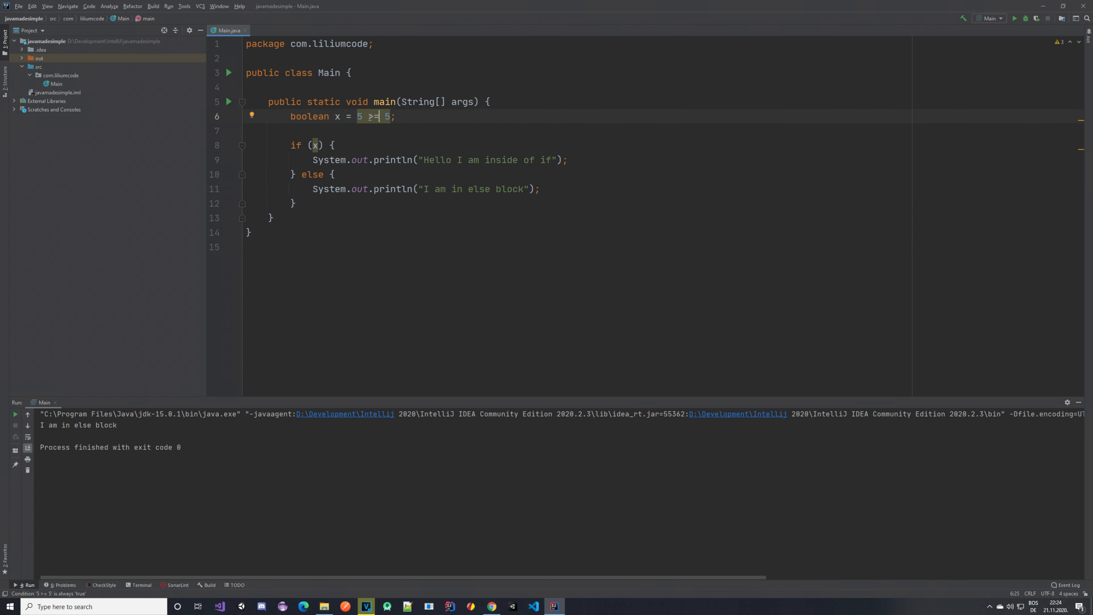
mouse_move(211, 102)
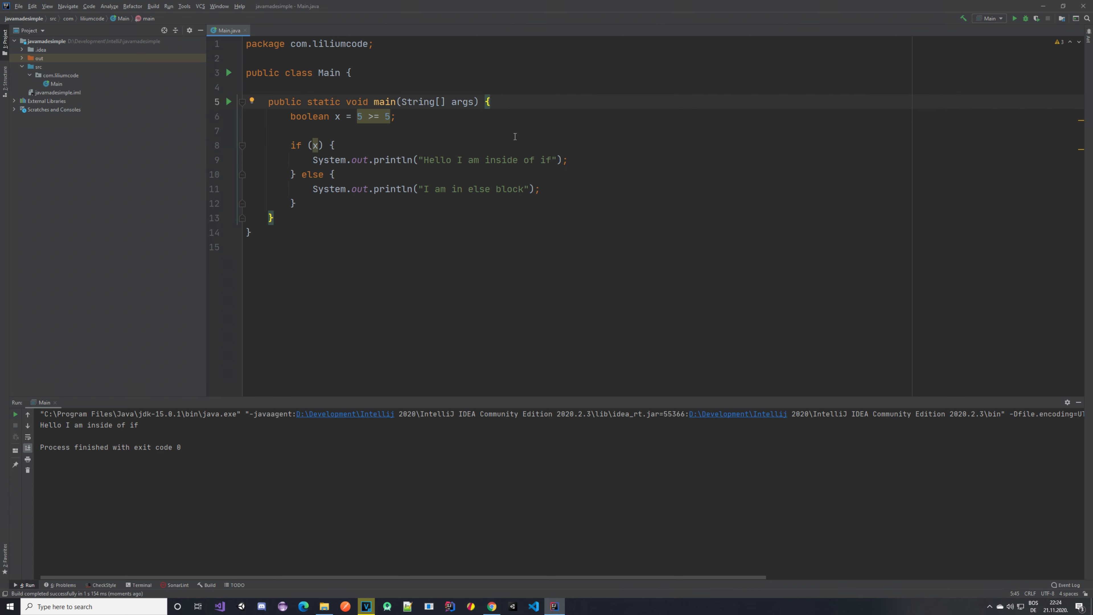
Step: Declare String a = "A" and String b = "B", and set x = a == b
text(String a)
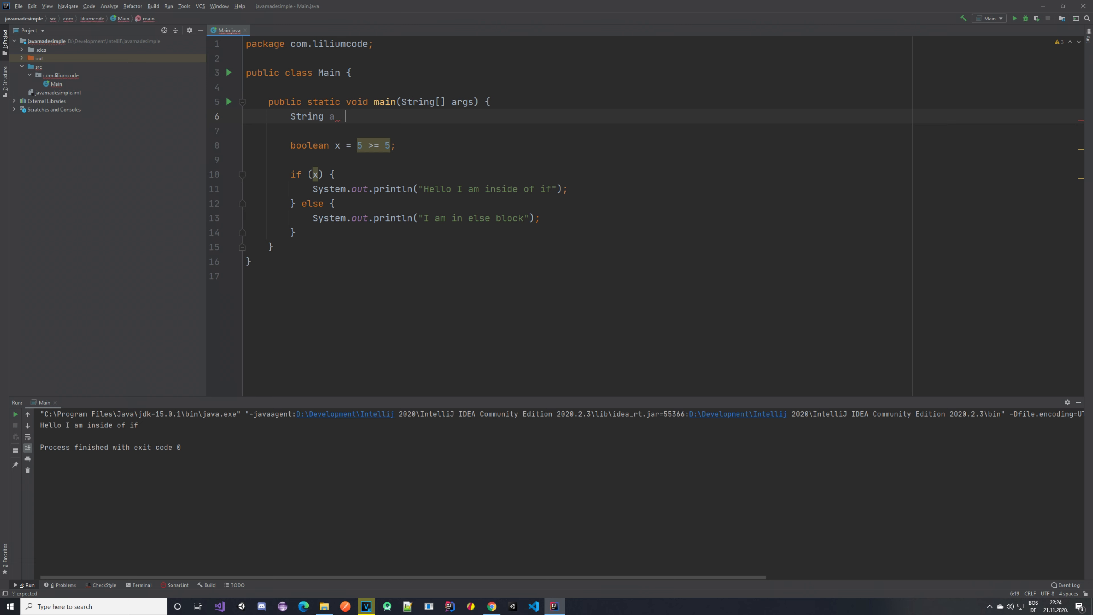
text(= "")
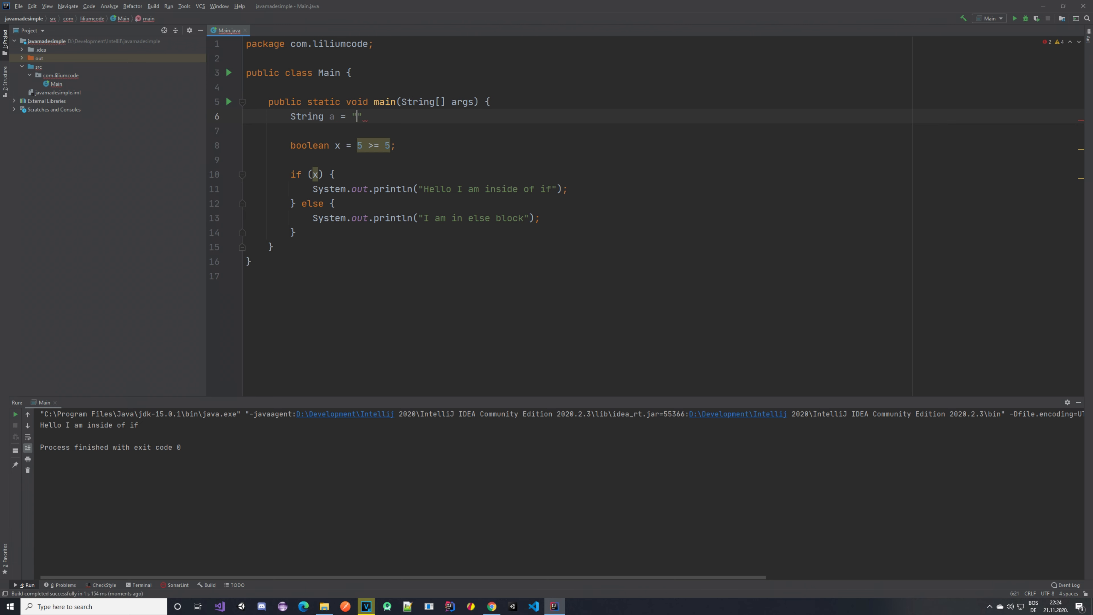
text(A;)
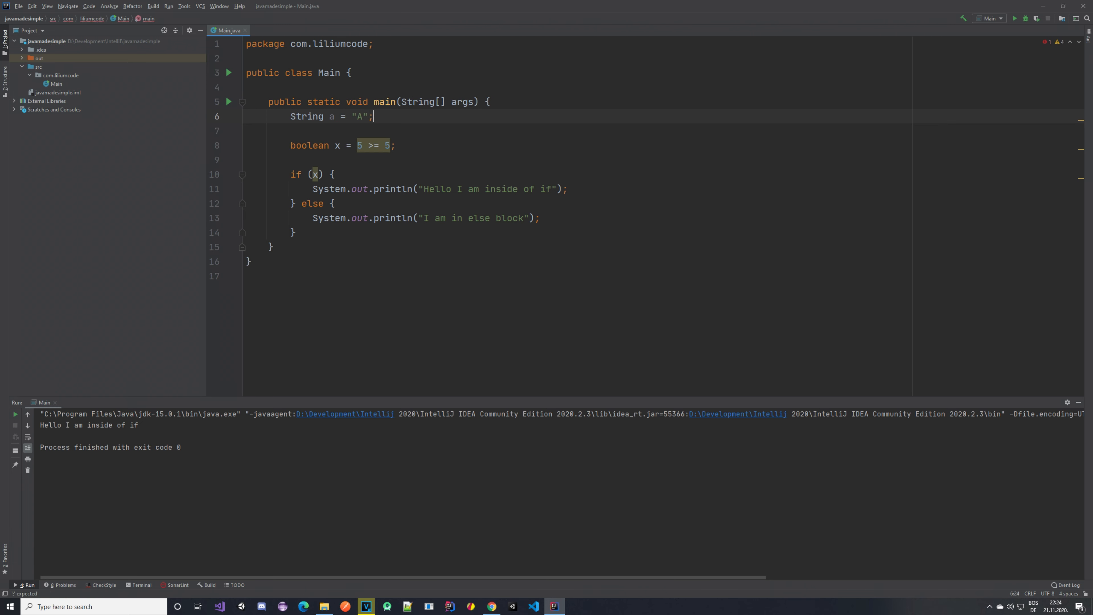
text(String b = "B)
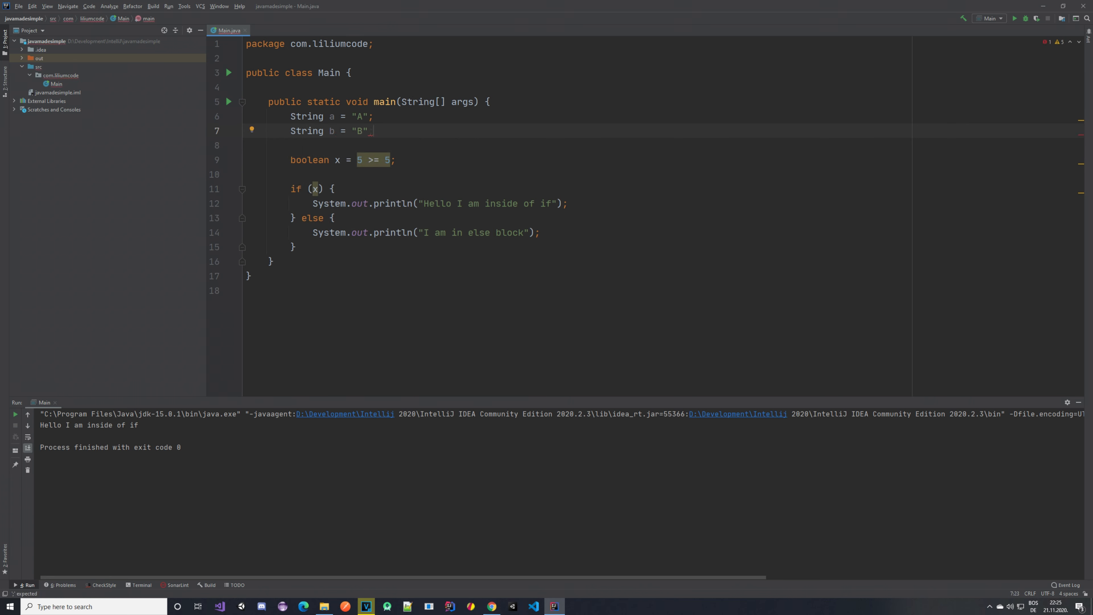
click(358, 159)
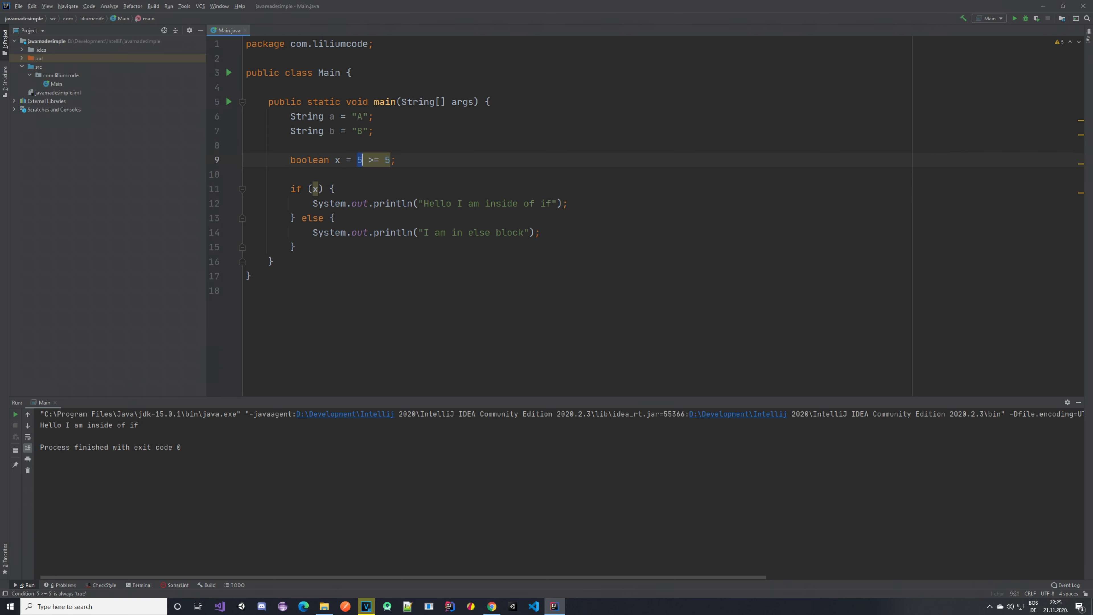
text(a)
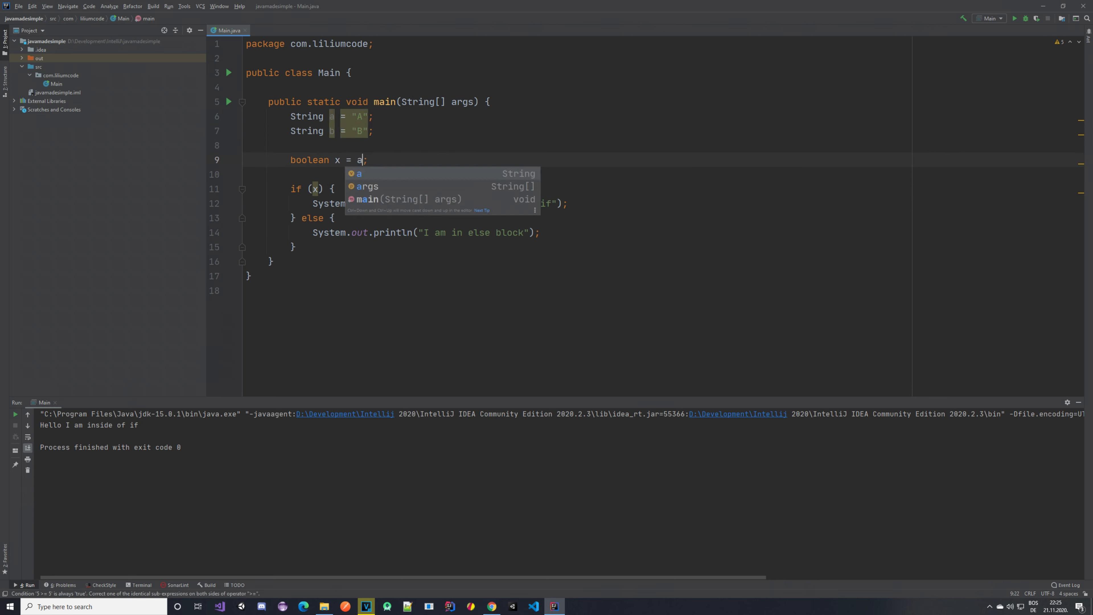
text(== b)
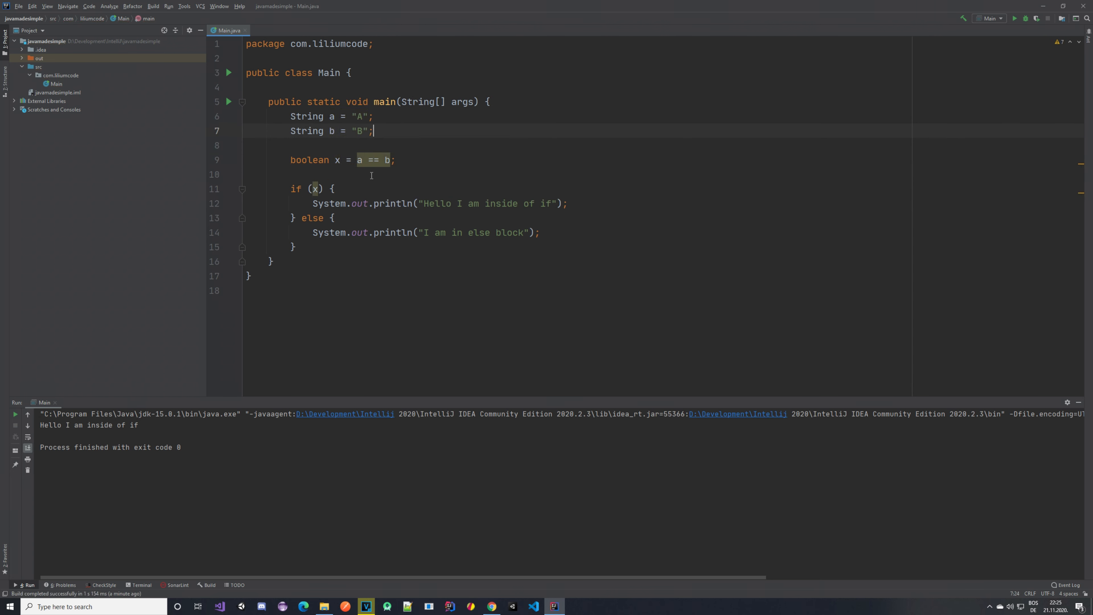
Step: Run Main, then change b's value to "A" so both strings hold "A"
click(229, 102)
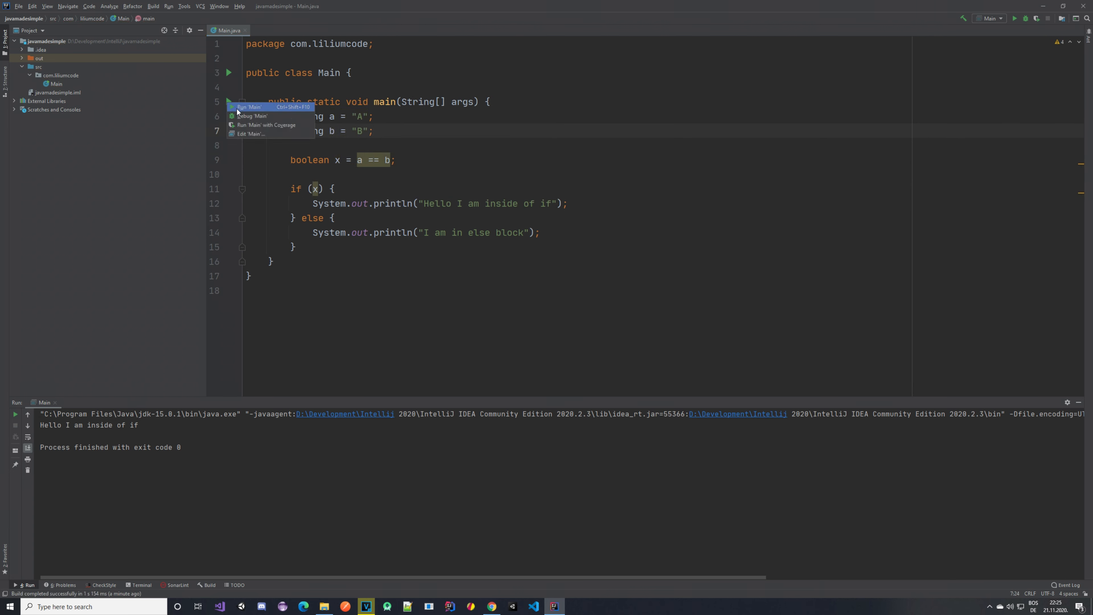
click(248, 107)
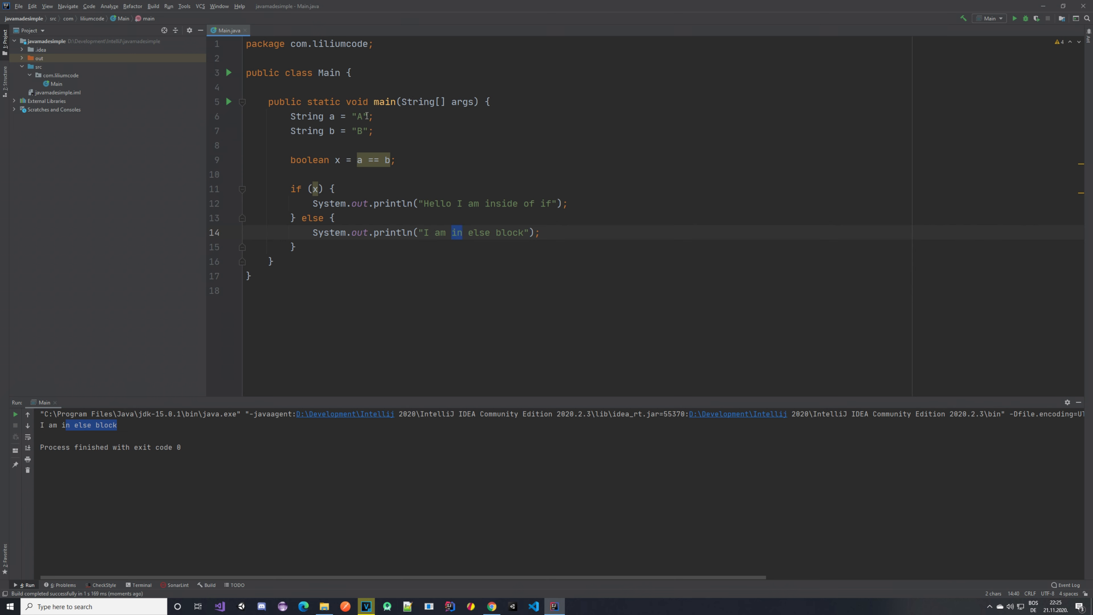
click(361, 116)
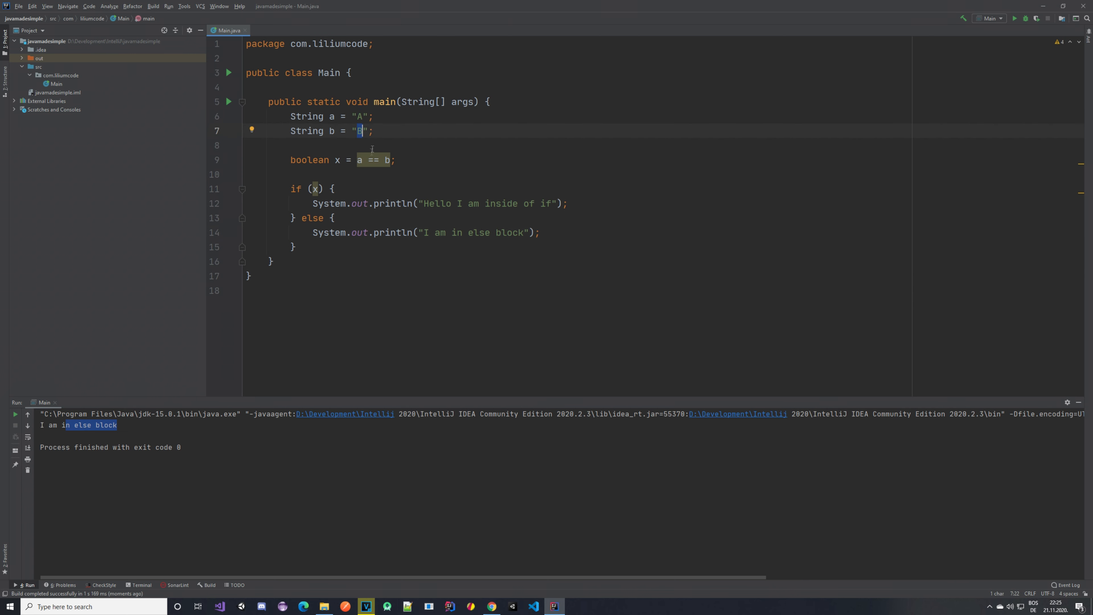
text(A)
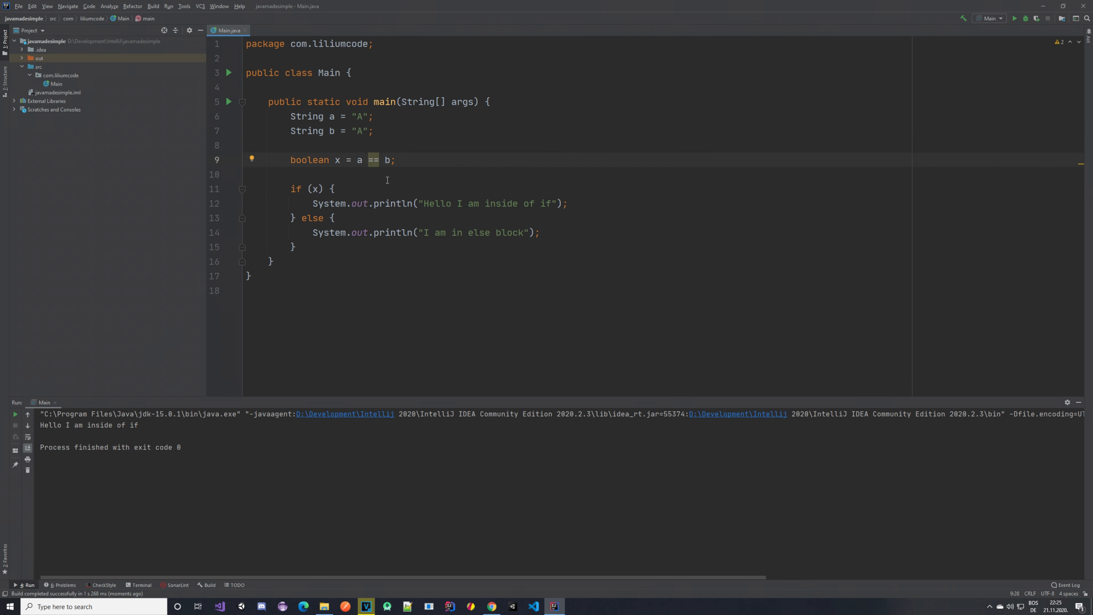
mouse_move(440, 159)
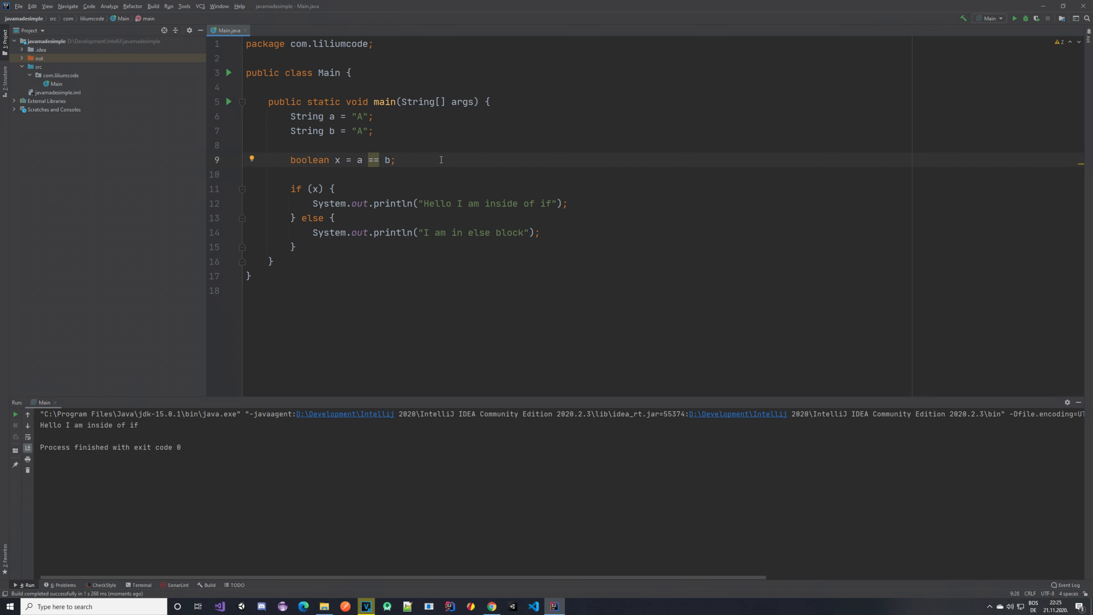
mouse_move(393, 143)
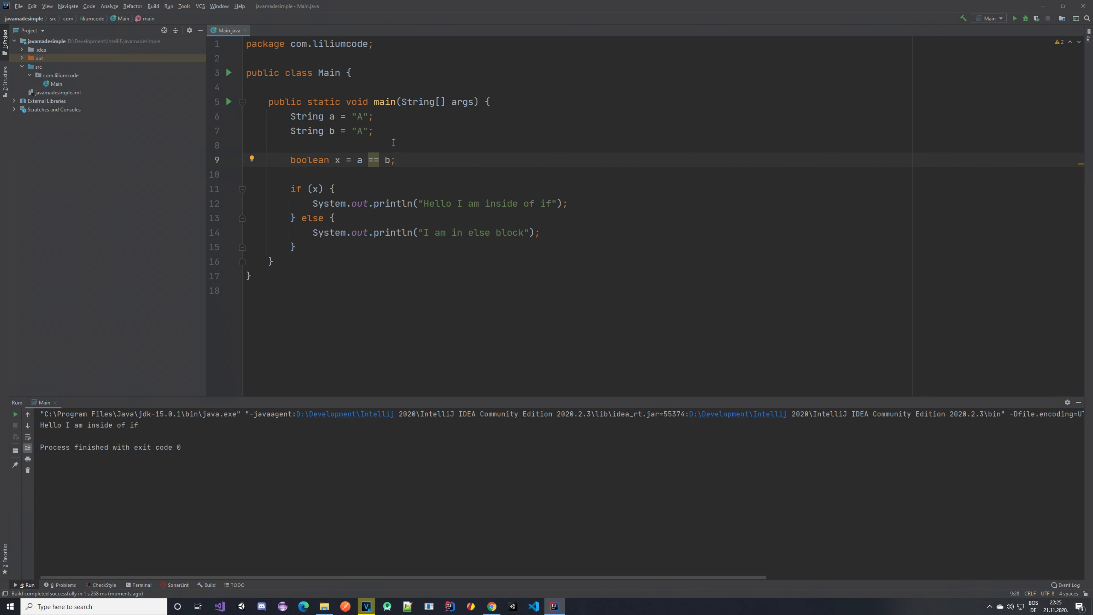
mouse_move(415, 139)
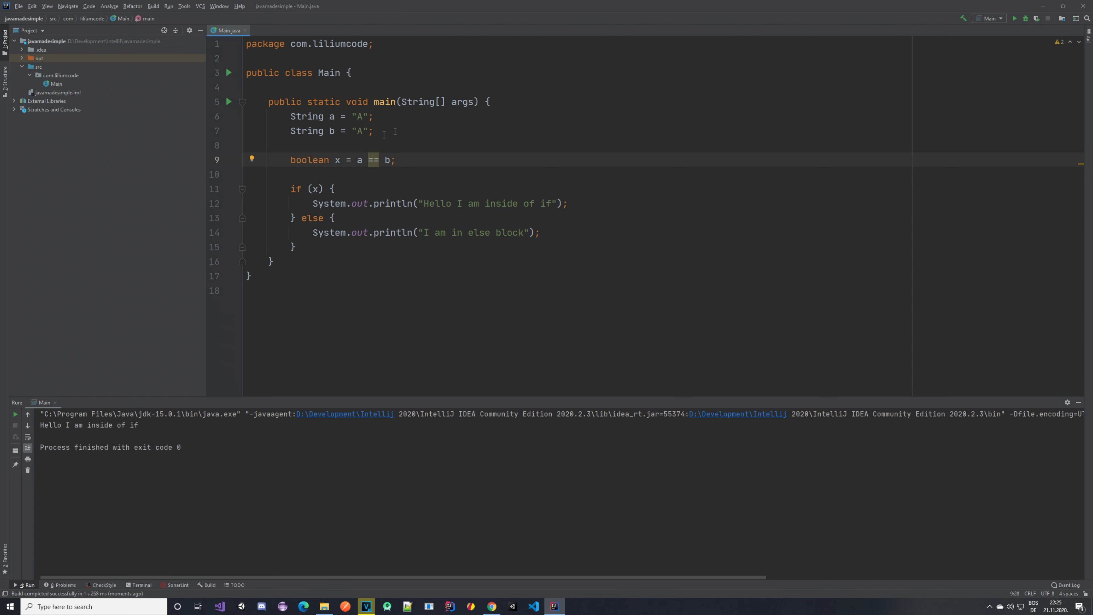
mouse_move(431, 178)
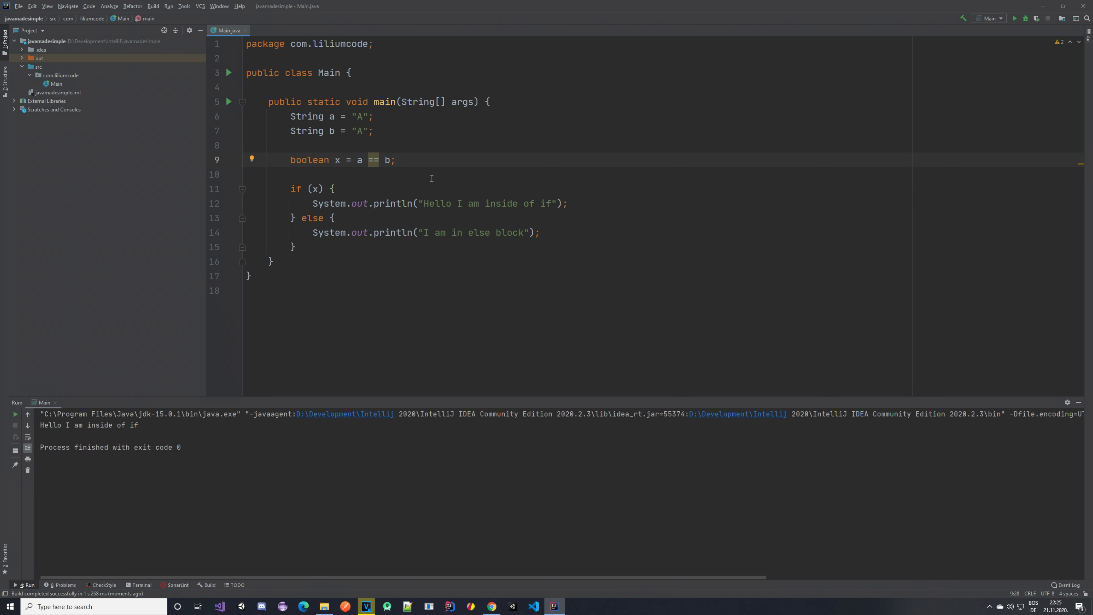
Step: Insert an empty else-if branch between the if block and the else block
drag(293, 188, 301, 217)
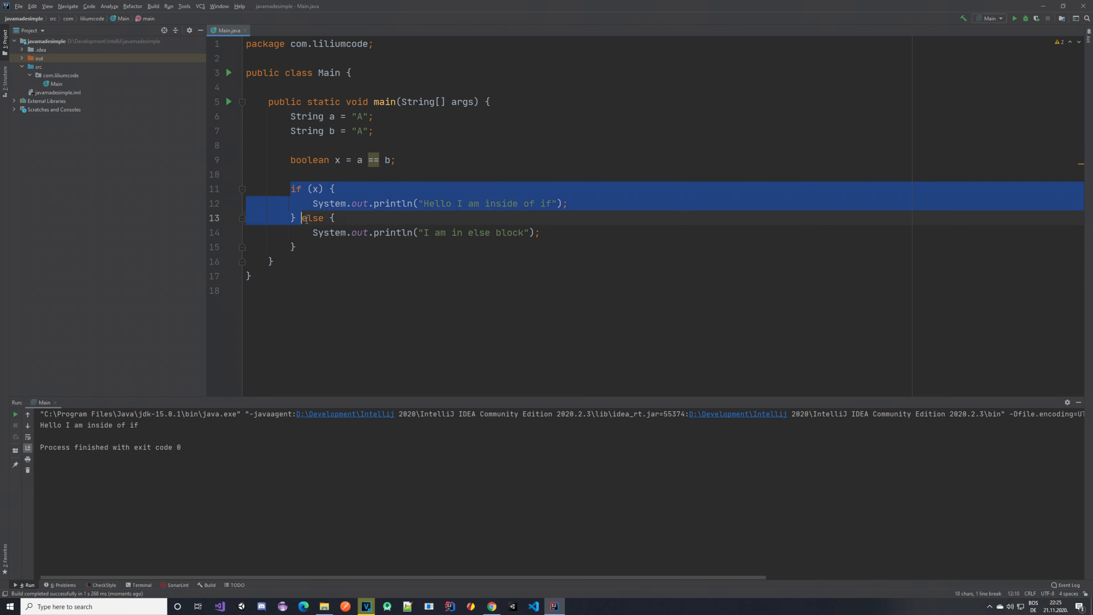
click(325, 314)
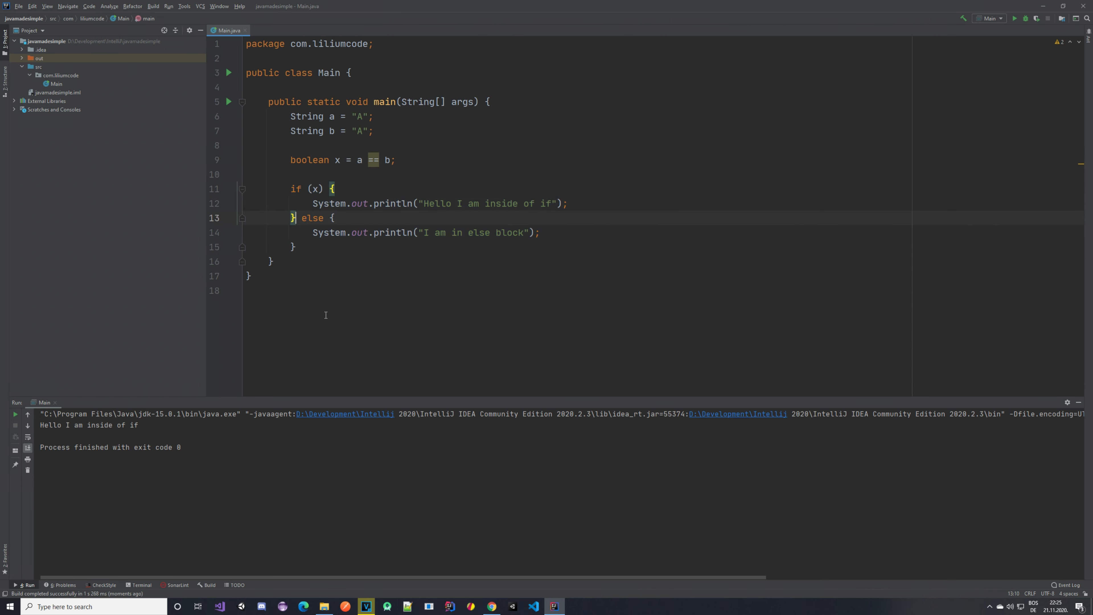
text(else)
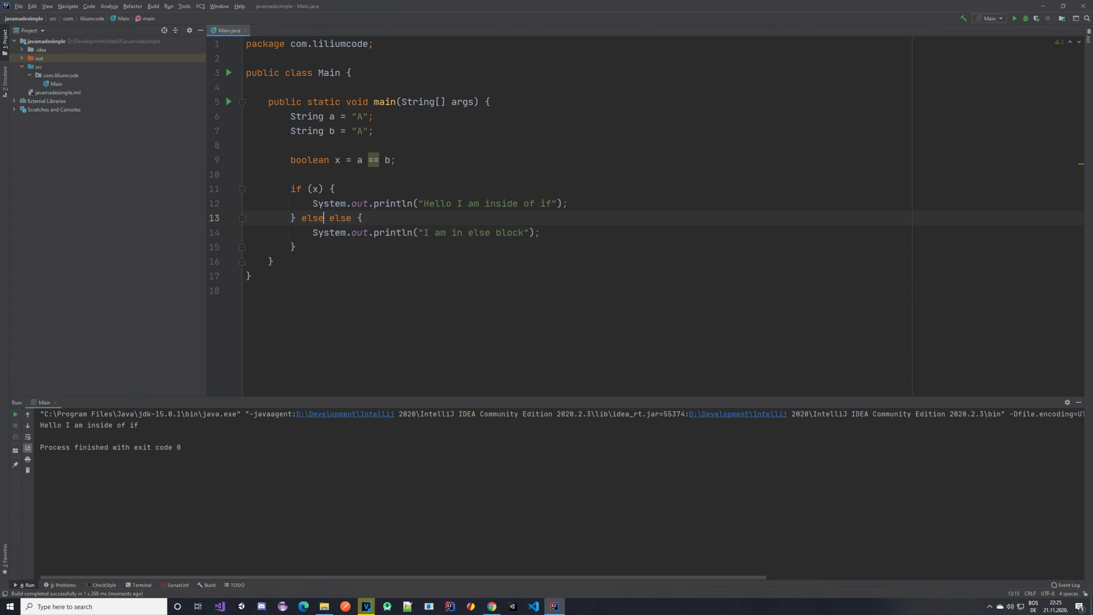
text(if ))
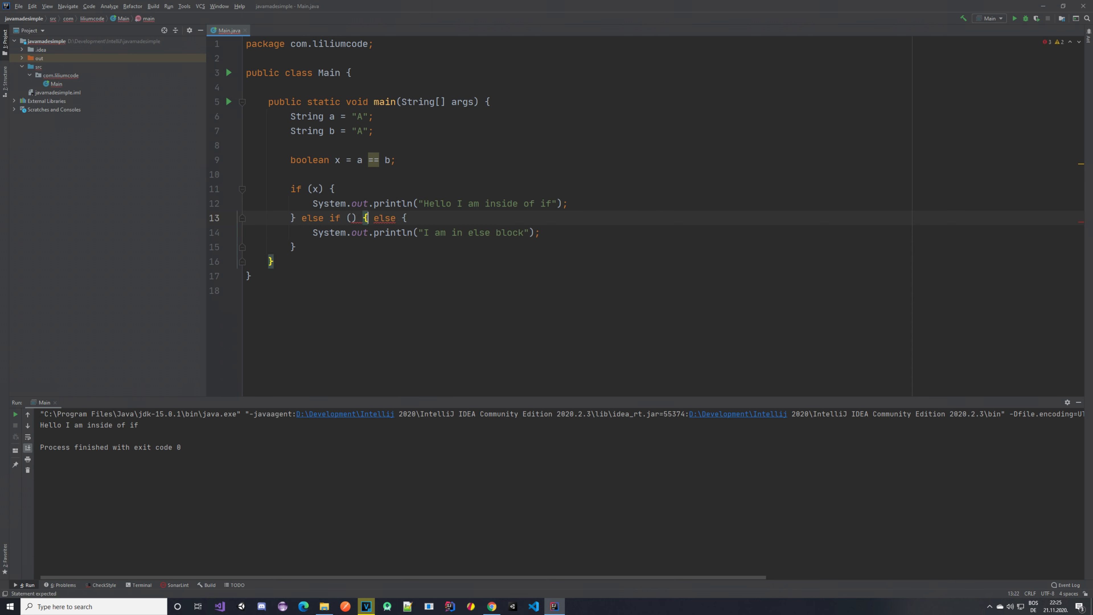
key(Enter)
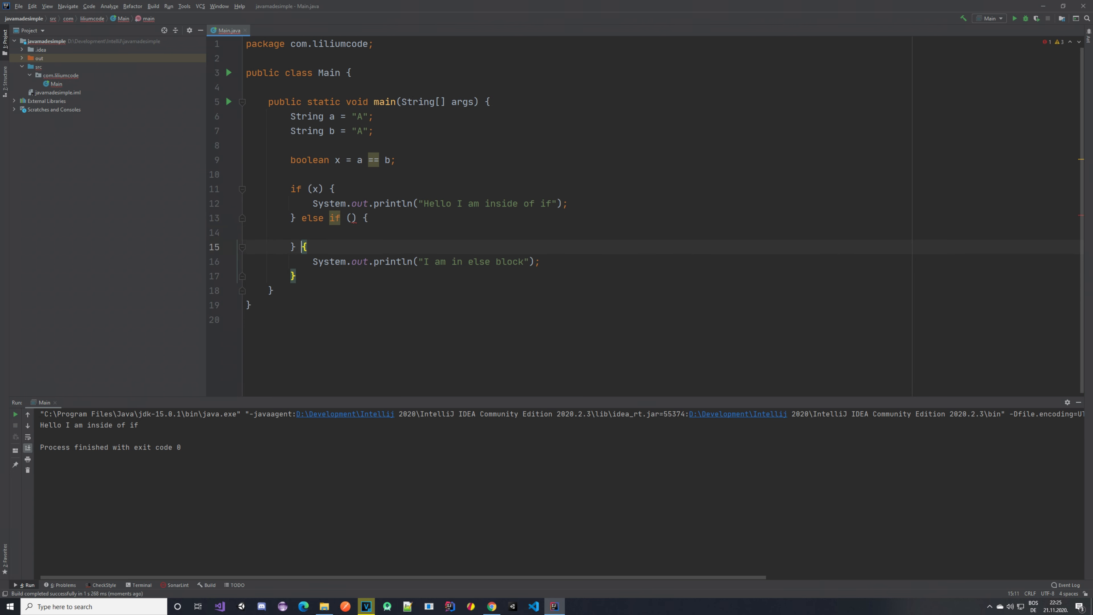
text(el)
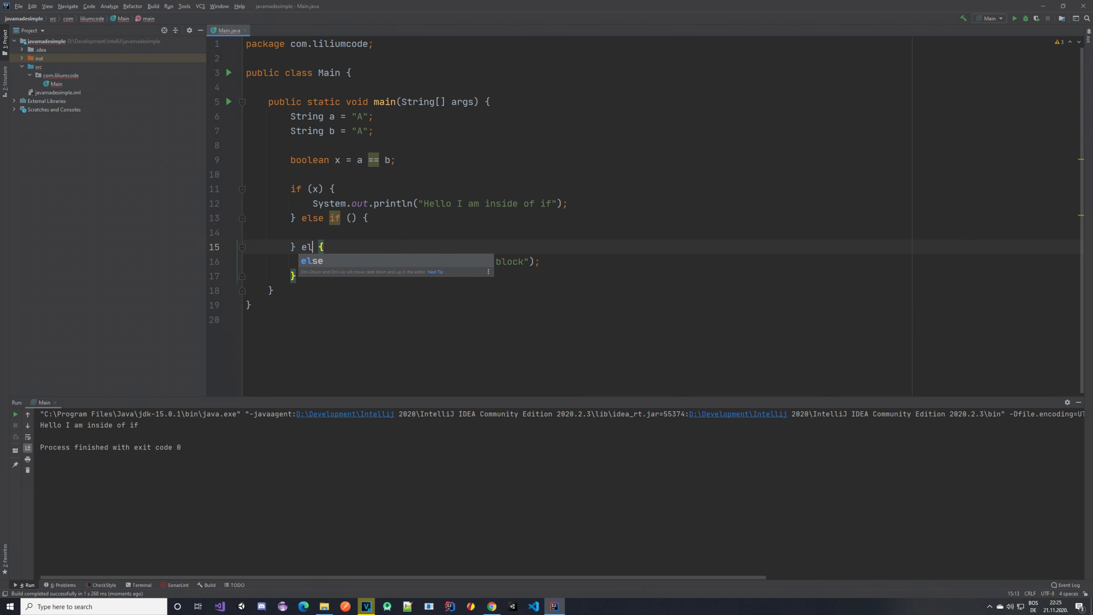
key(Enter)
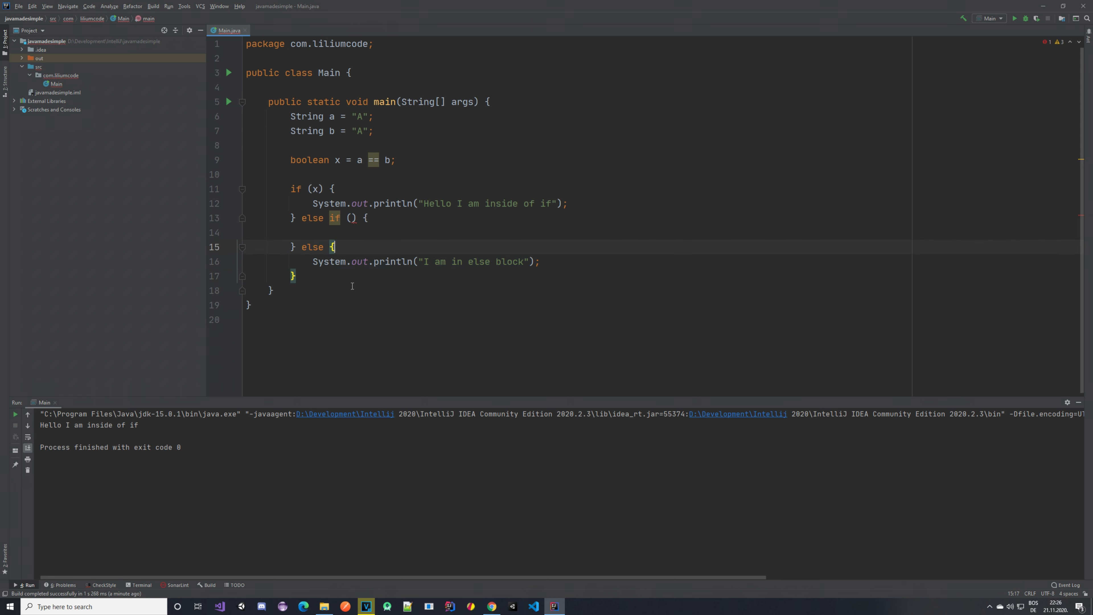
mouse_move(379, 220)
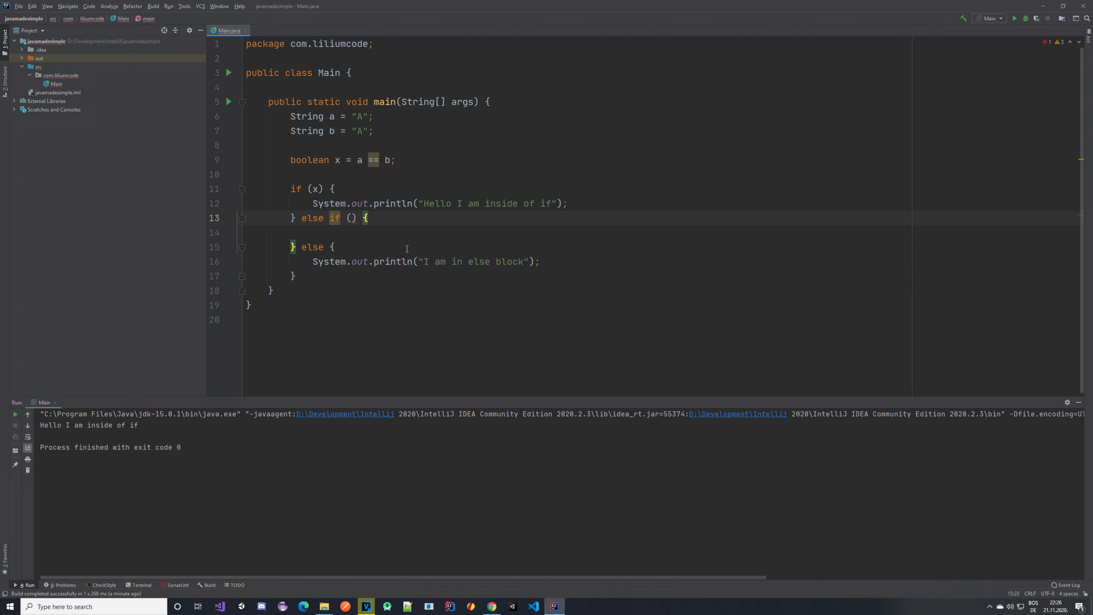
mouse_move(354, 161)
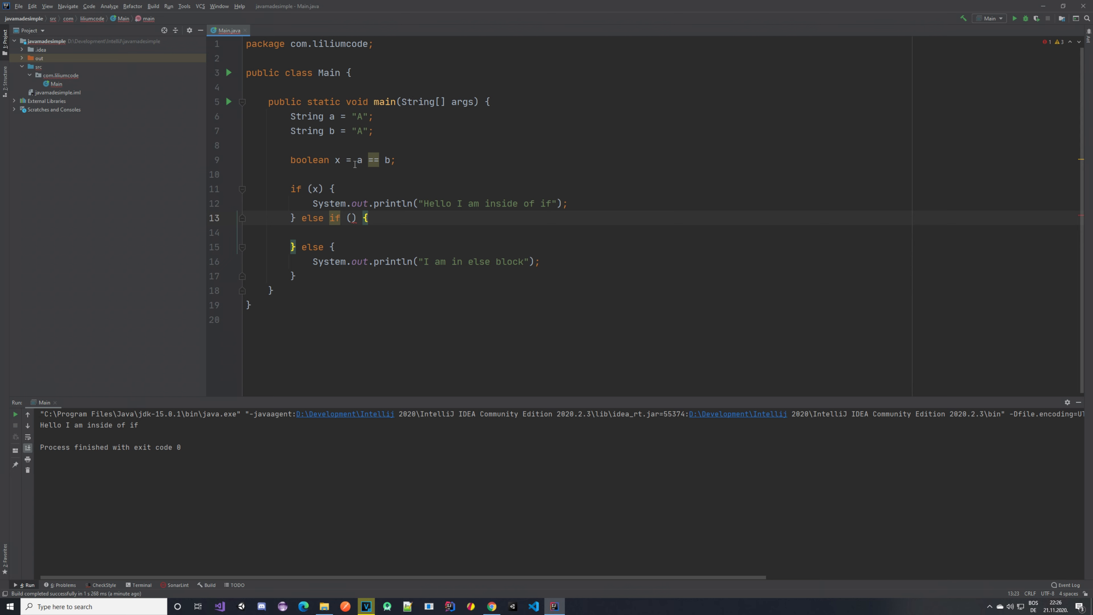
Step: Replace a == b with false and make the else-if condition test x
drag(358, 159, 391, 159)
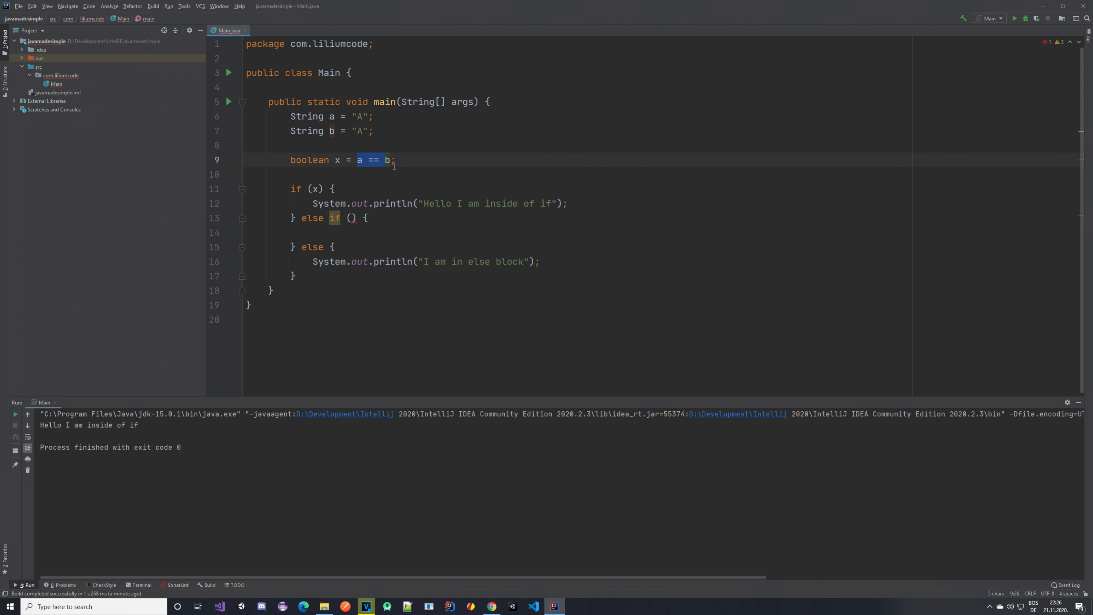
text(false)
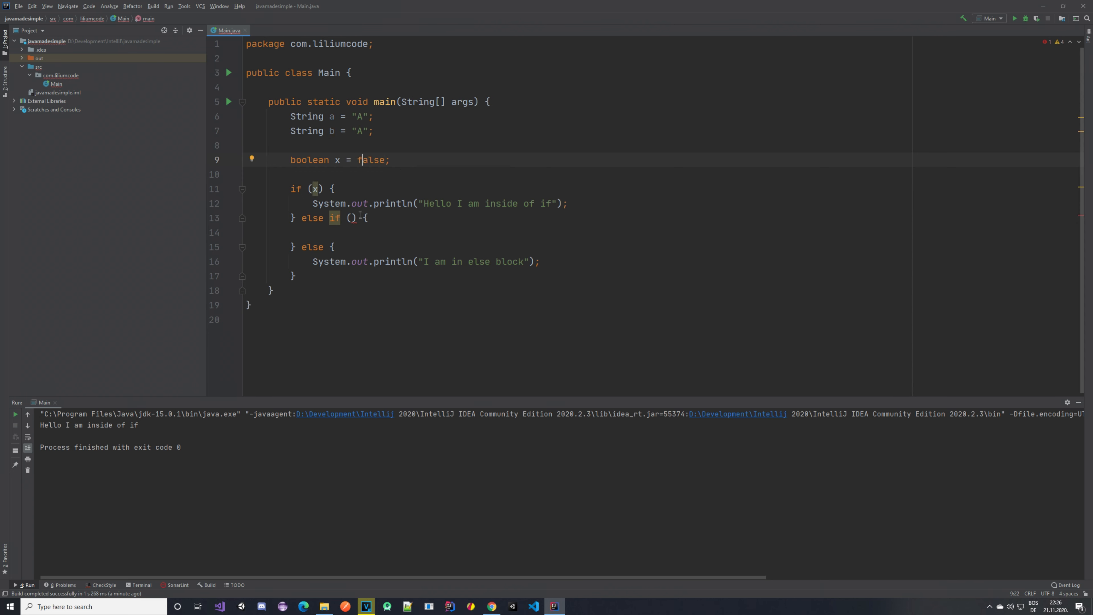
text(x)
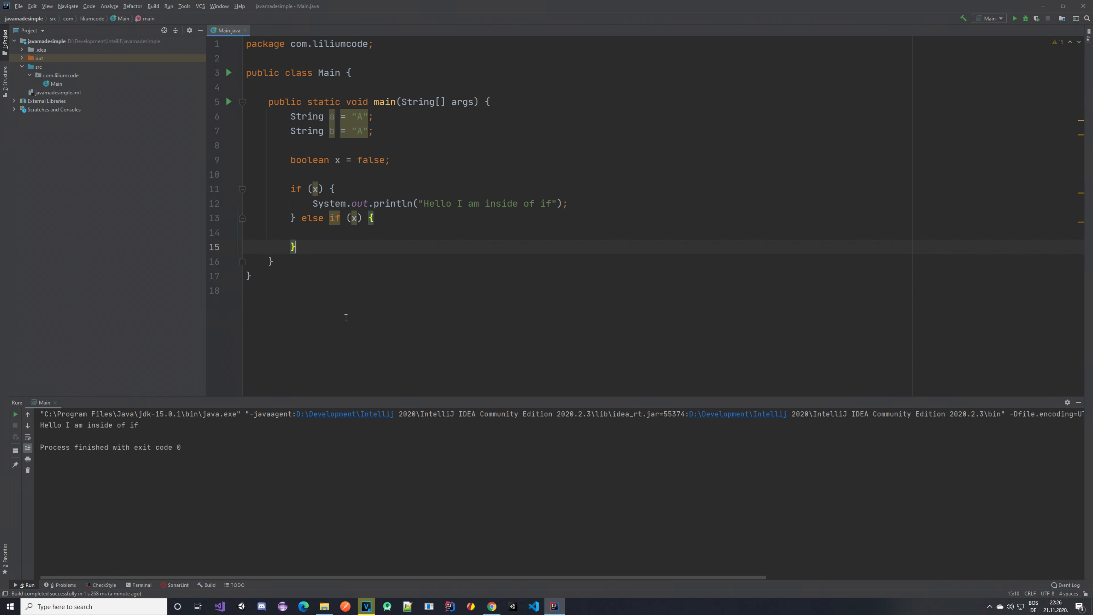
mouse_move(335, 294)
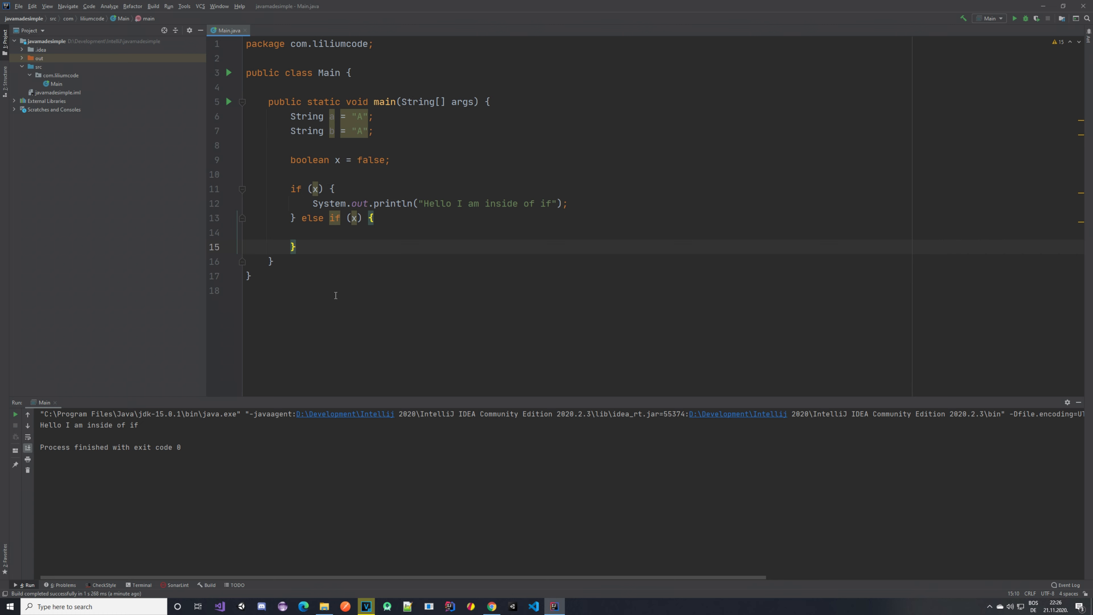
text(} else {)
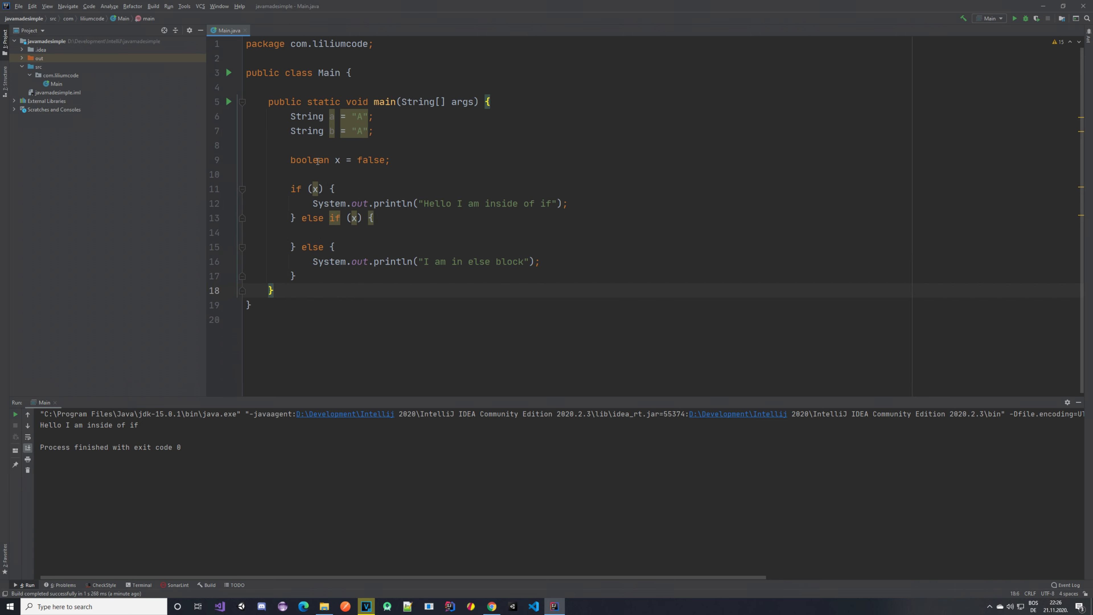
Step: Replace the String and boolean declarations with int x = 10 and a numeric > condition in the if
drag(292, 116, 390, 159)
text(i)
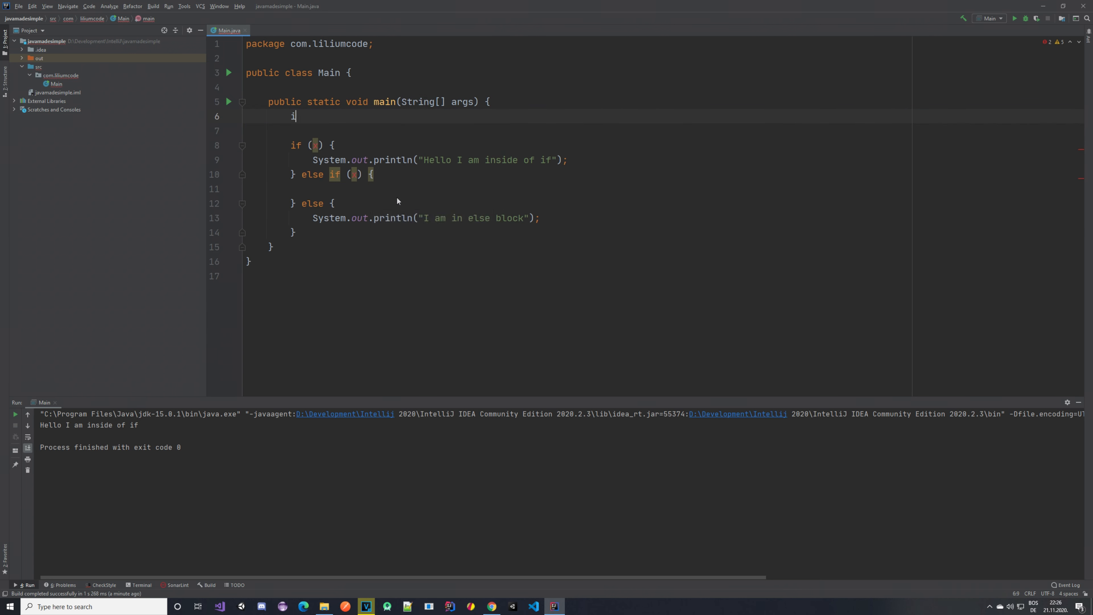
text(nt x)
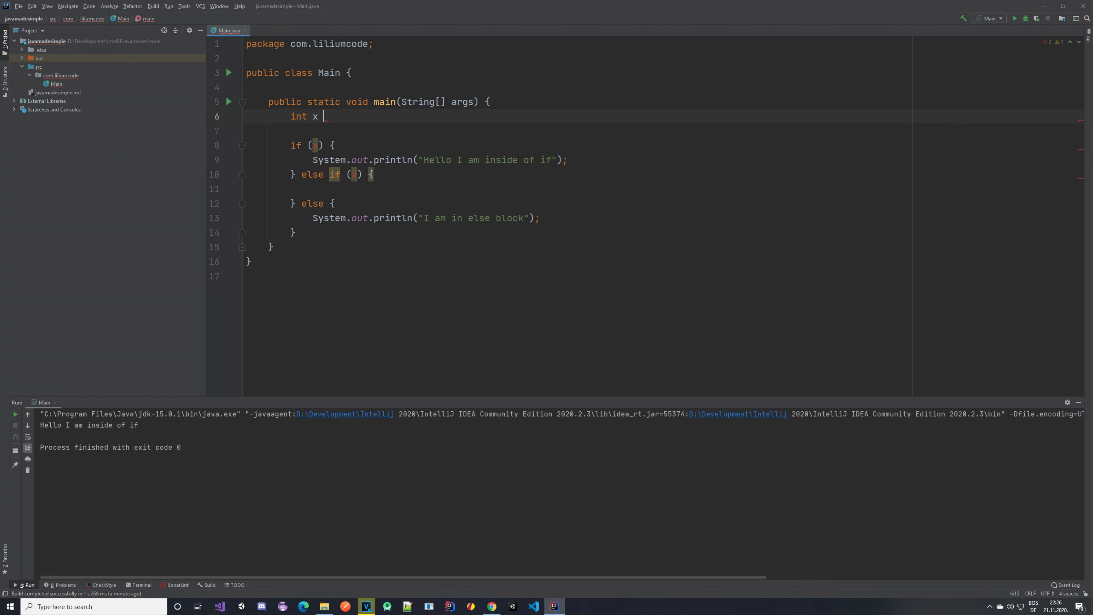
text(= 10)
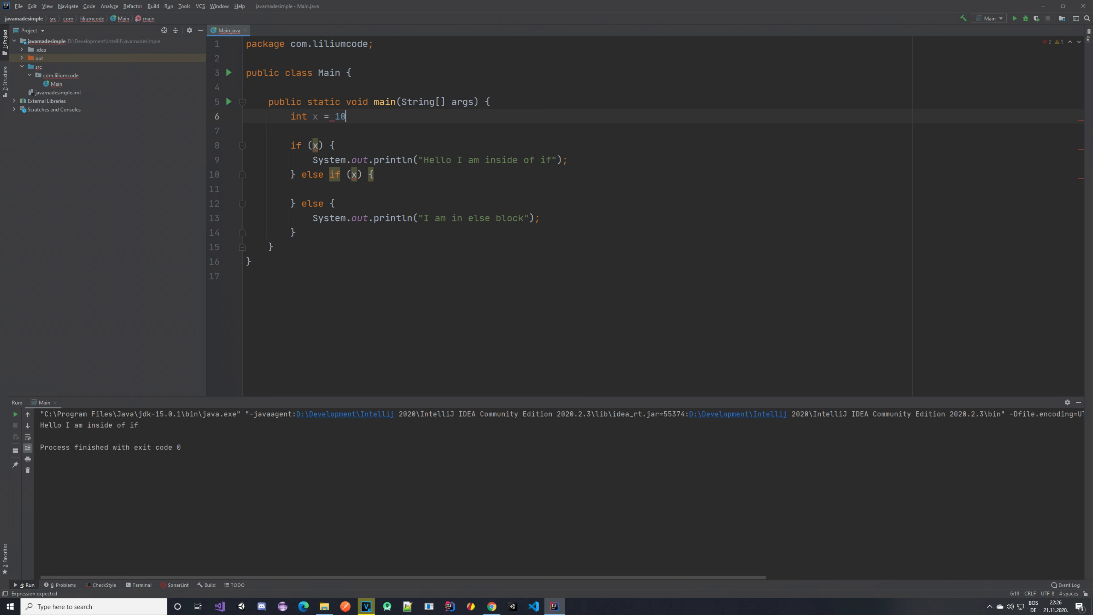
text(;)
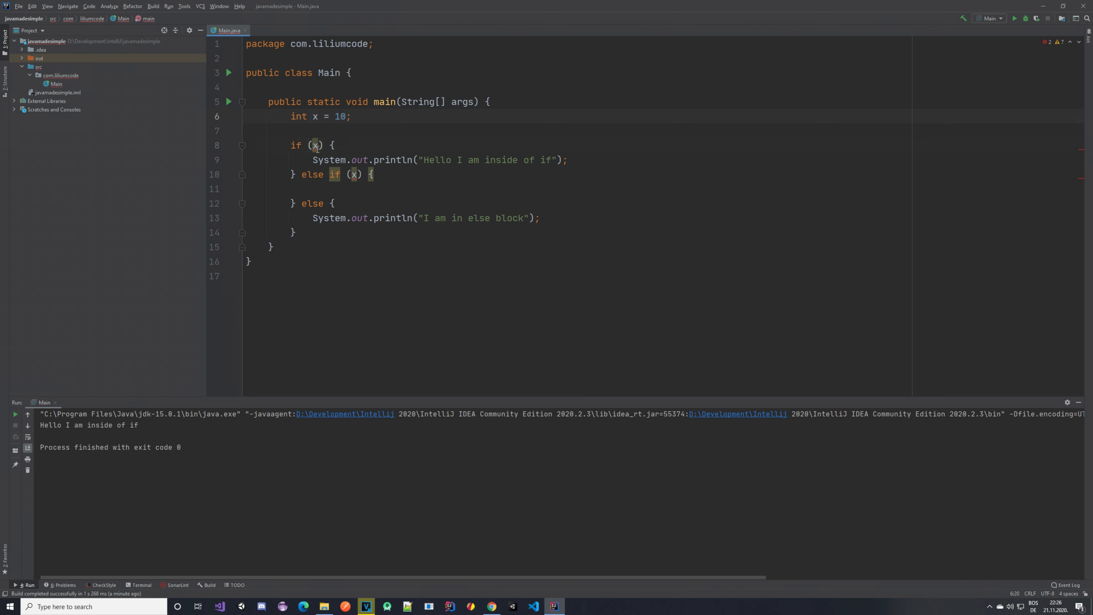
click(315, 145)
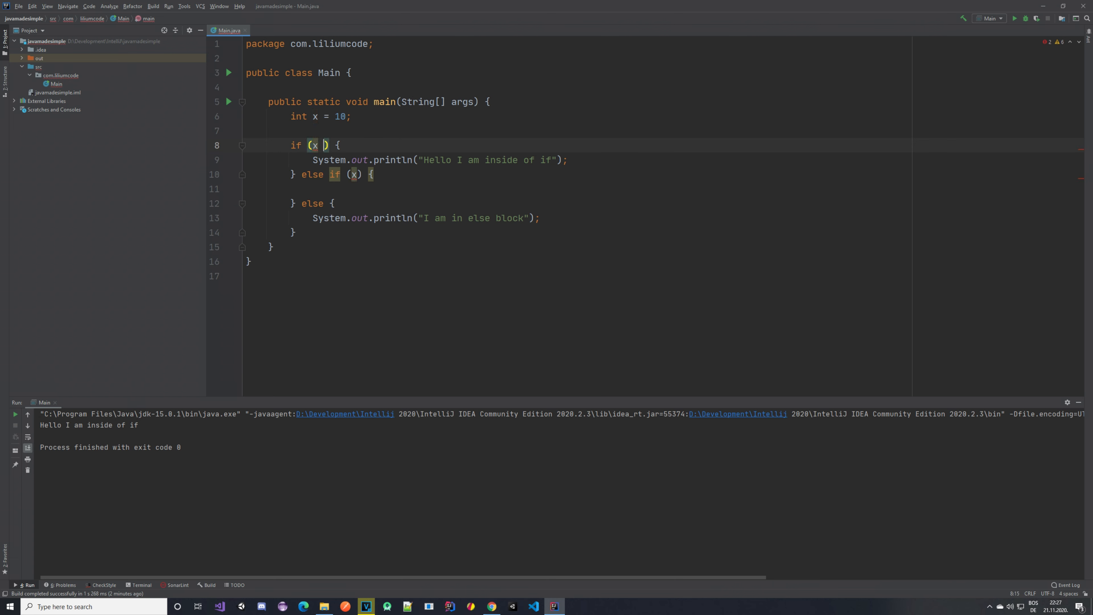
text(>)
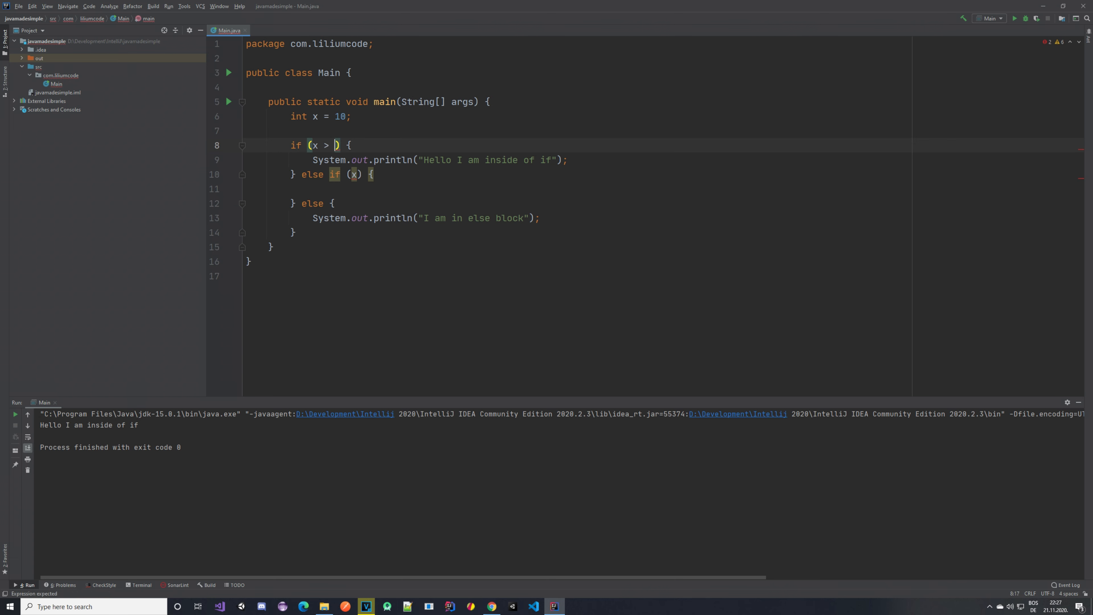
text(50)
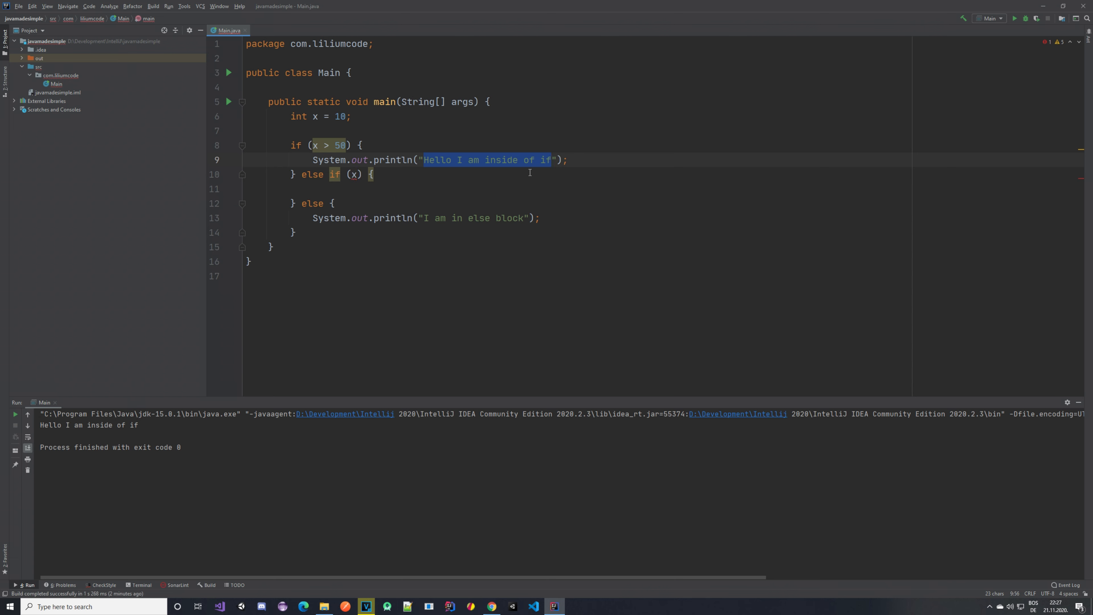
Step: Add else-if branches testing x > 10 and x > 5, the latter printing " > then 5"
text(>)
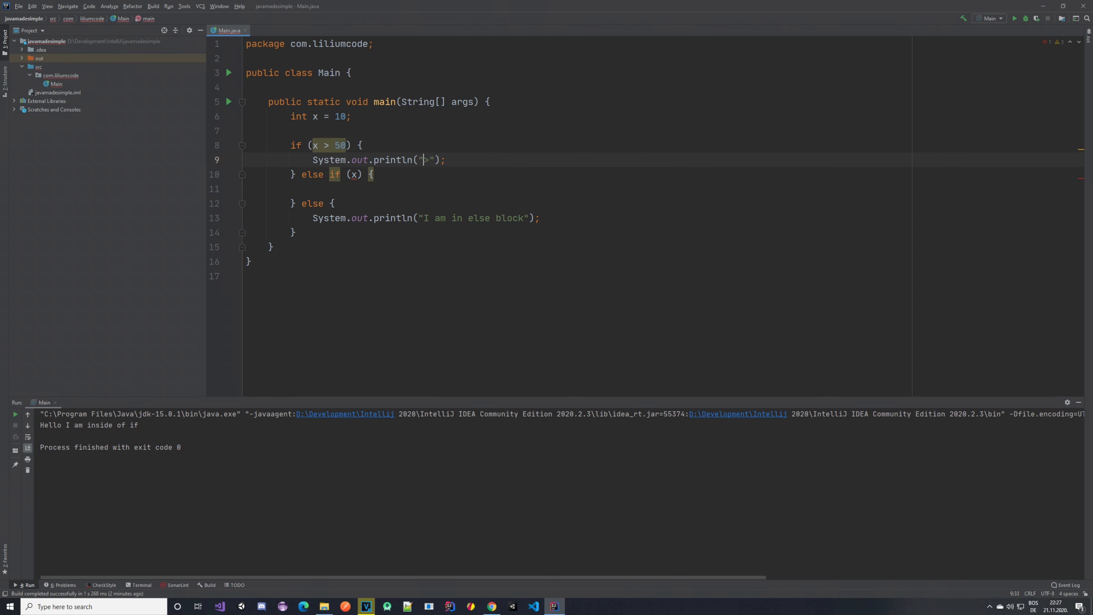
text(" ")
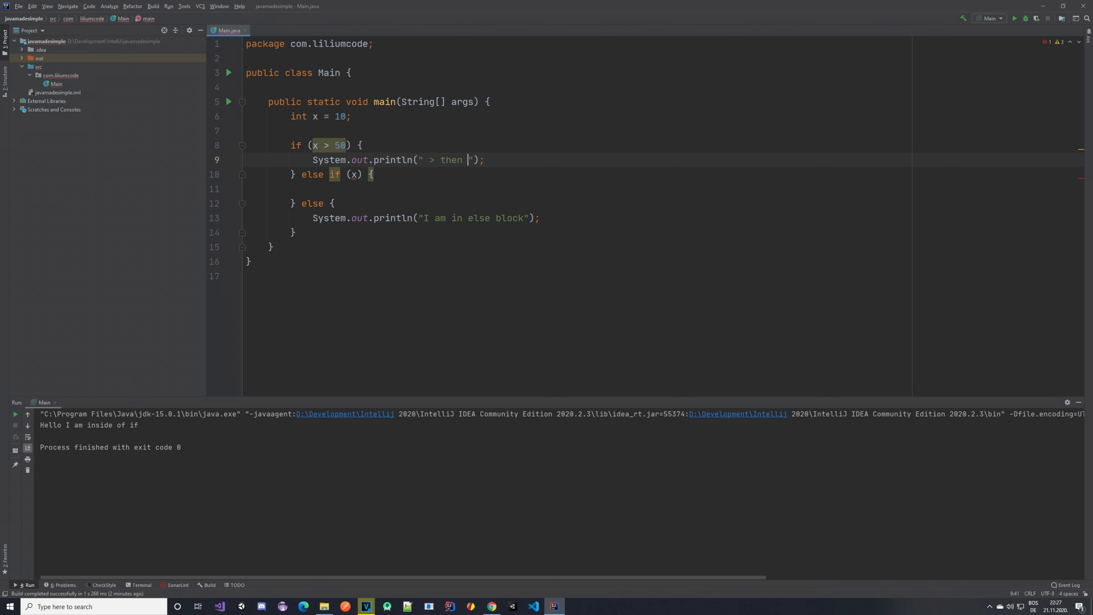
text(50)
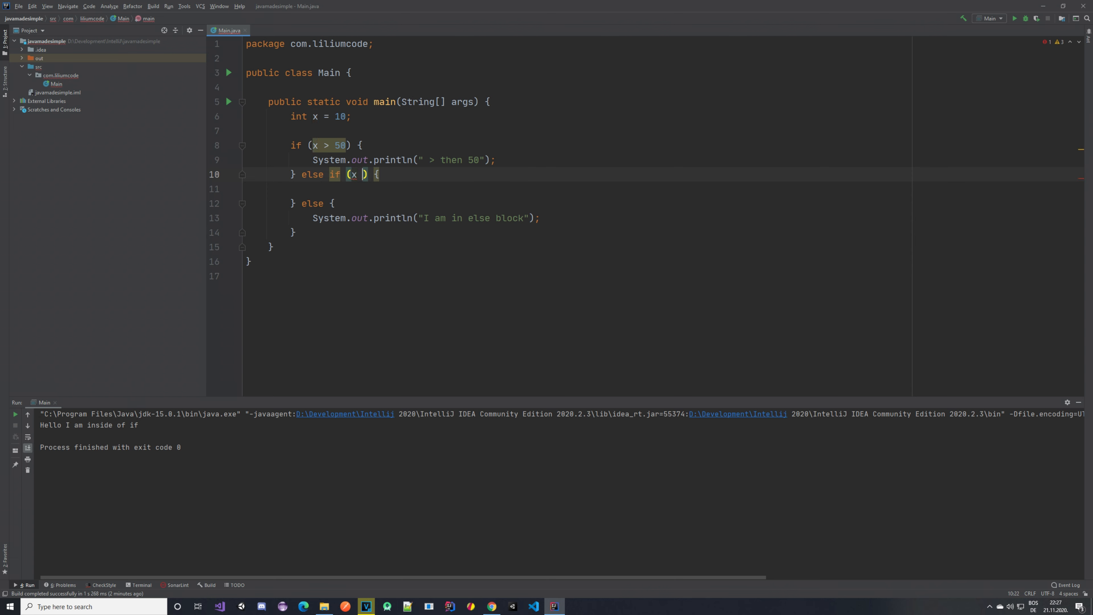
text(>)
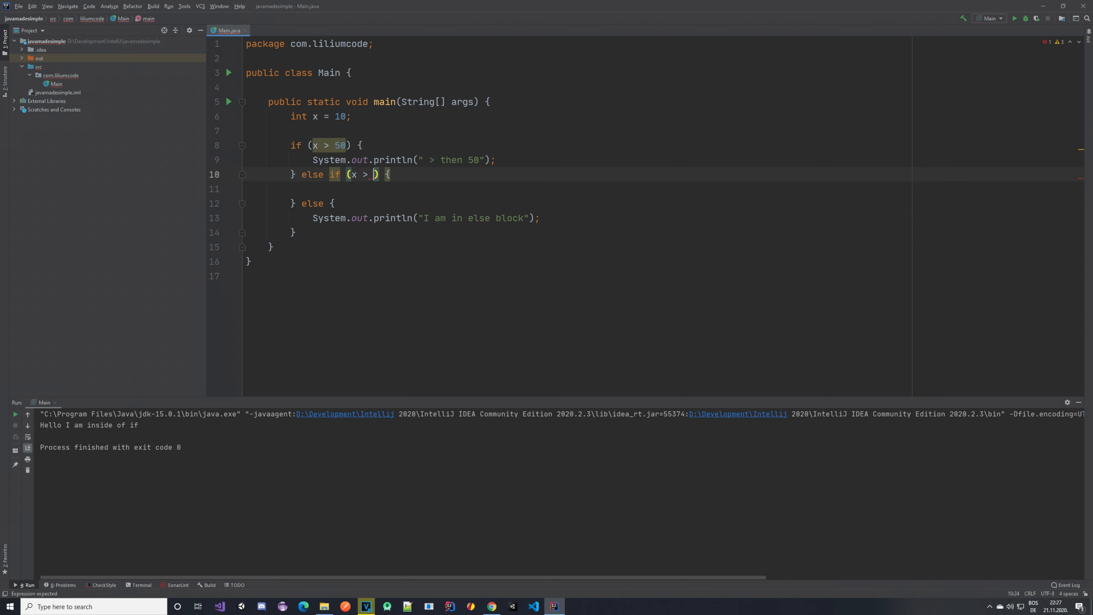
text(10)
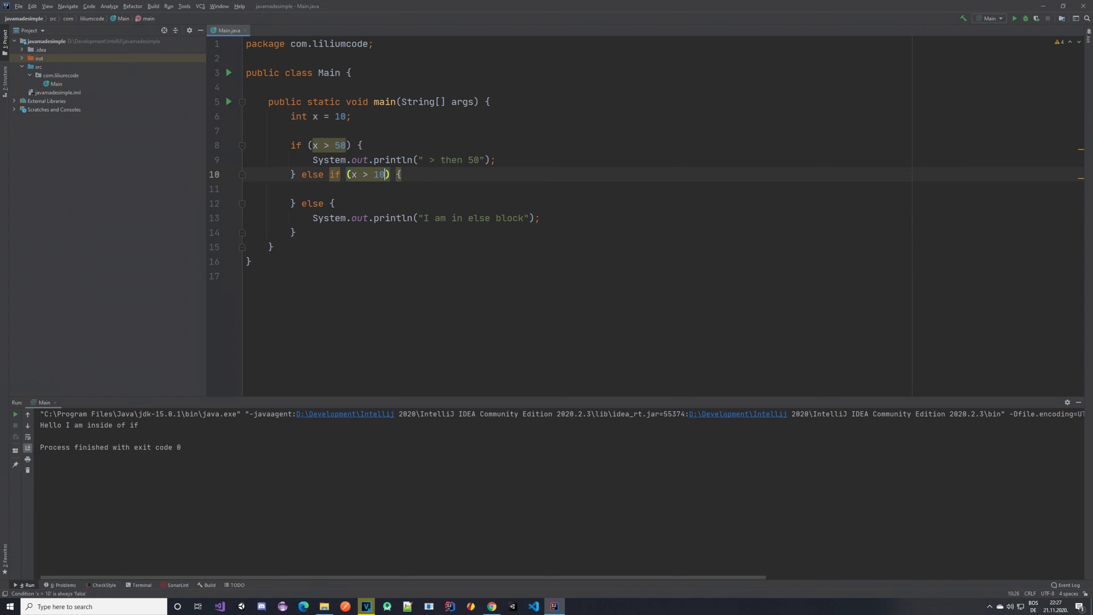
text(Sy)
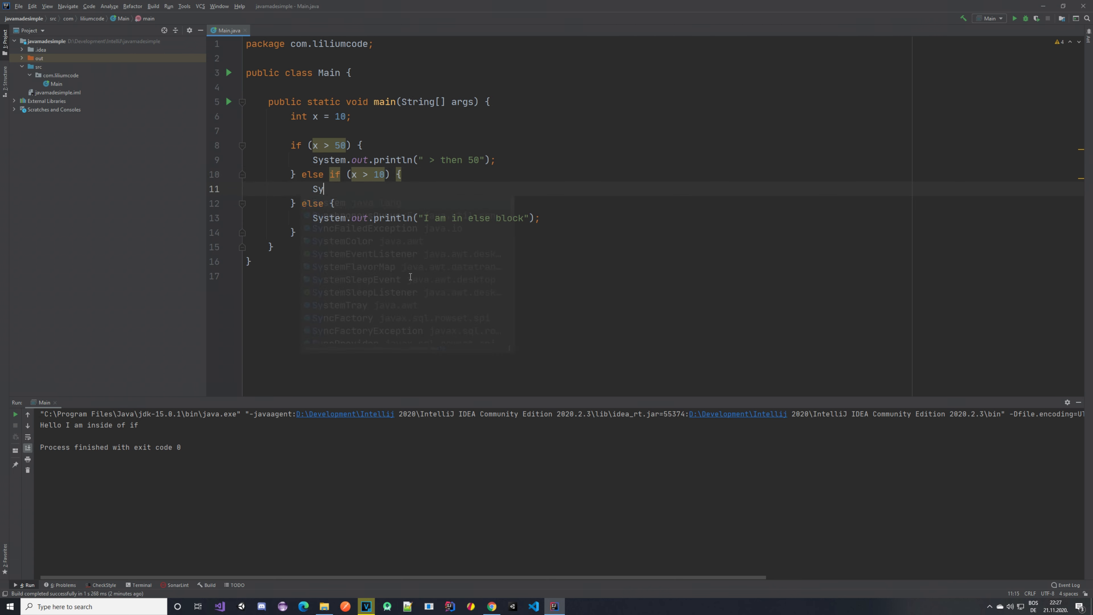
text(System.out.println();)
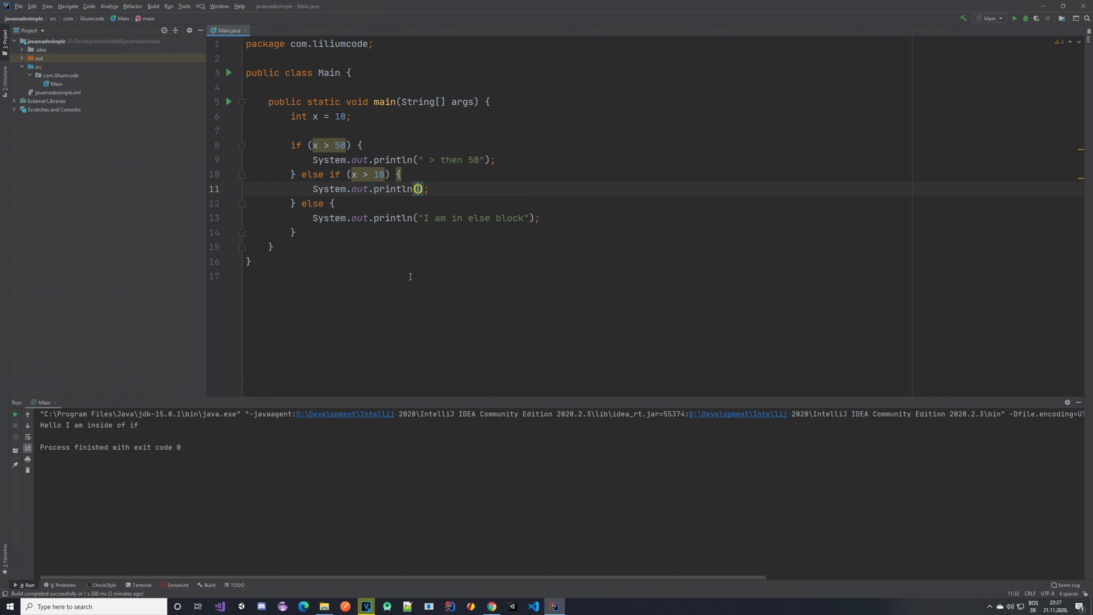
text(" ")
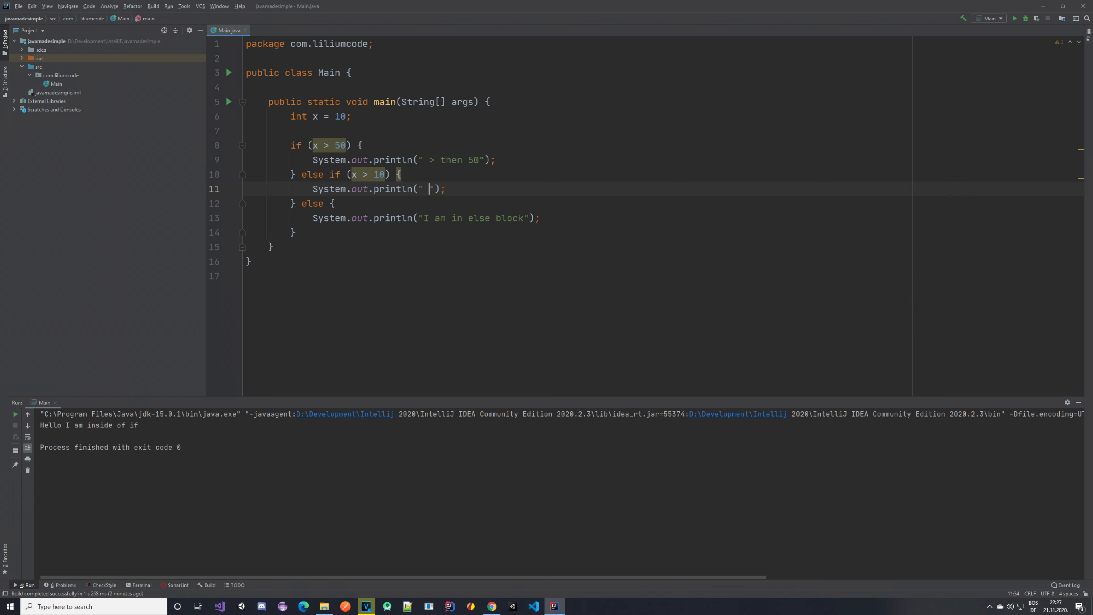
text(> then 10)
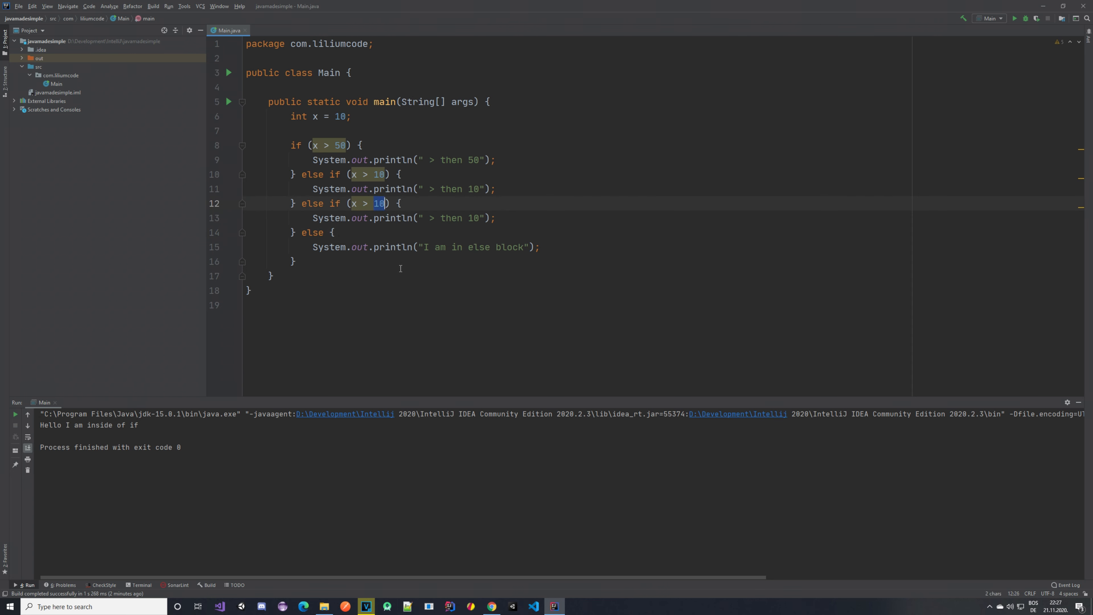
text(5)
click(405, 218)
text(5)
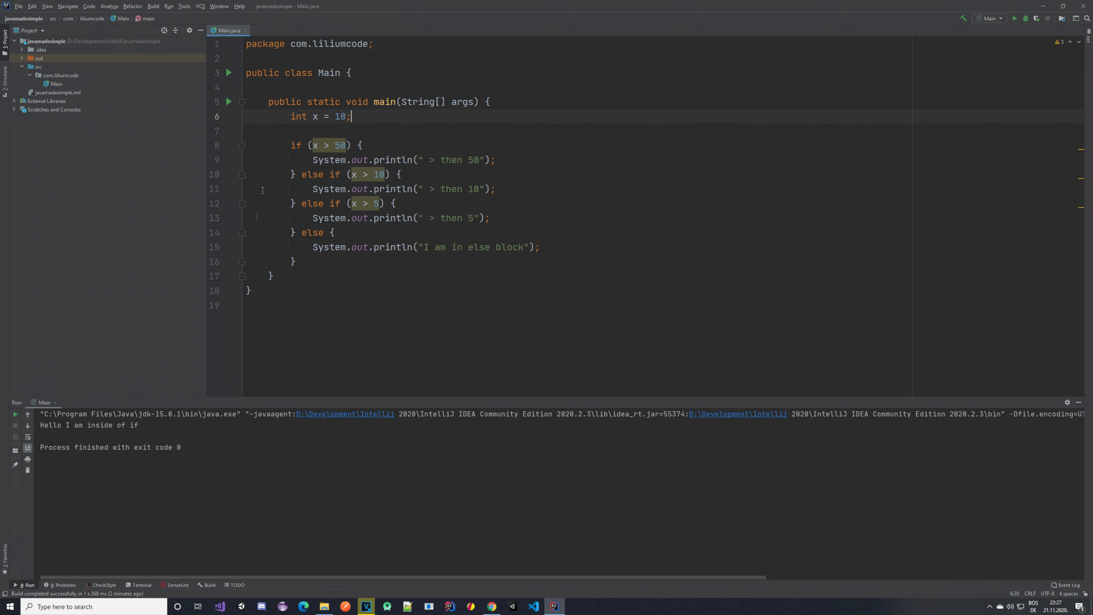
Step: Run Main via the gutter menu so the console prints "> then 5"
click(229, 102)
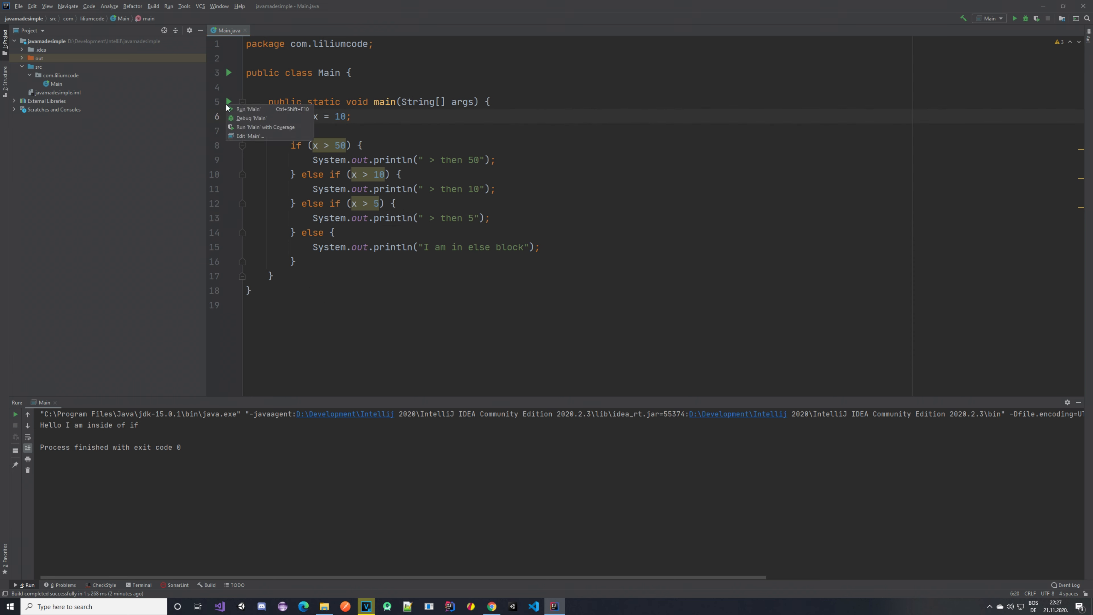
click(248, 109)
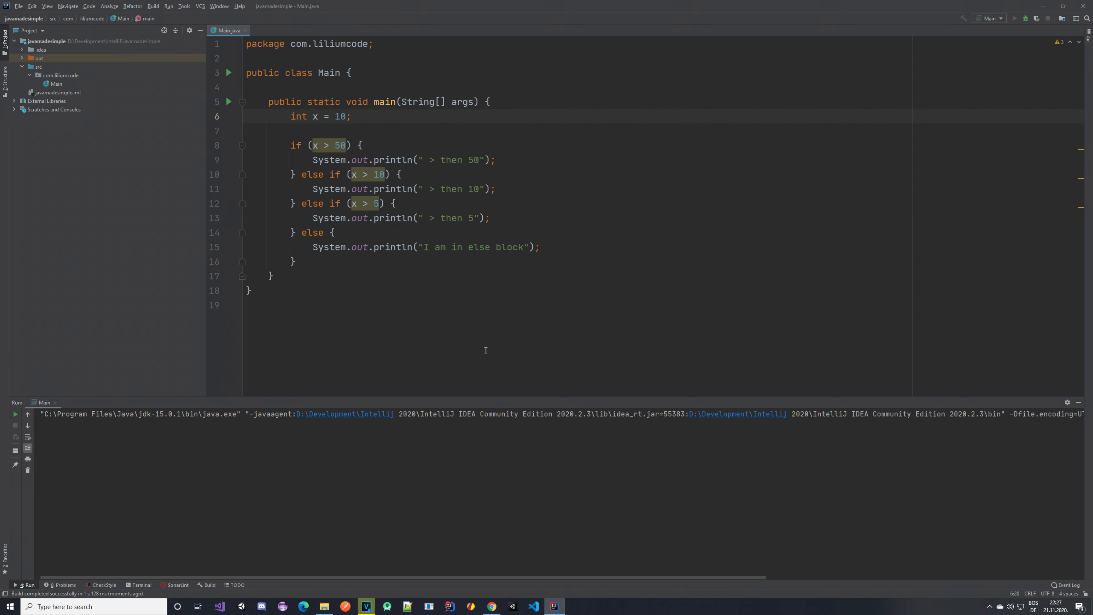
click(1024, 18)
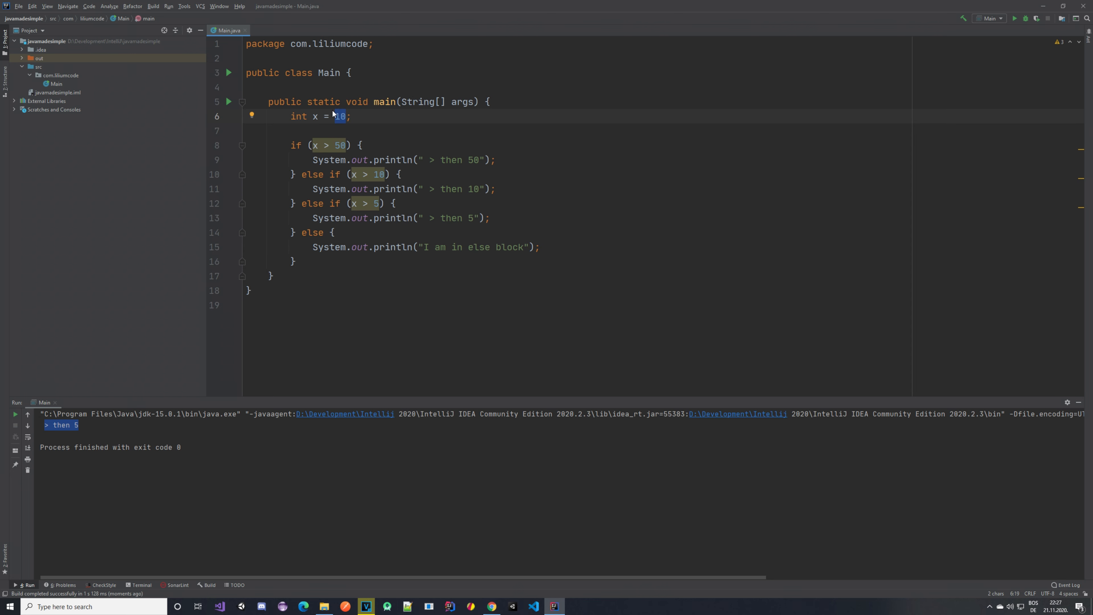
click(313, 145)
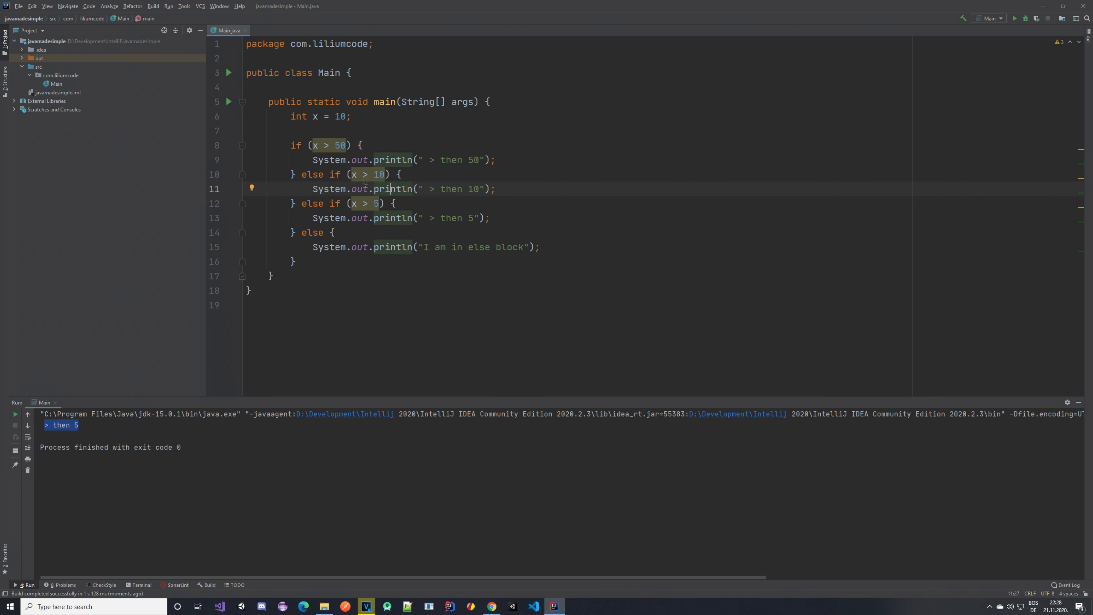
click(366, 174)
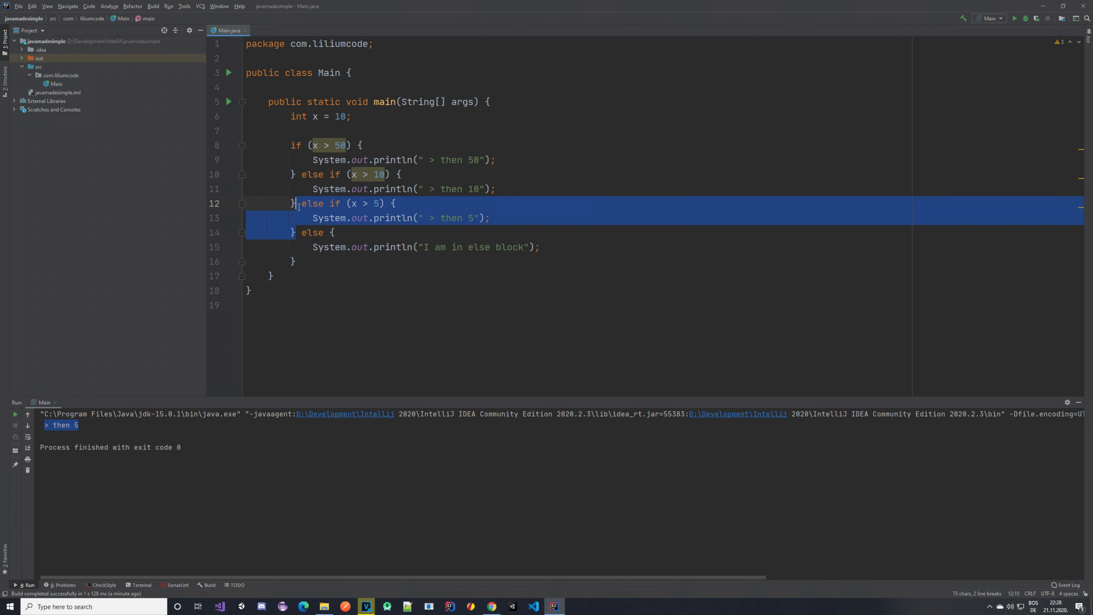
Step: Add an else-if branch testing x >= 10 that prints ">= then 10", and run again
click(298, 202)
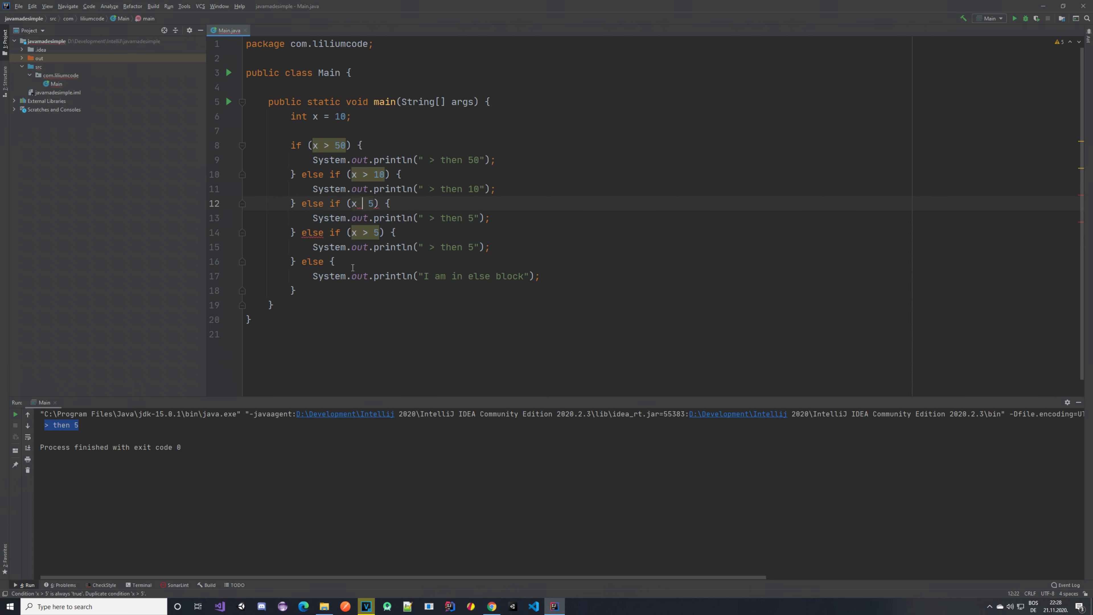
text(>=)
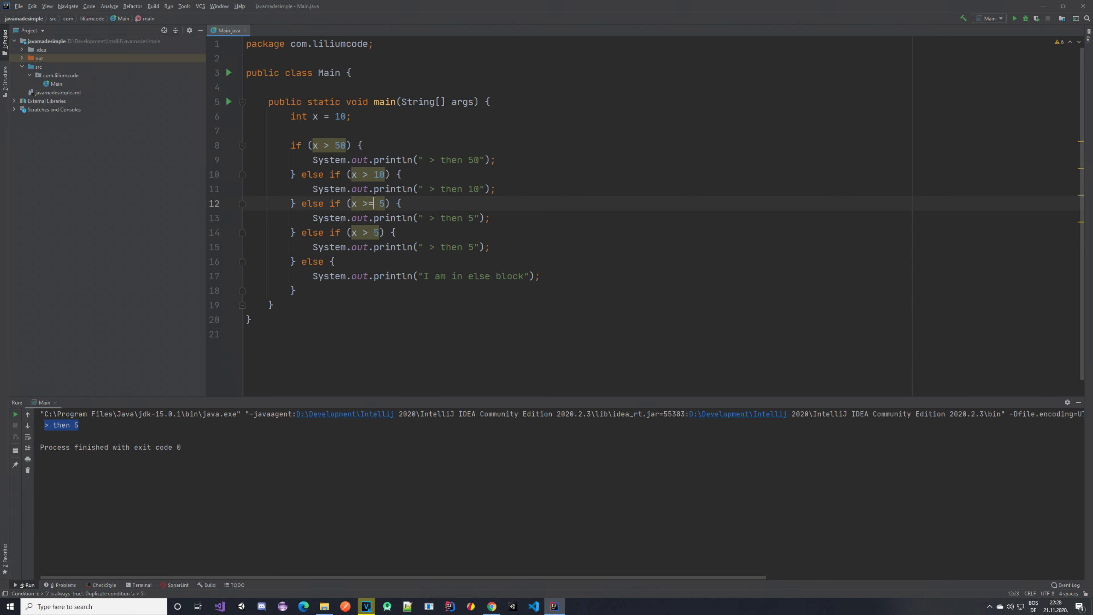
text(10)
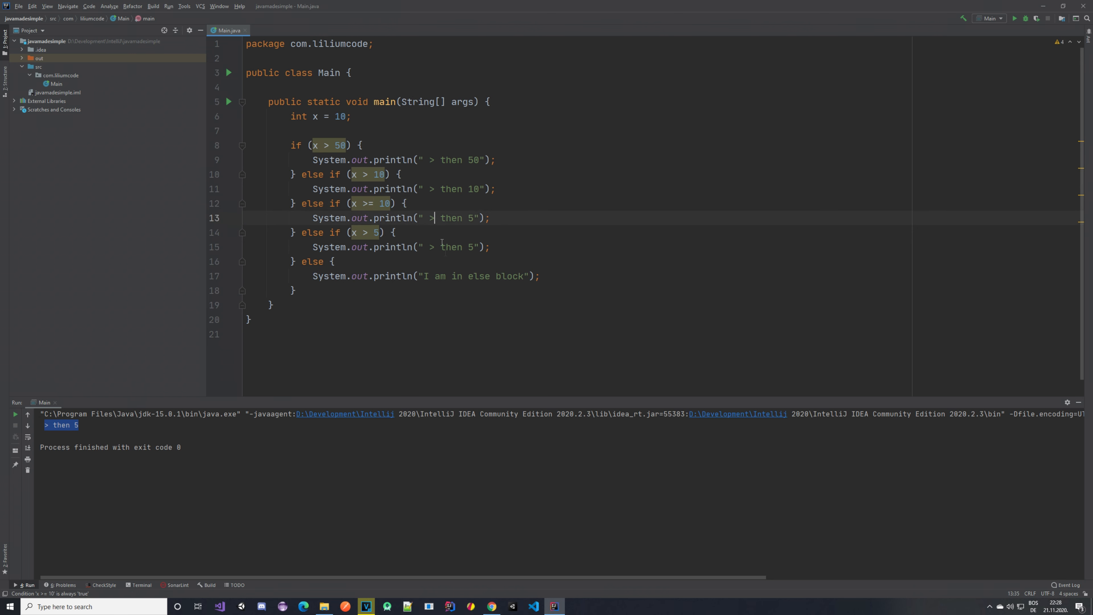
text(=)
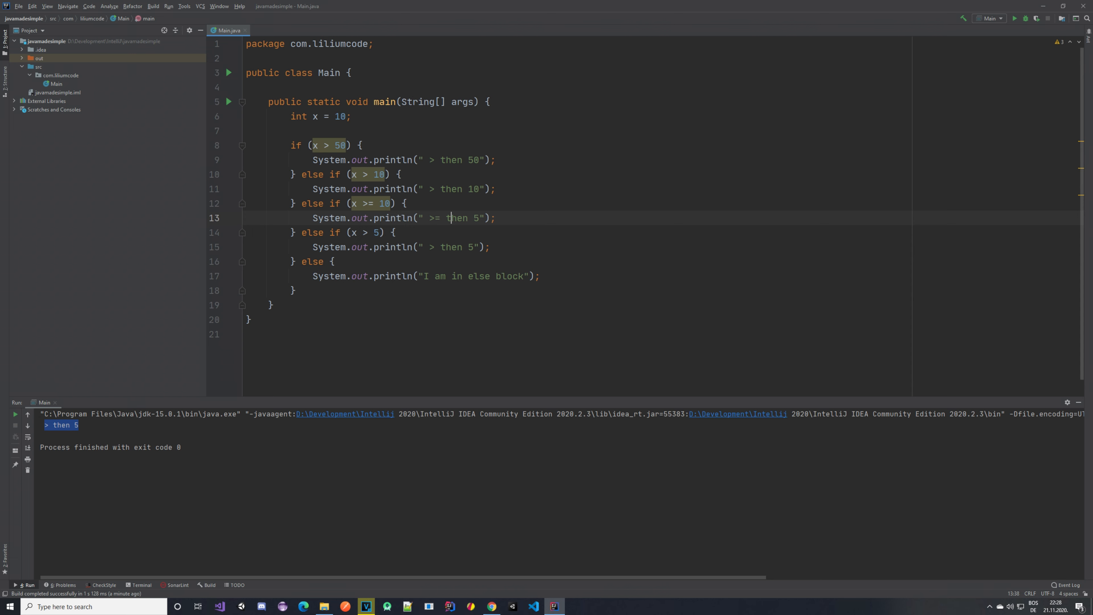
text(0)
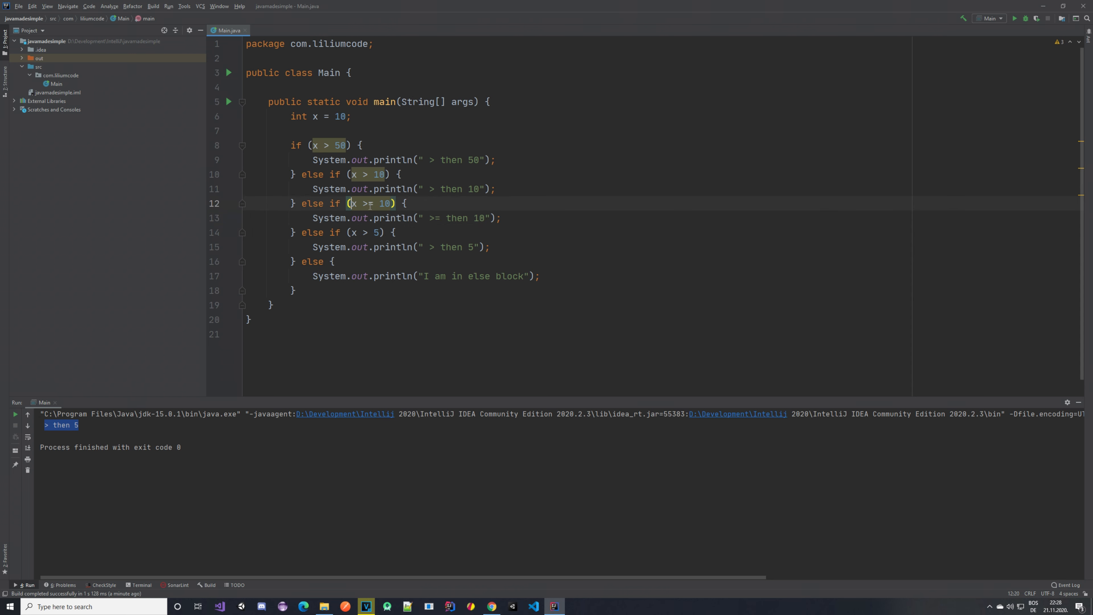
double_click(384, 202)
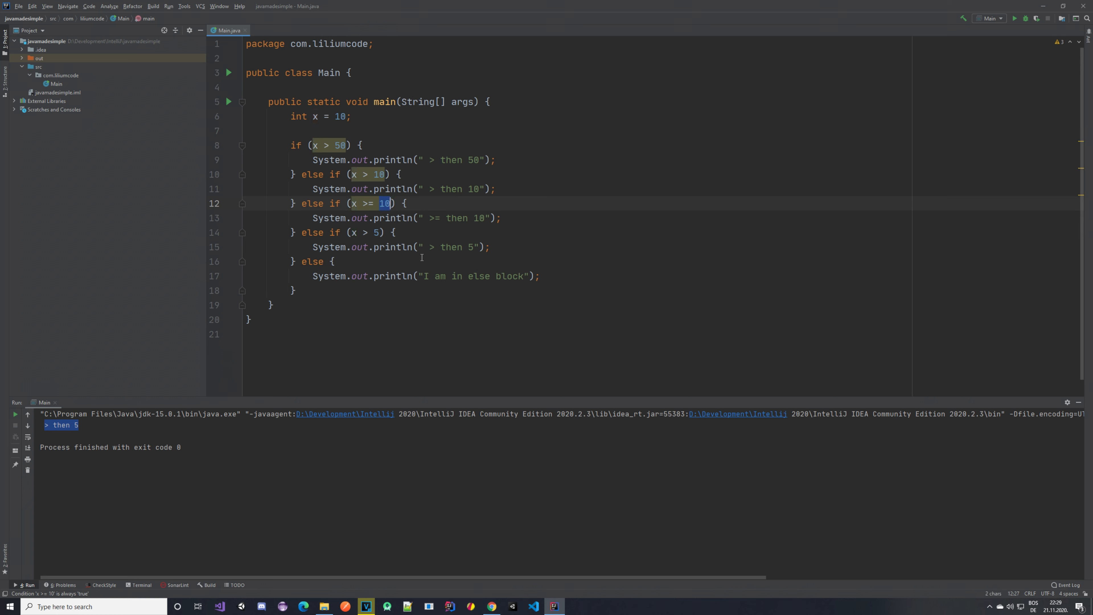
click(366, 232)
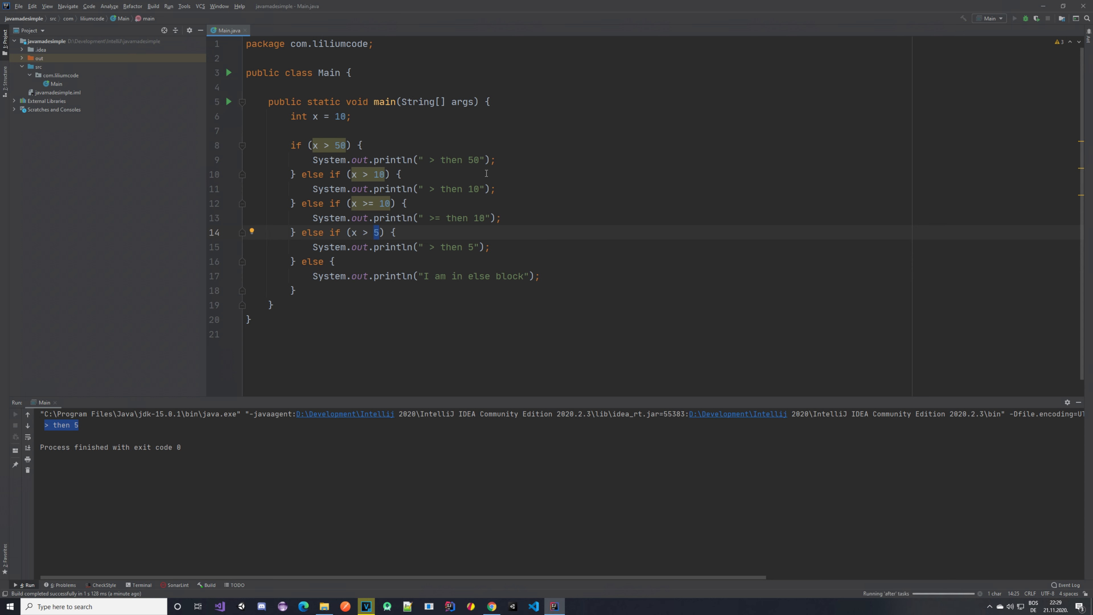
click(1015, 18)
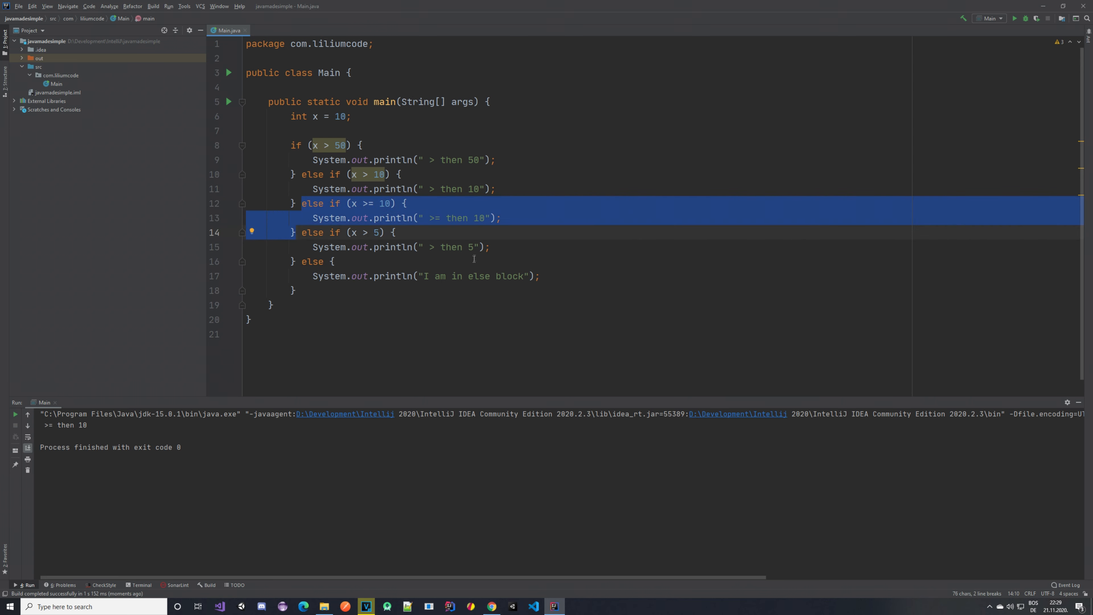
mouse_move(280, 211)
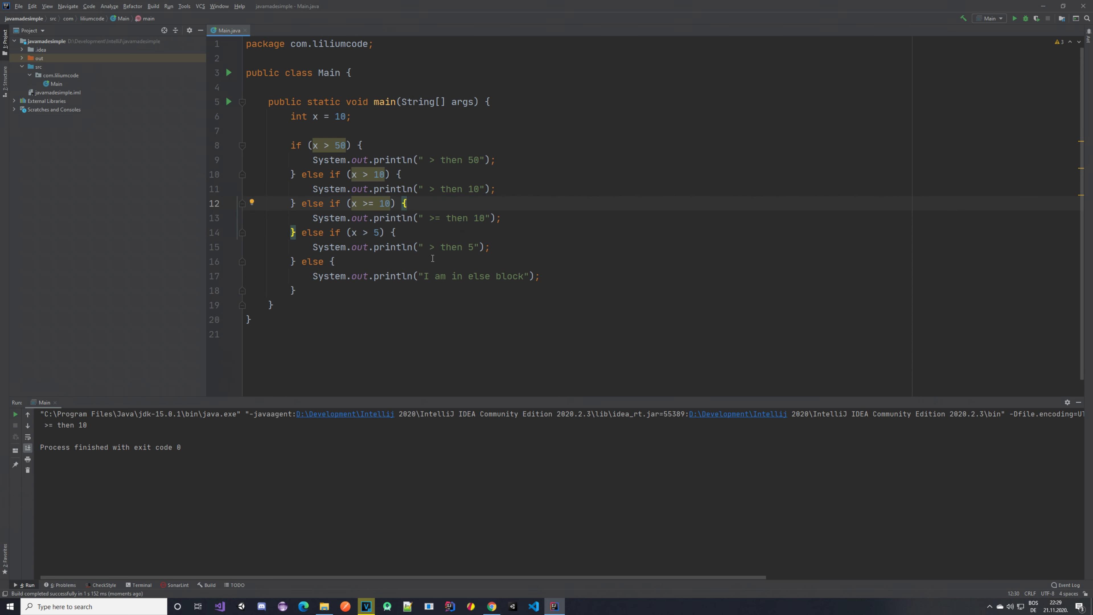
mouse_move(425, 255)
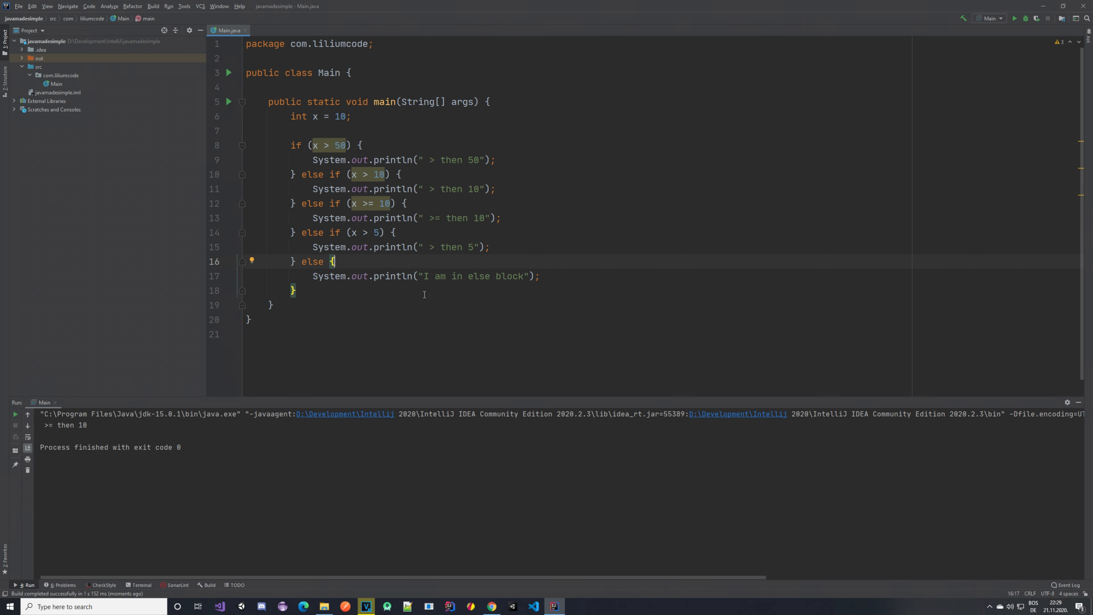
mouse_move(422, 475)
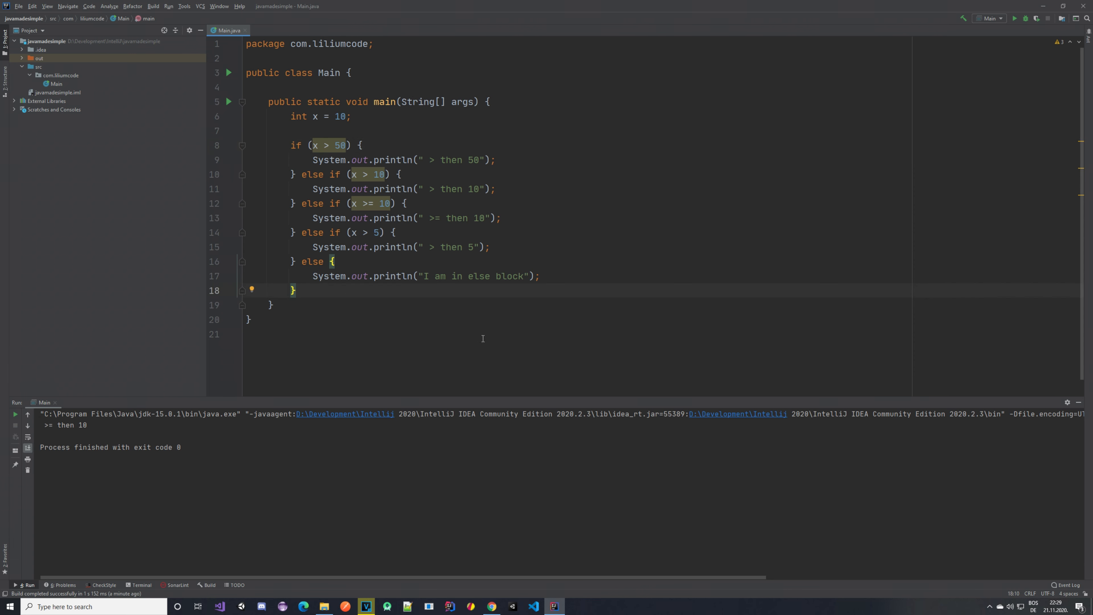
Step: Declare booleans x1 = 5 == 5, x2 = 5 != 5, x3 = 5 >= 5 and x4 = "bla" == "xy"
key(enter)
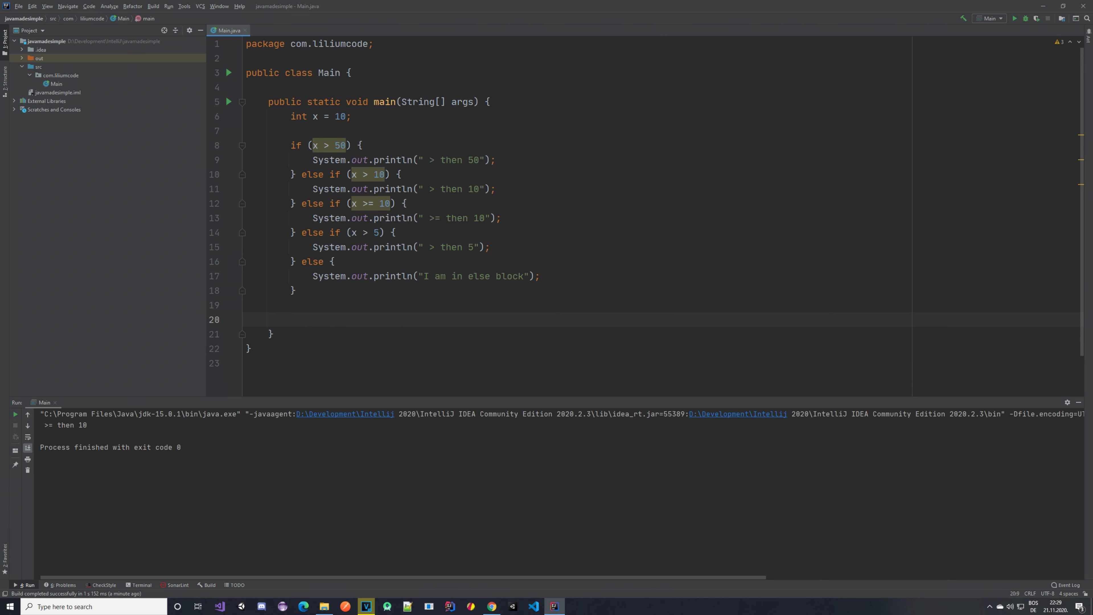
text(boolean x =)
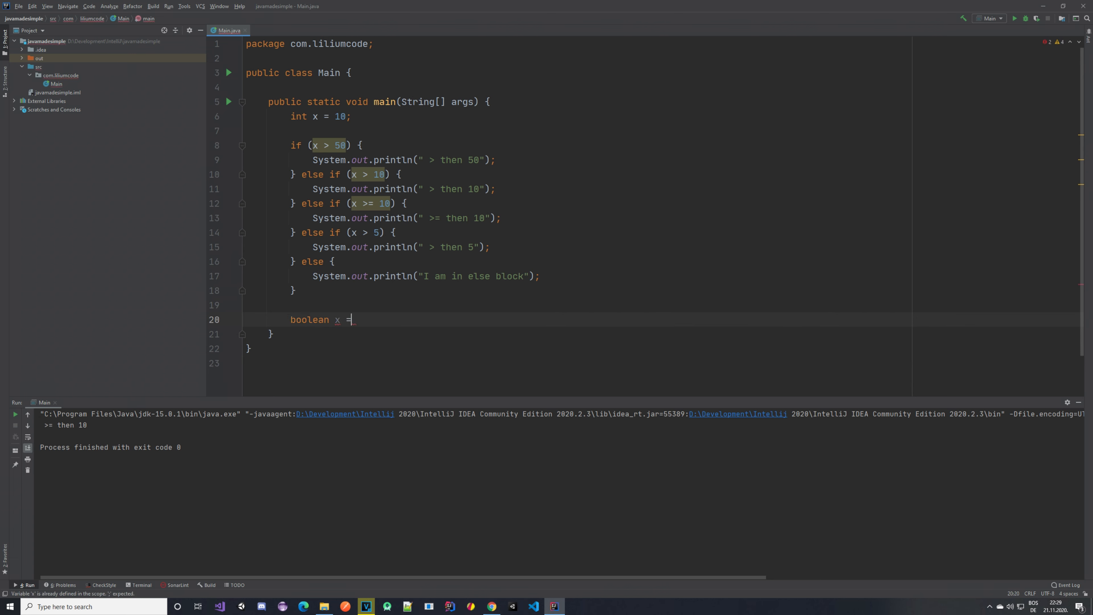
text(1)
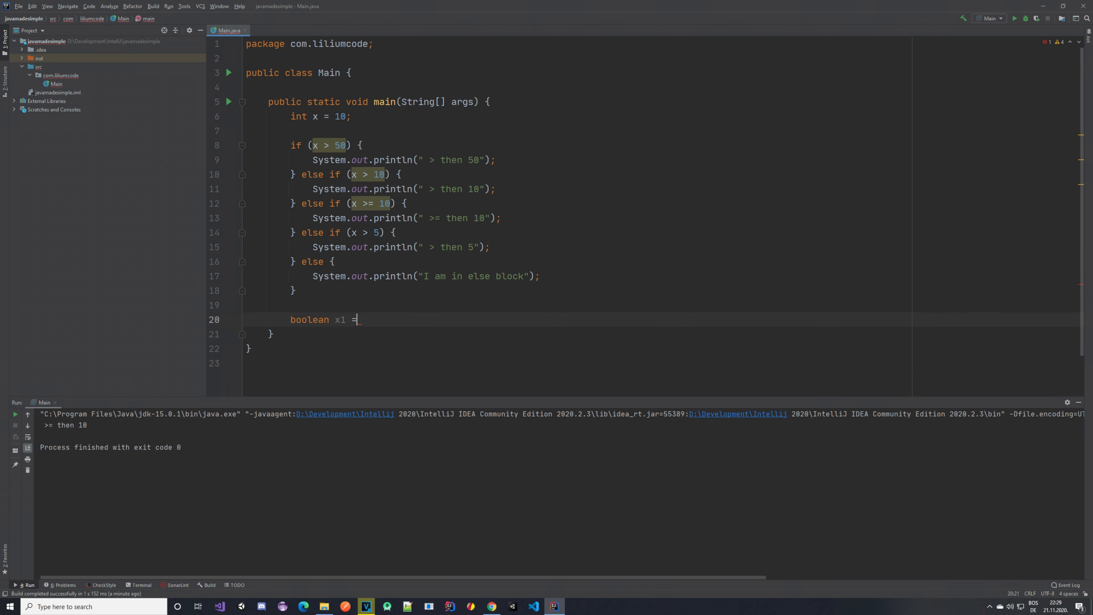
text(5)
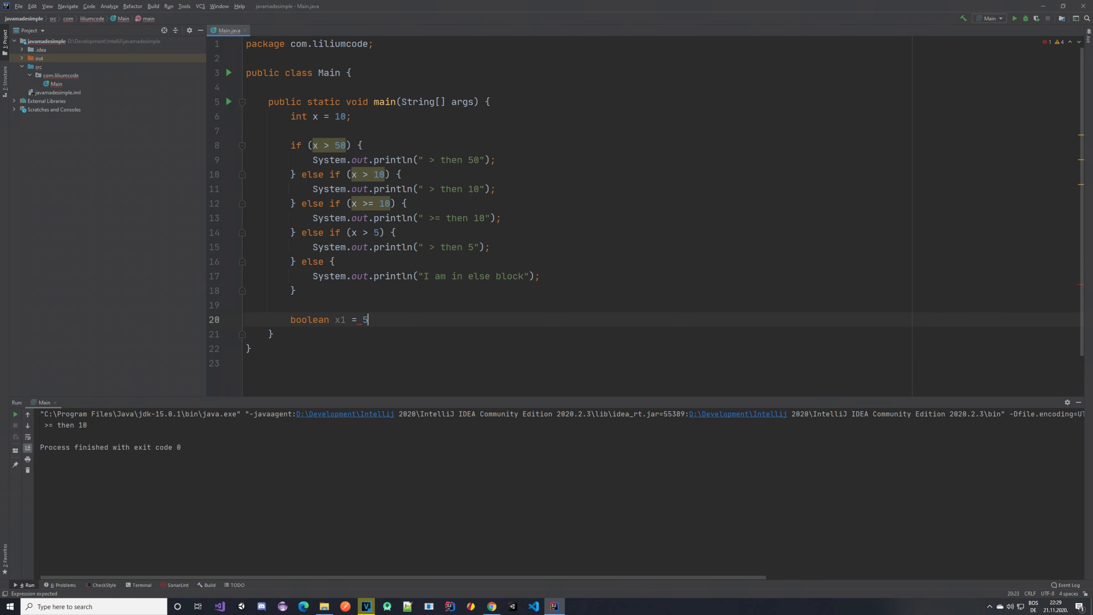
text(== 5;)
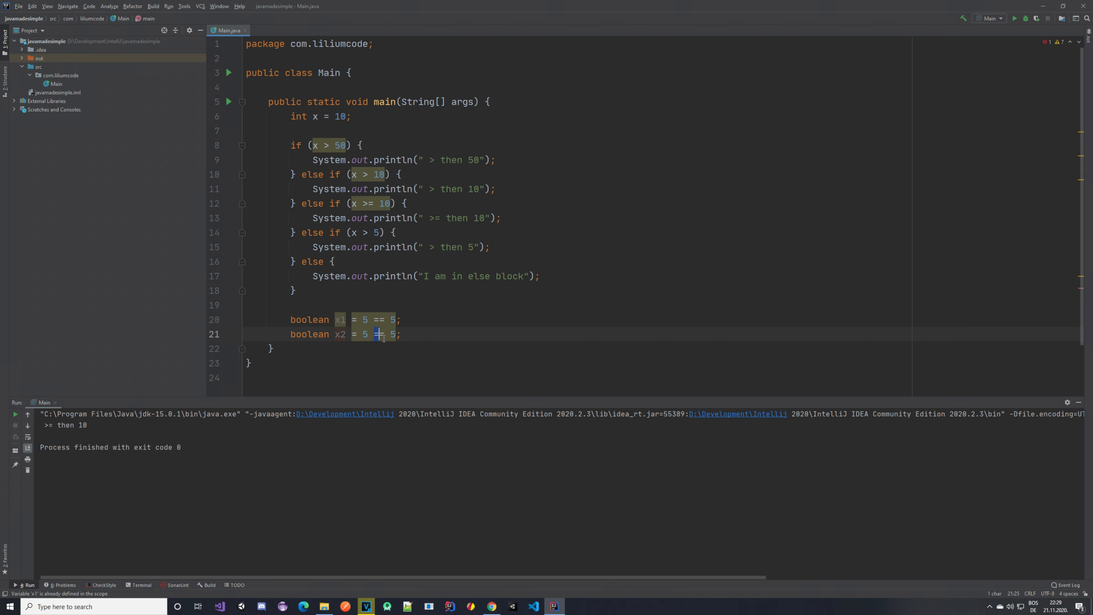
text(!)
text(boolean x5 = "bla" ==;)
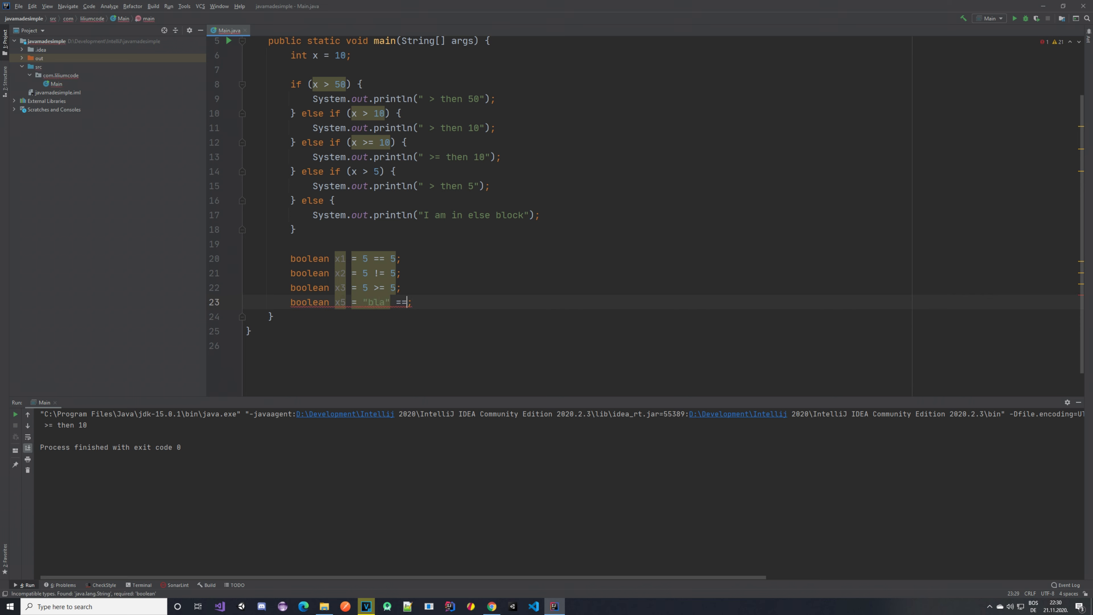
text("xy")
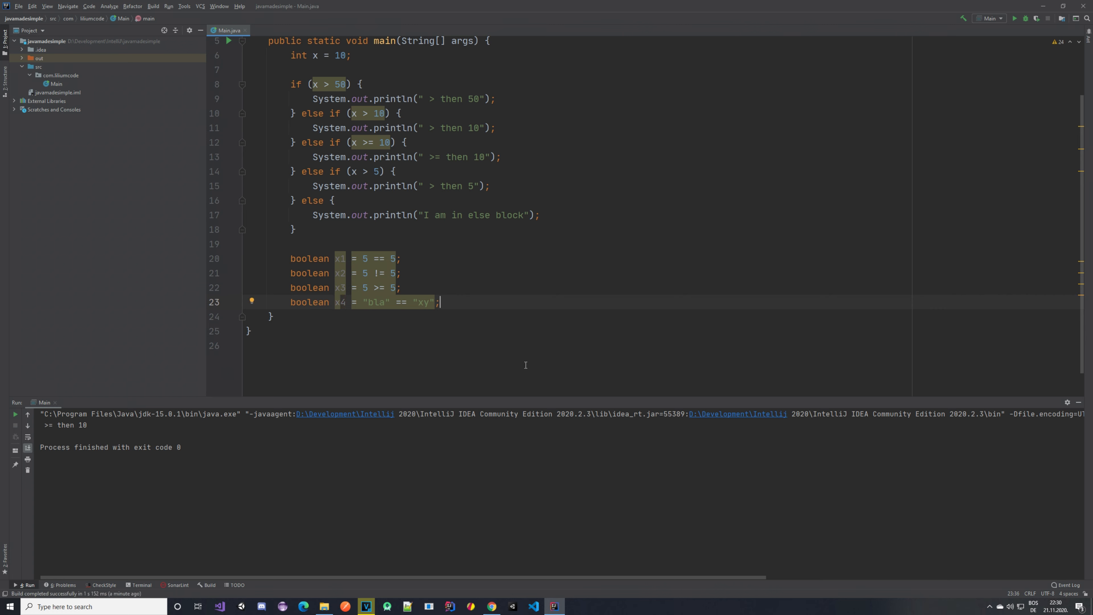
scroll(up, 3)
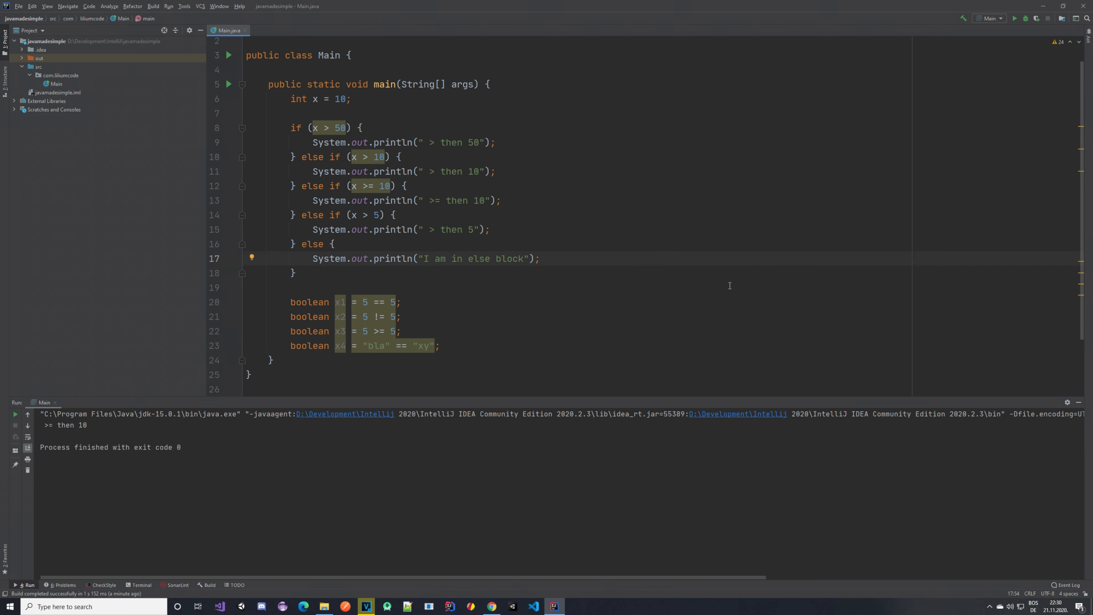
click(540, 258)
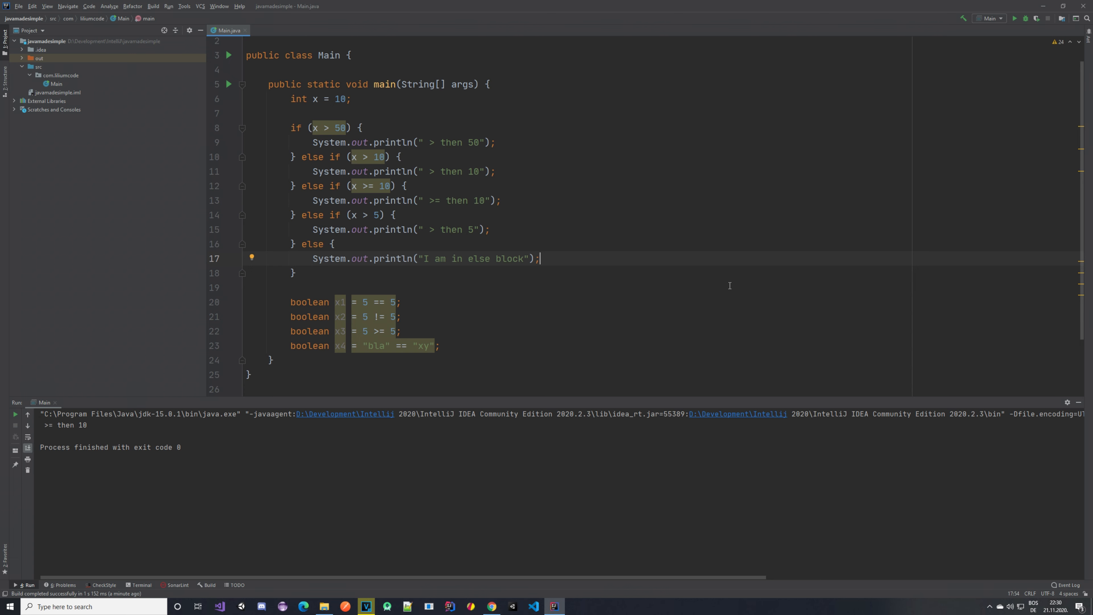
mouse_move(729, 285)
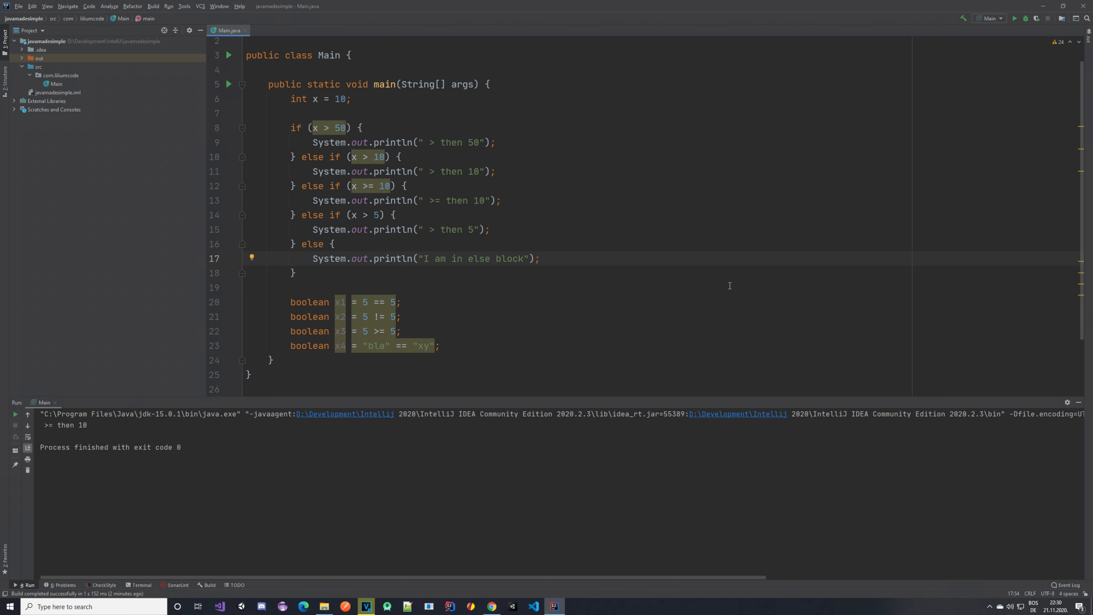